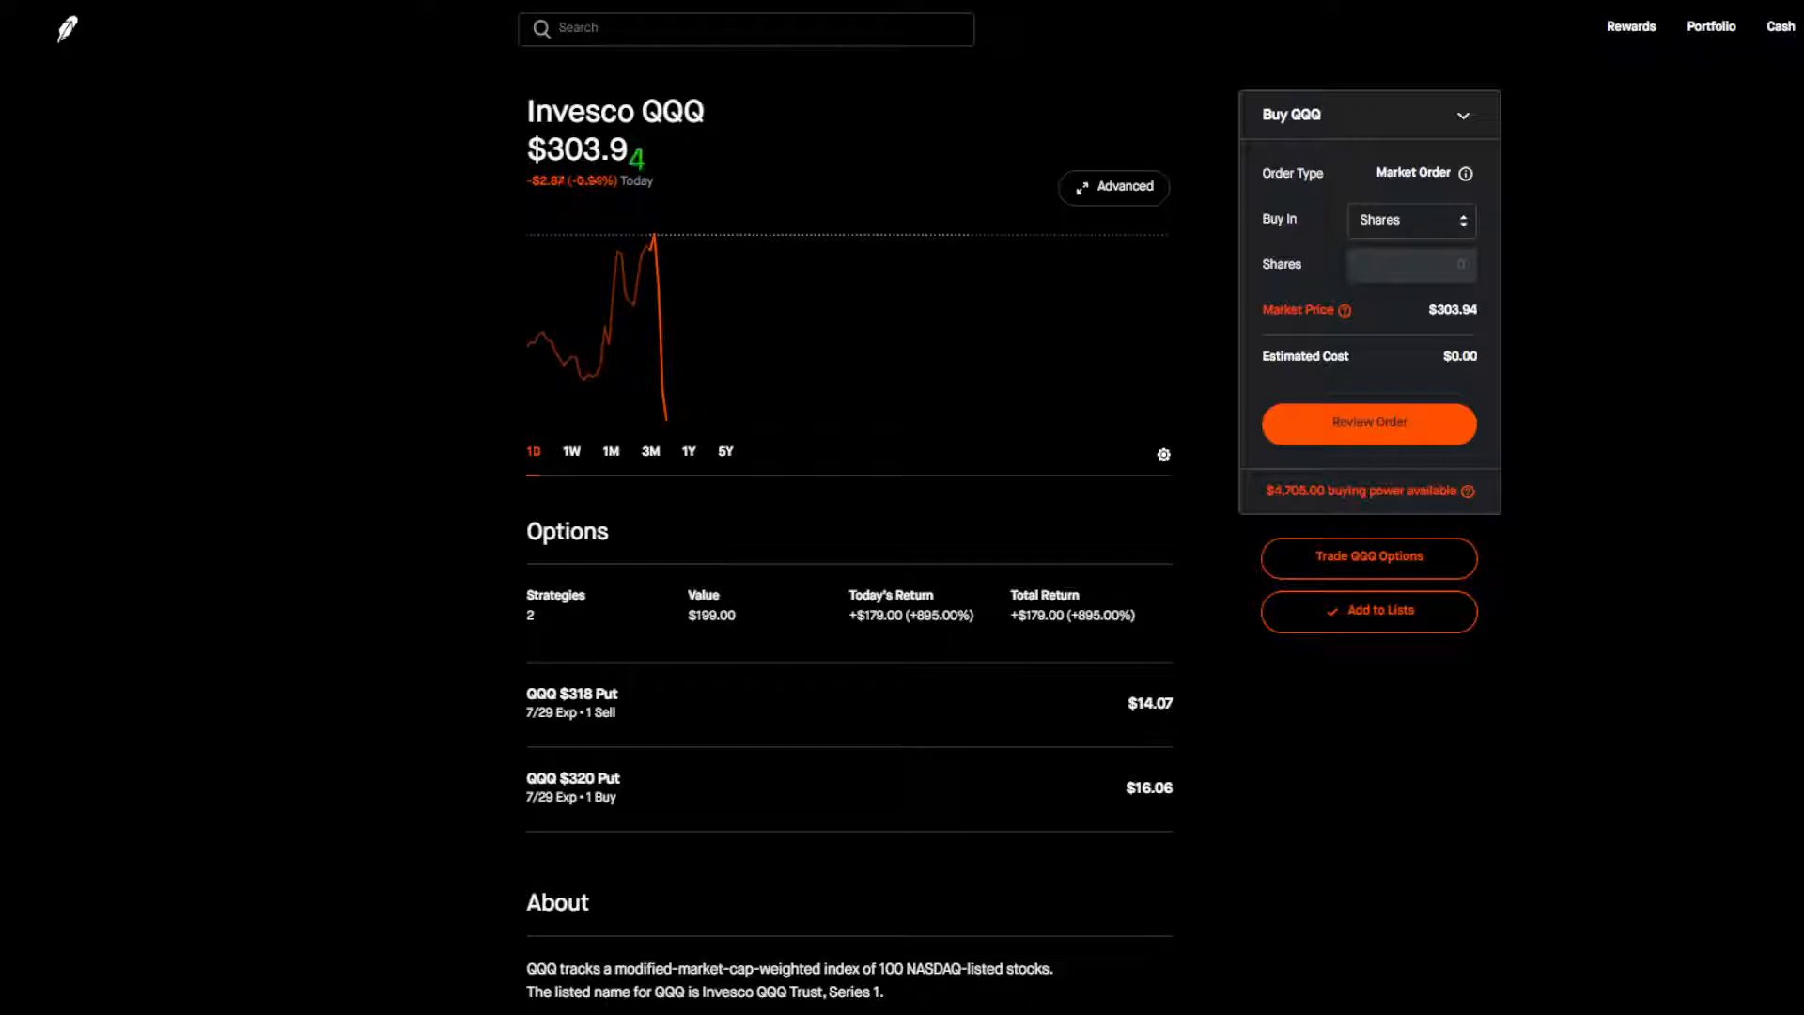
mouse_move(1060, 680)
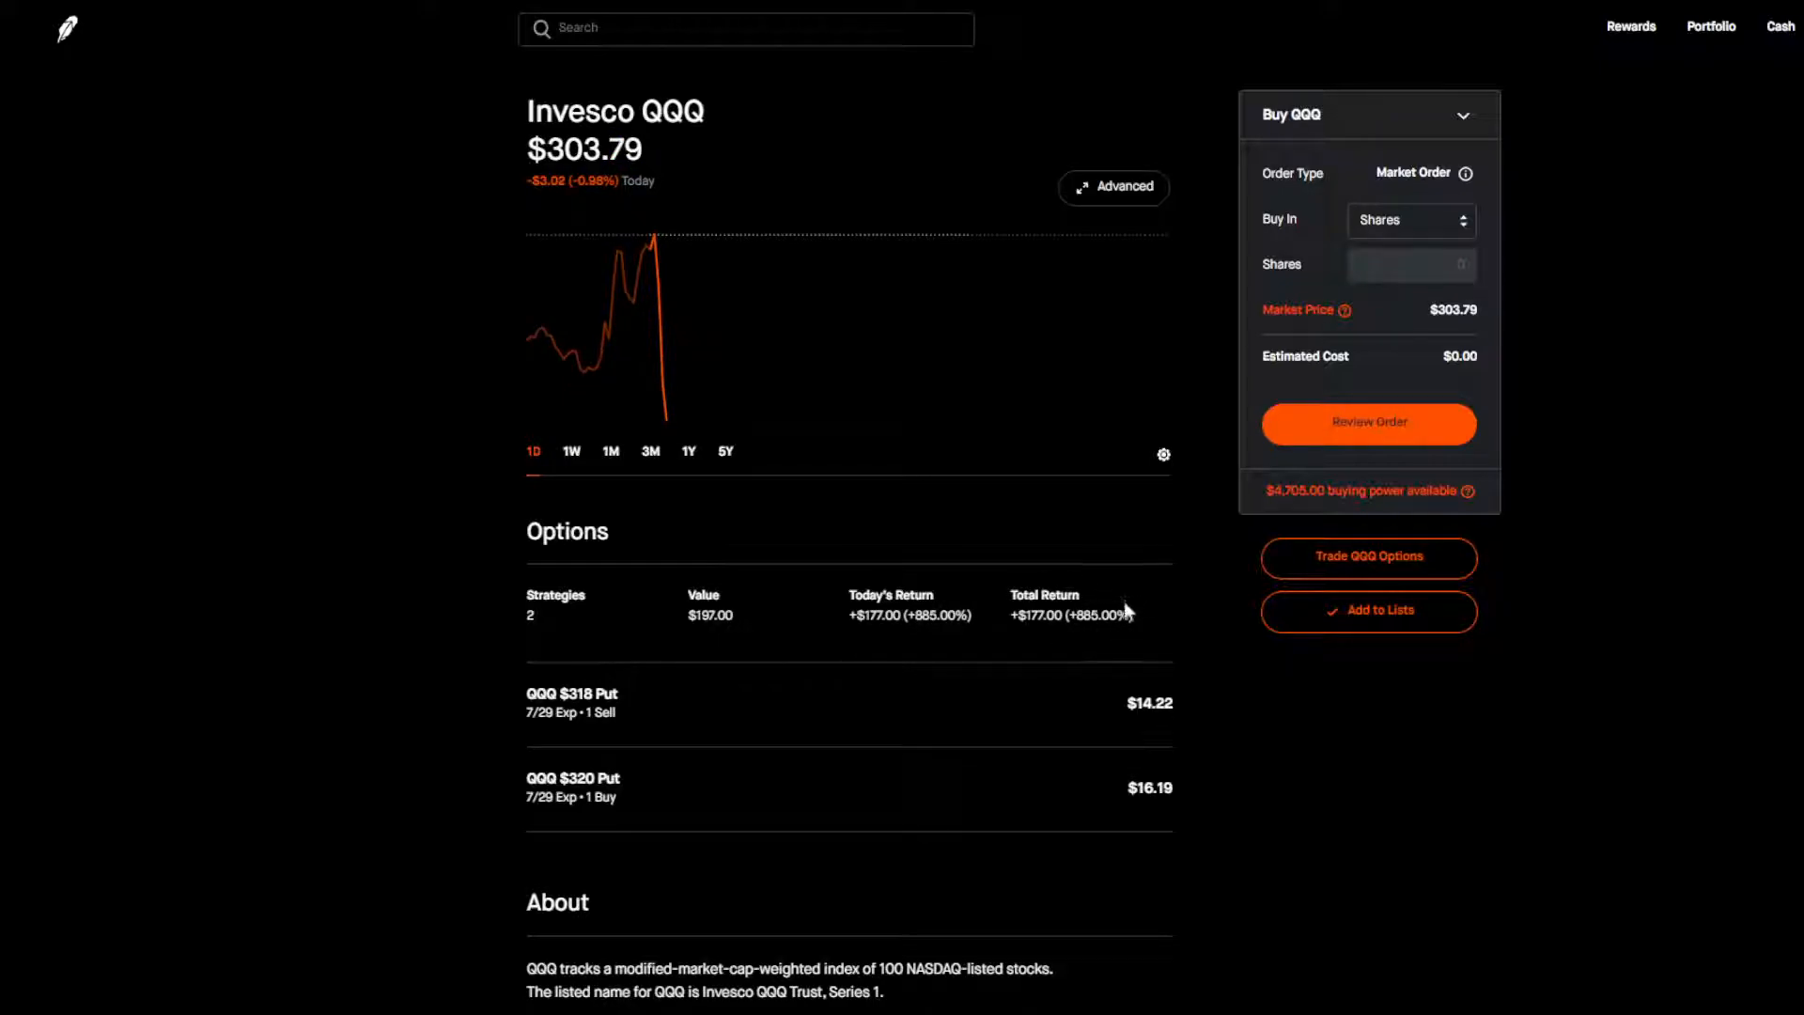
mouse_move(622, 335)
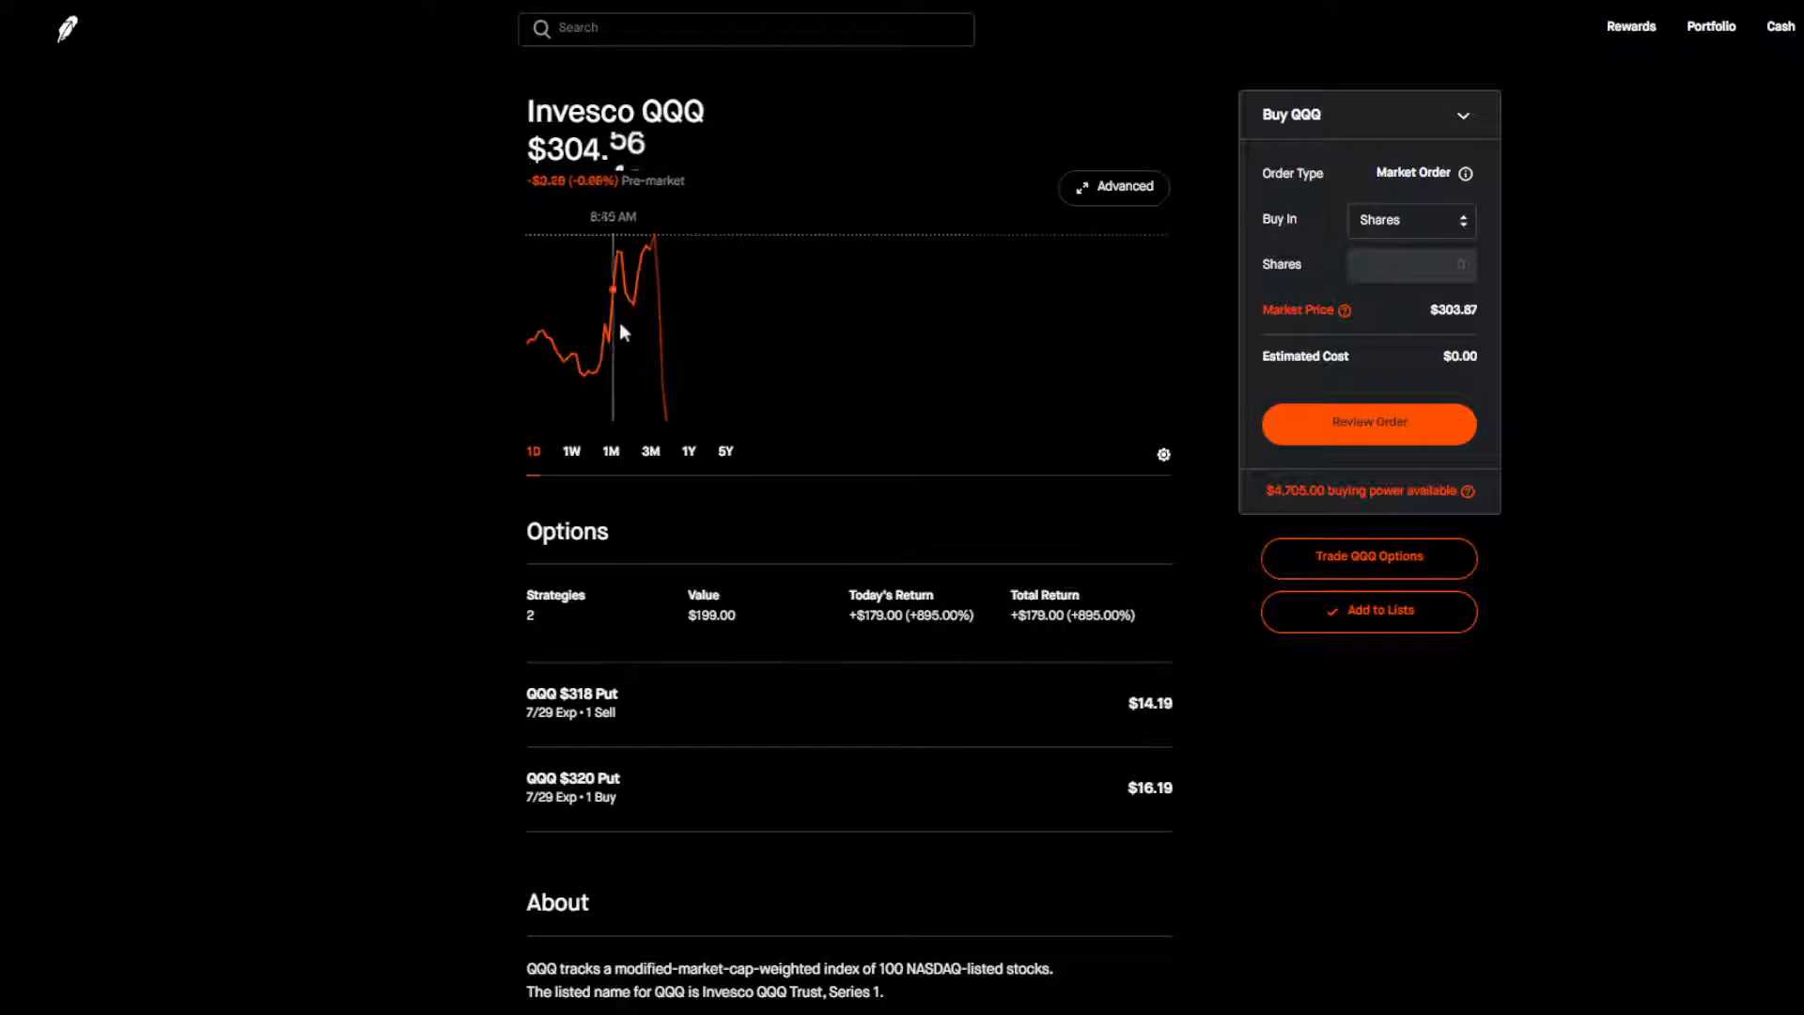
mouse_move(652, 282)
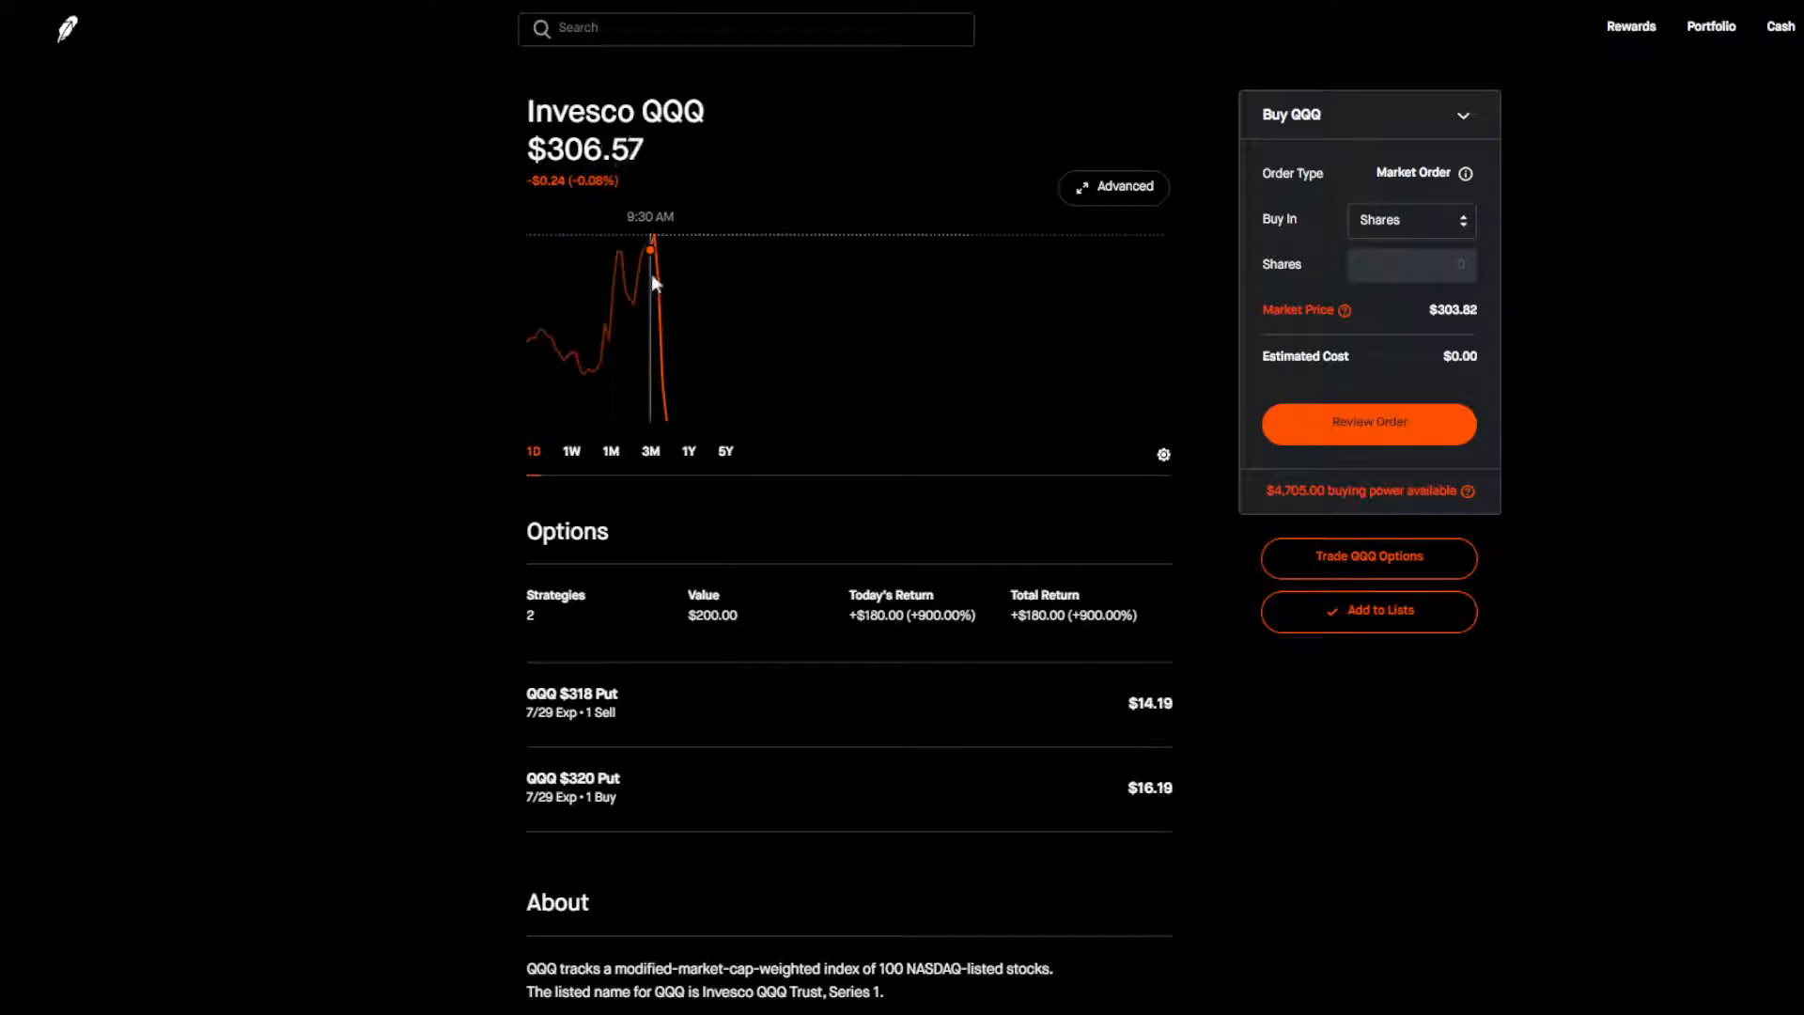
mouse_move(691, 392)
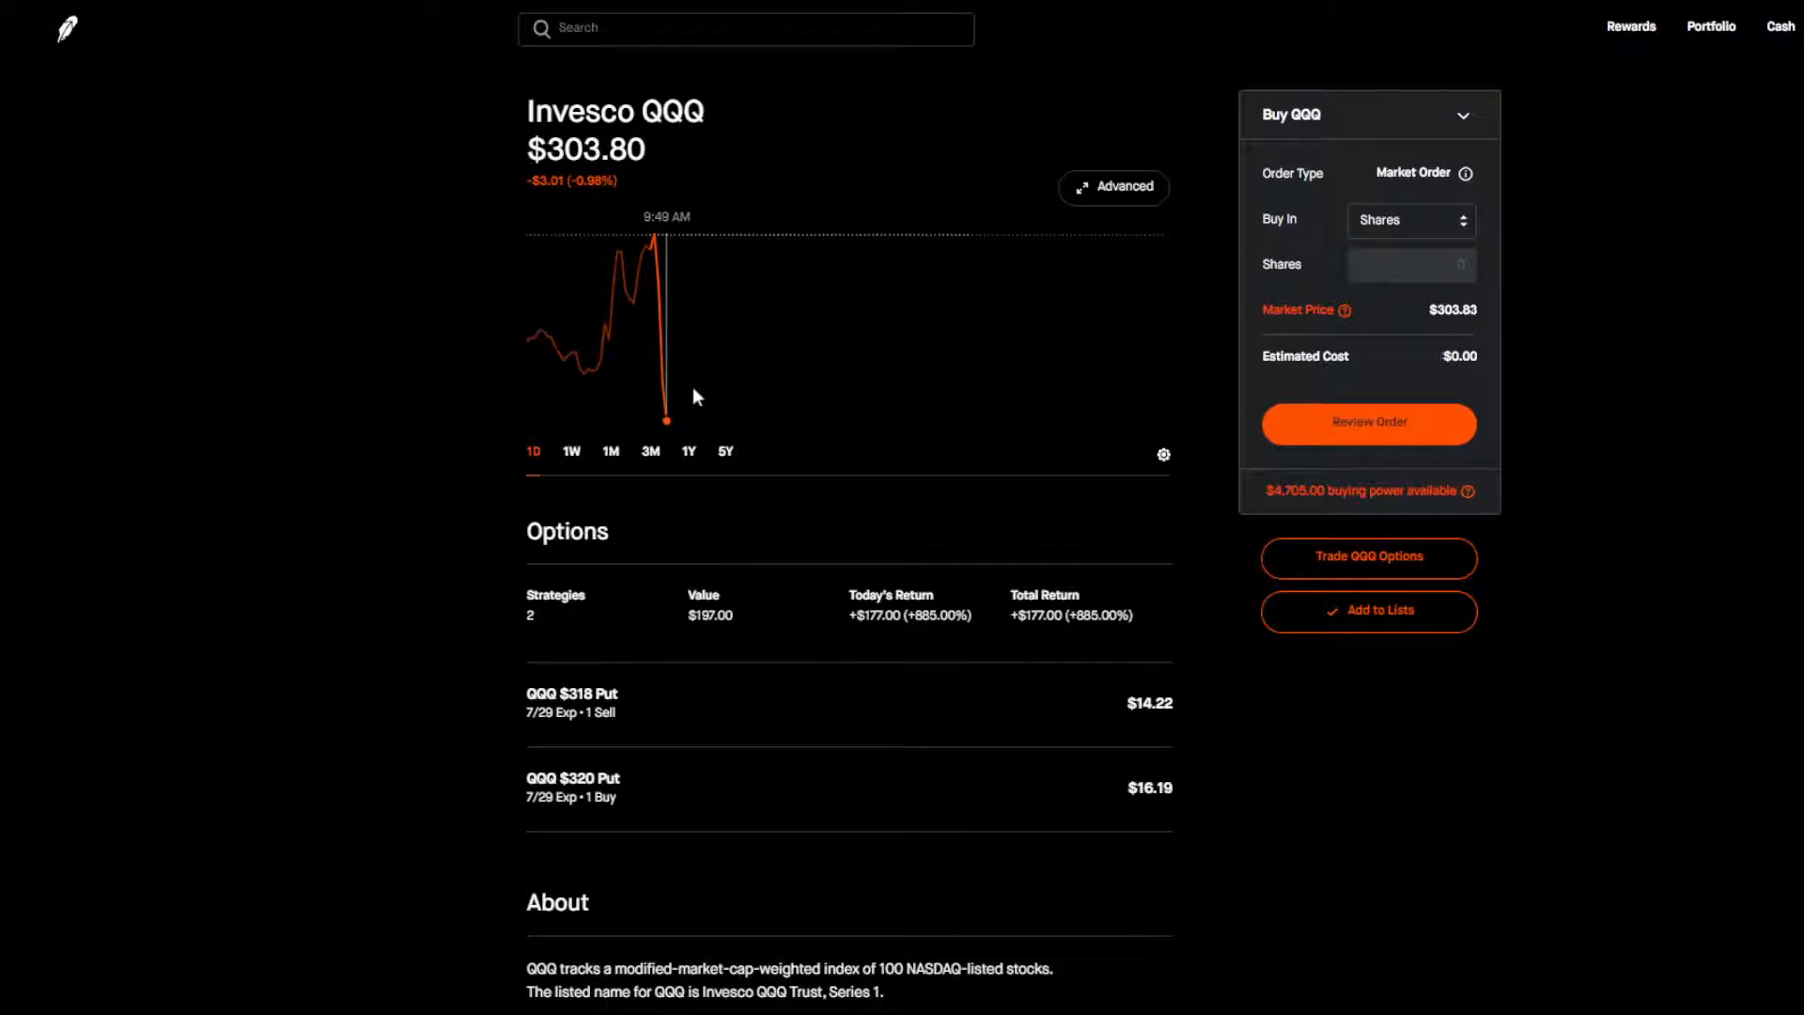
mouse_move(657, 361)
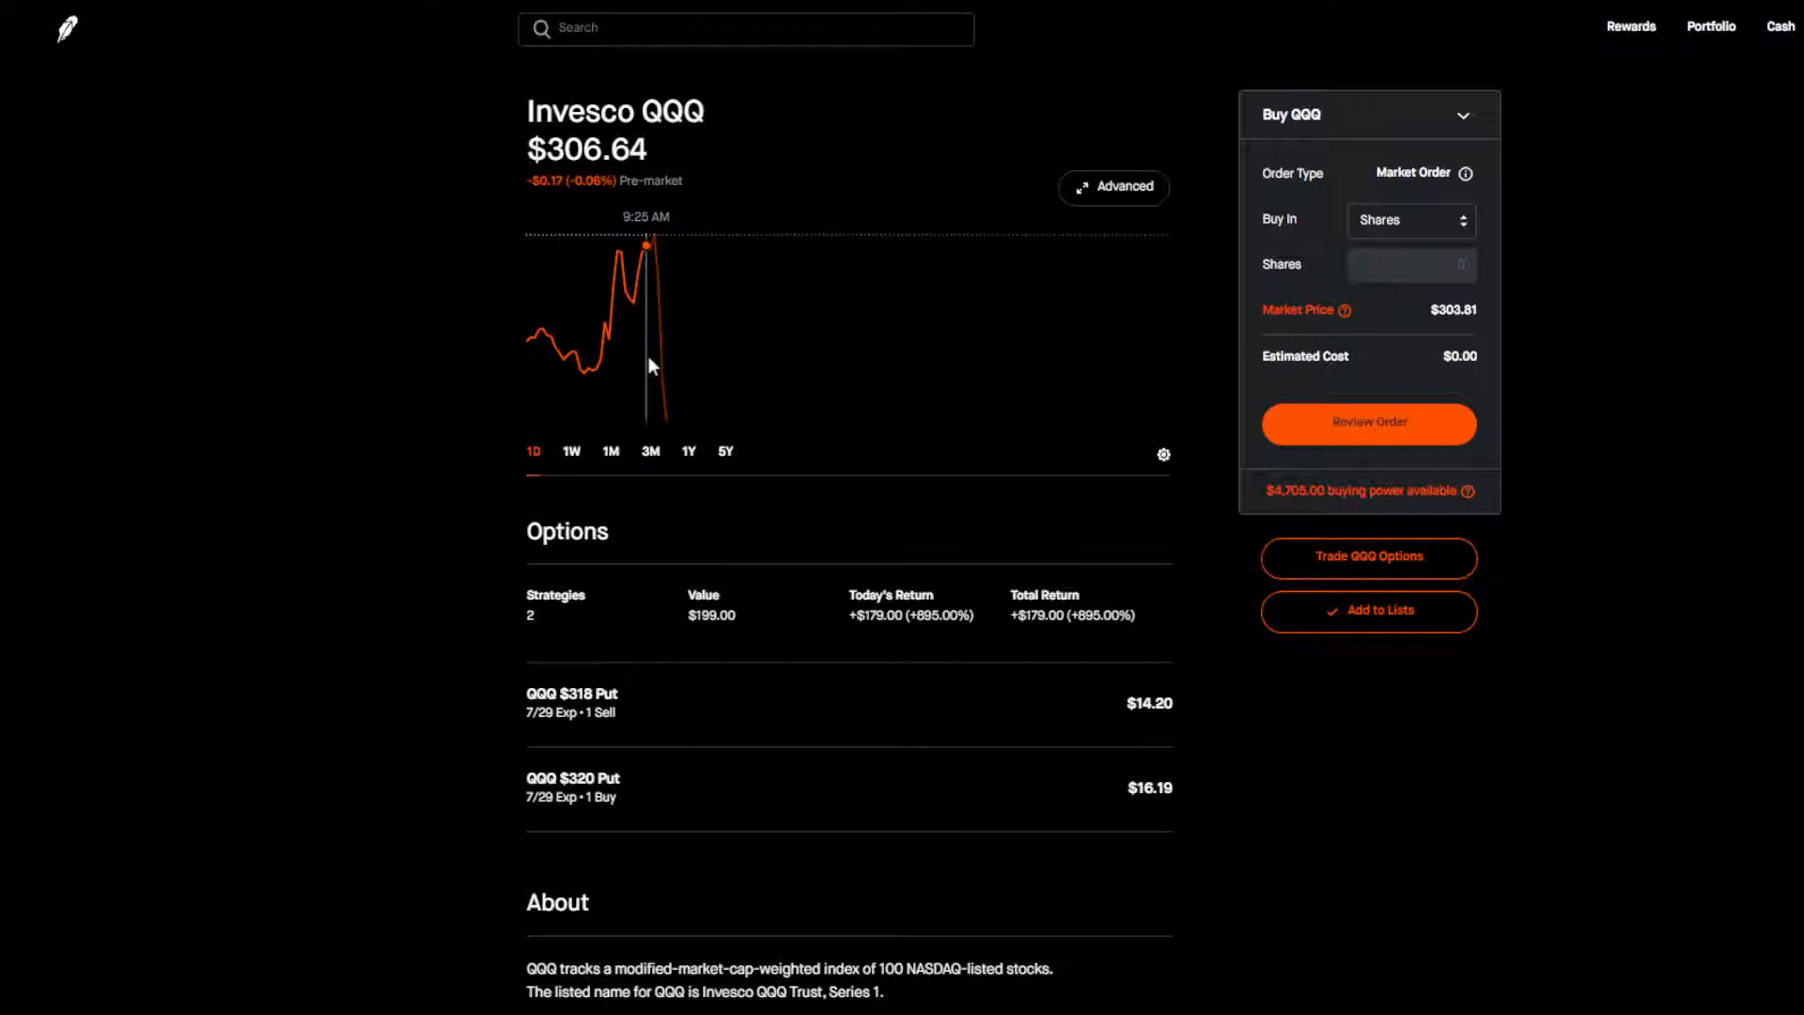
Review the QQQ chart over one week and back to one day, then browse the page.
left_click(571, 451)
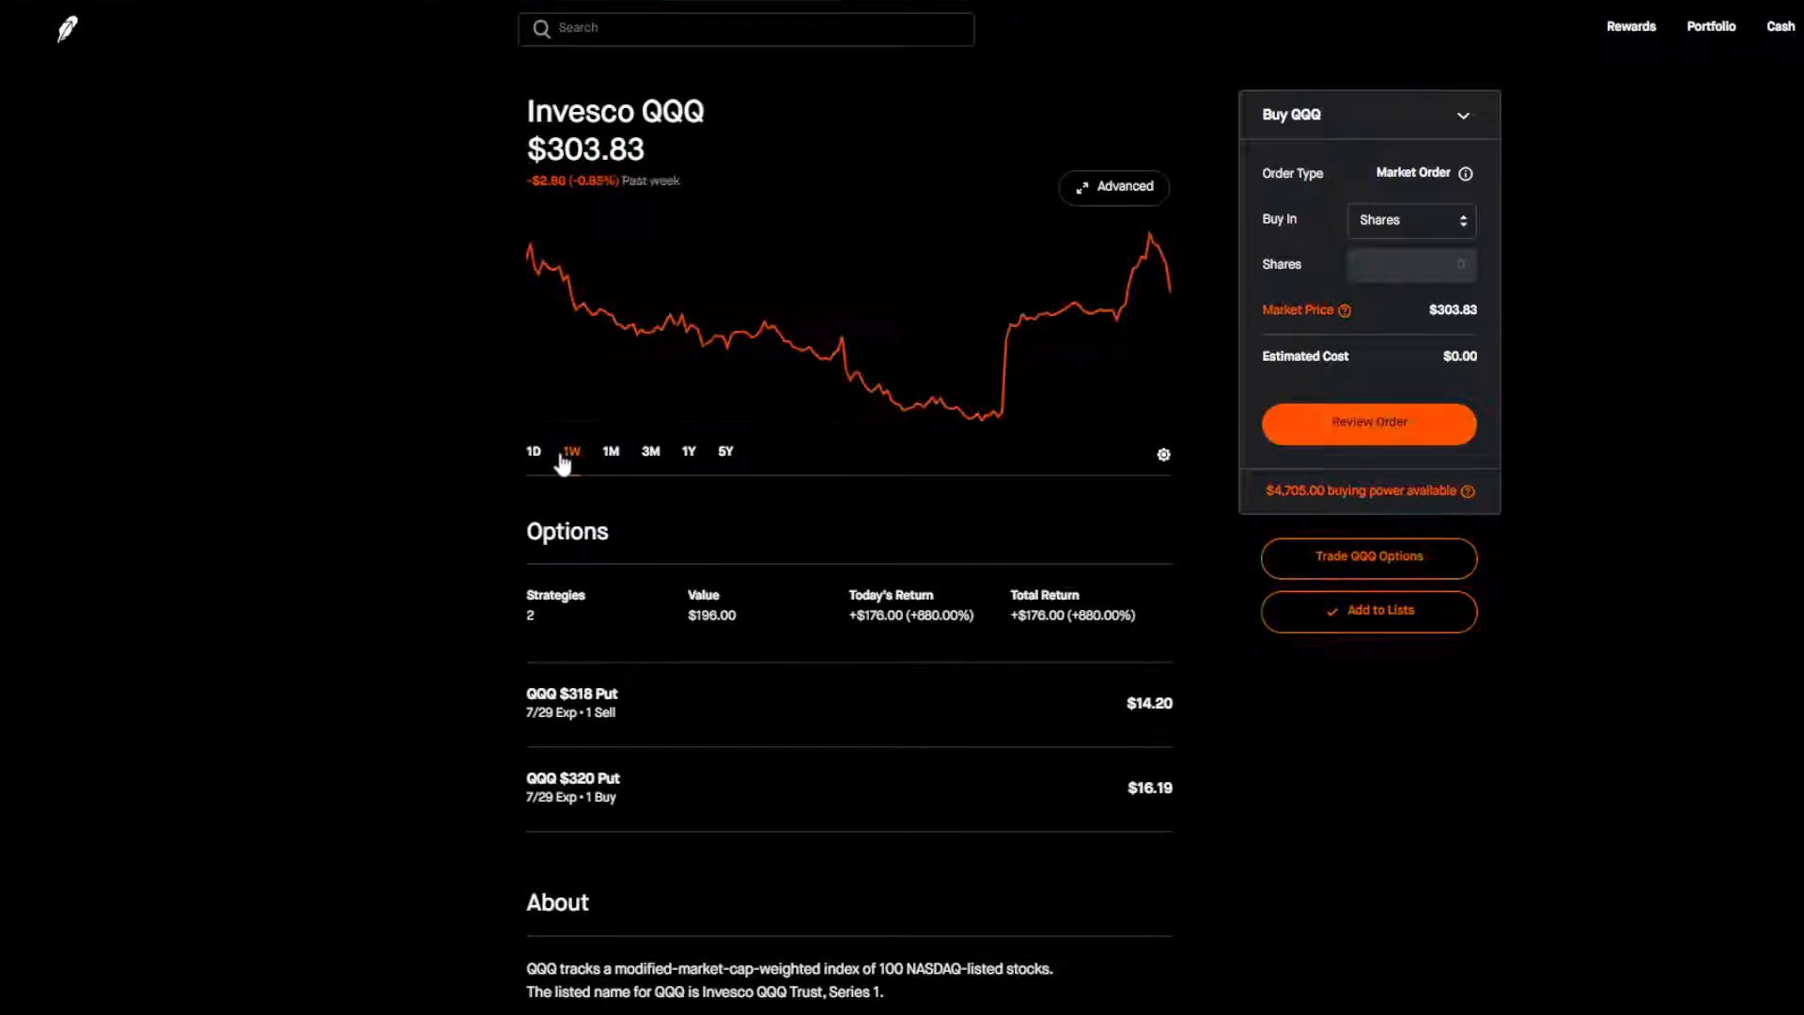
mouse_move(838, 368)
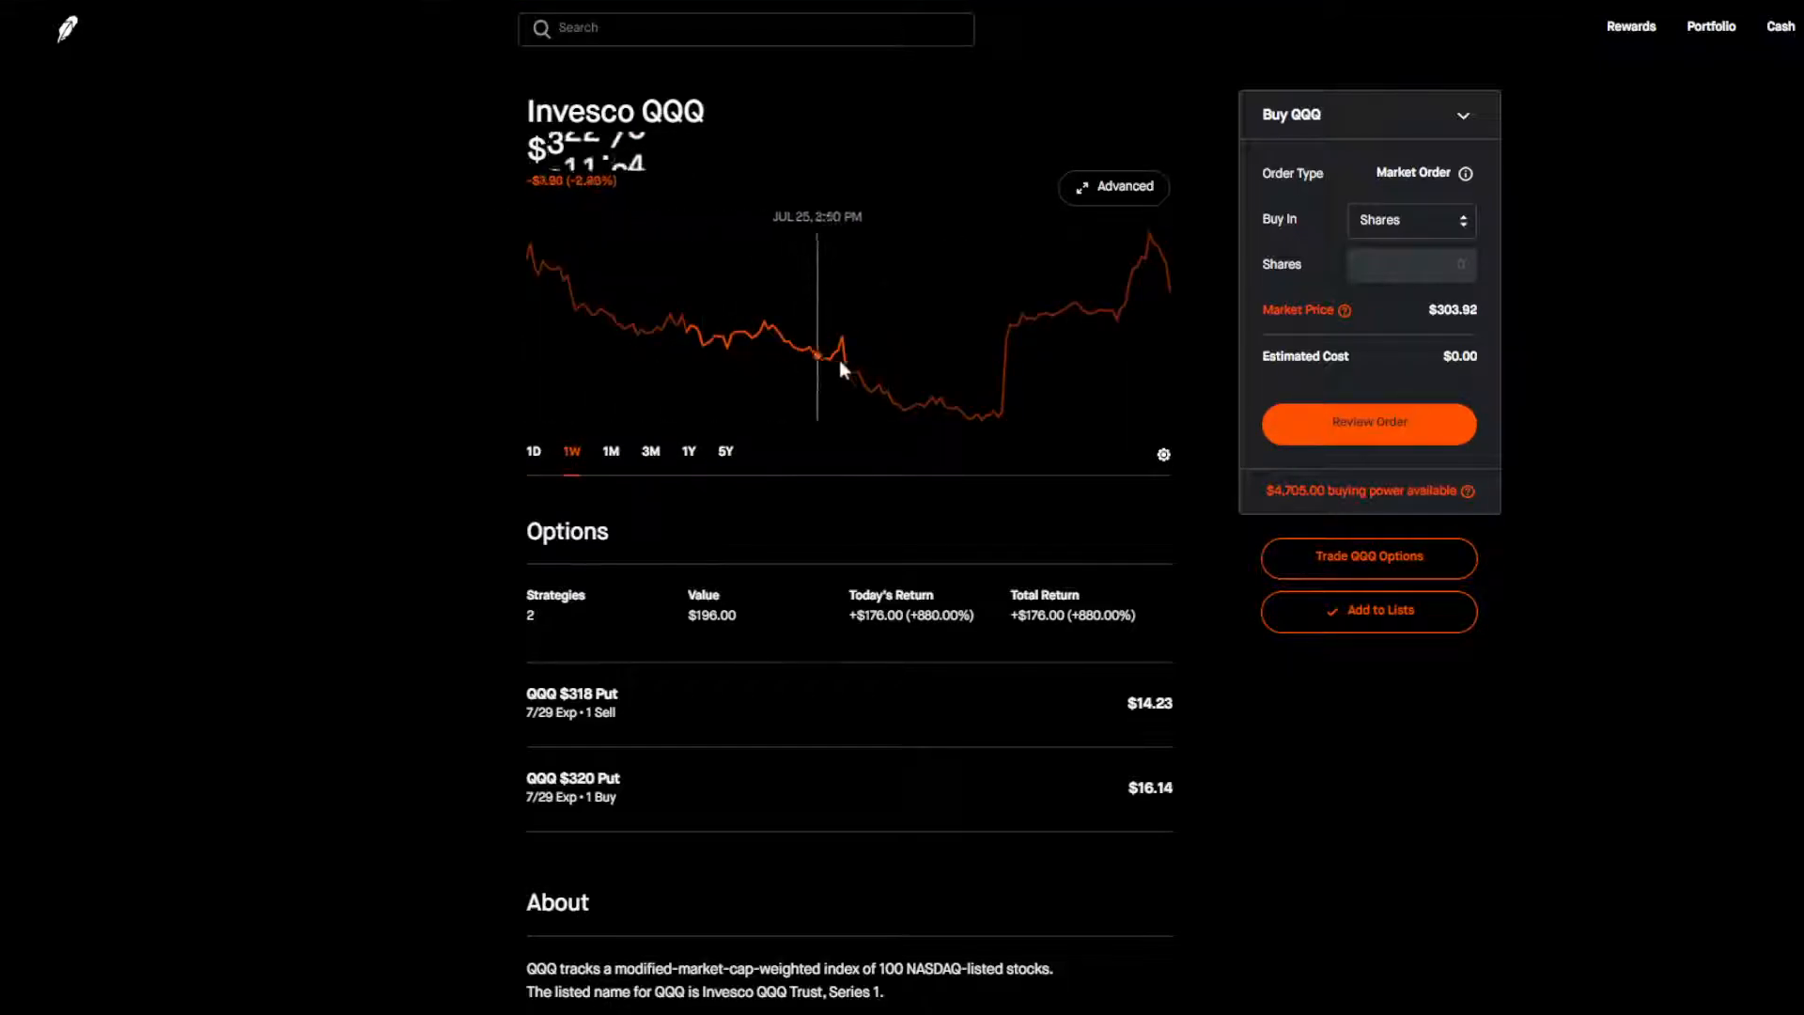
mouse_move(1135, 367)
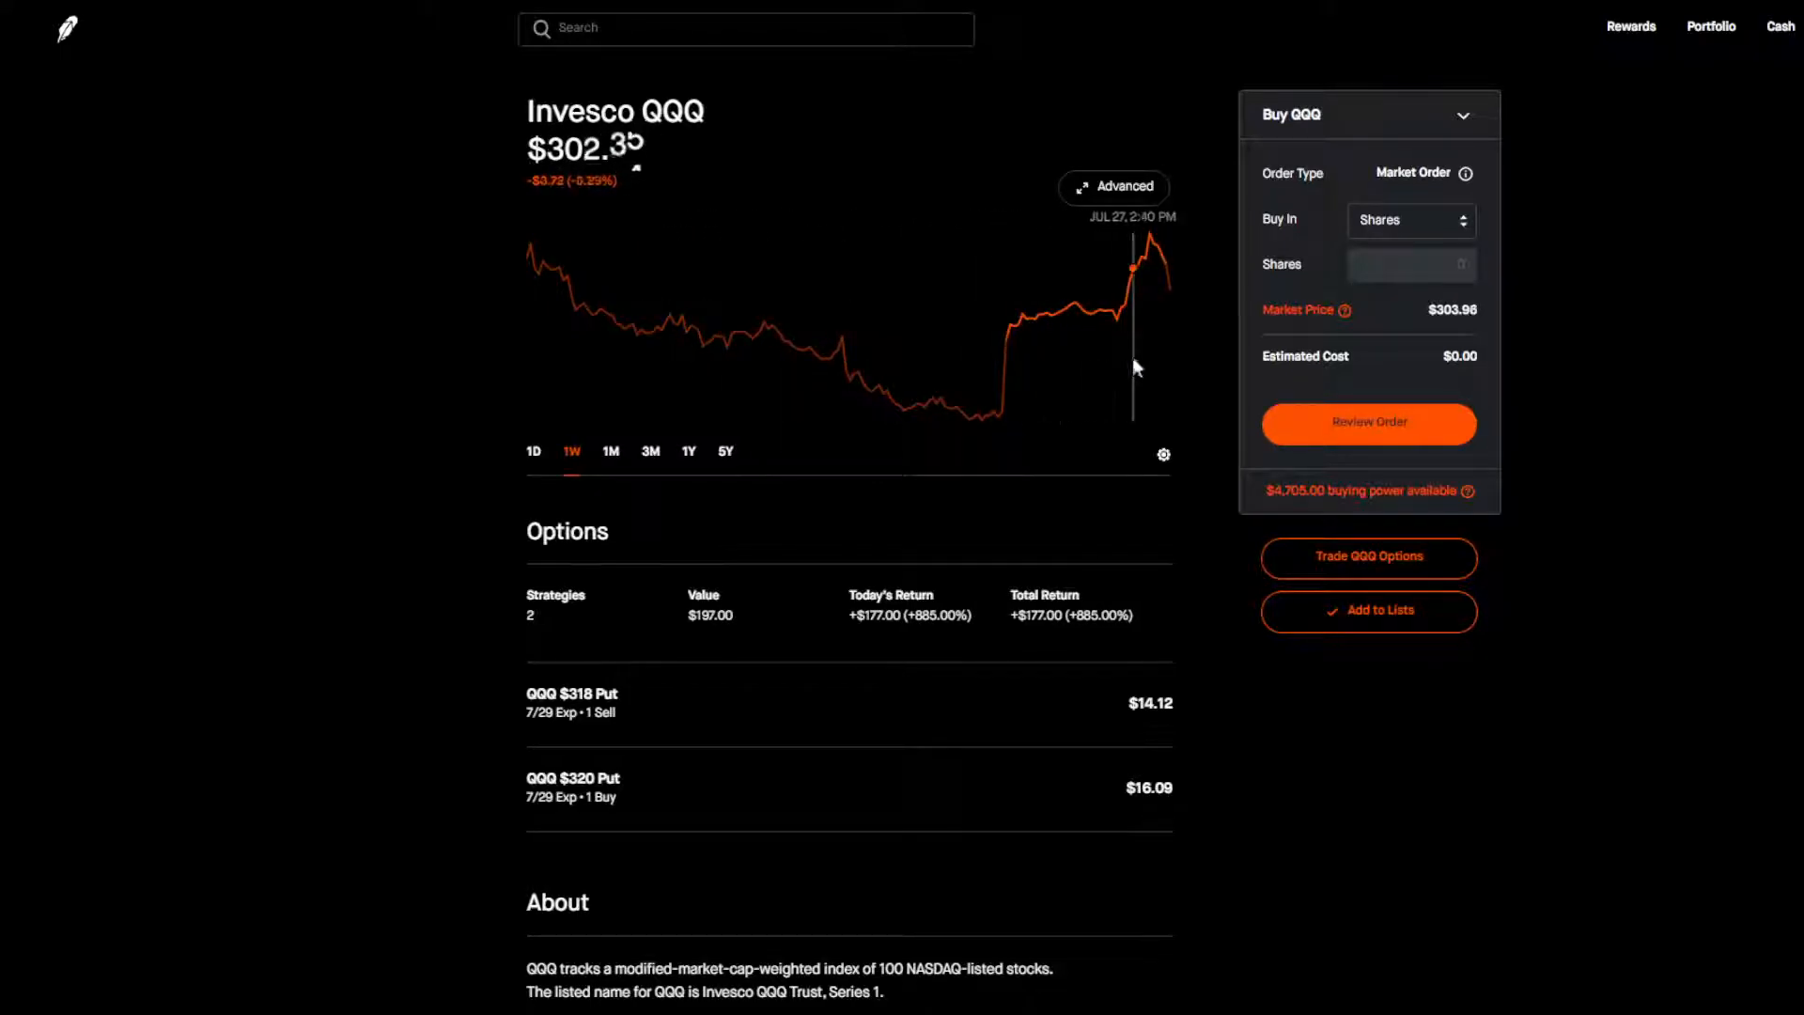
left_click(533, 449)
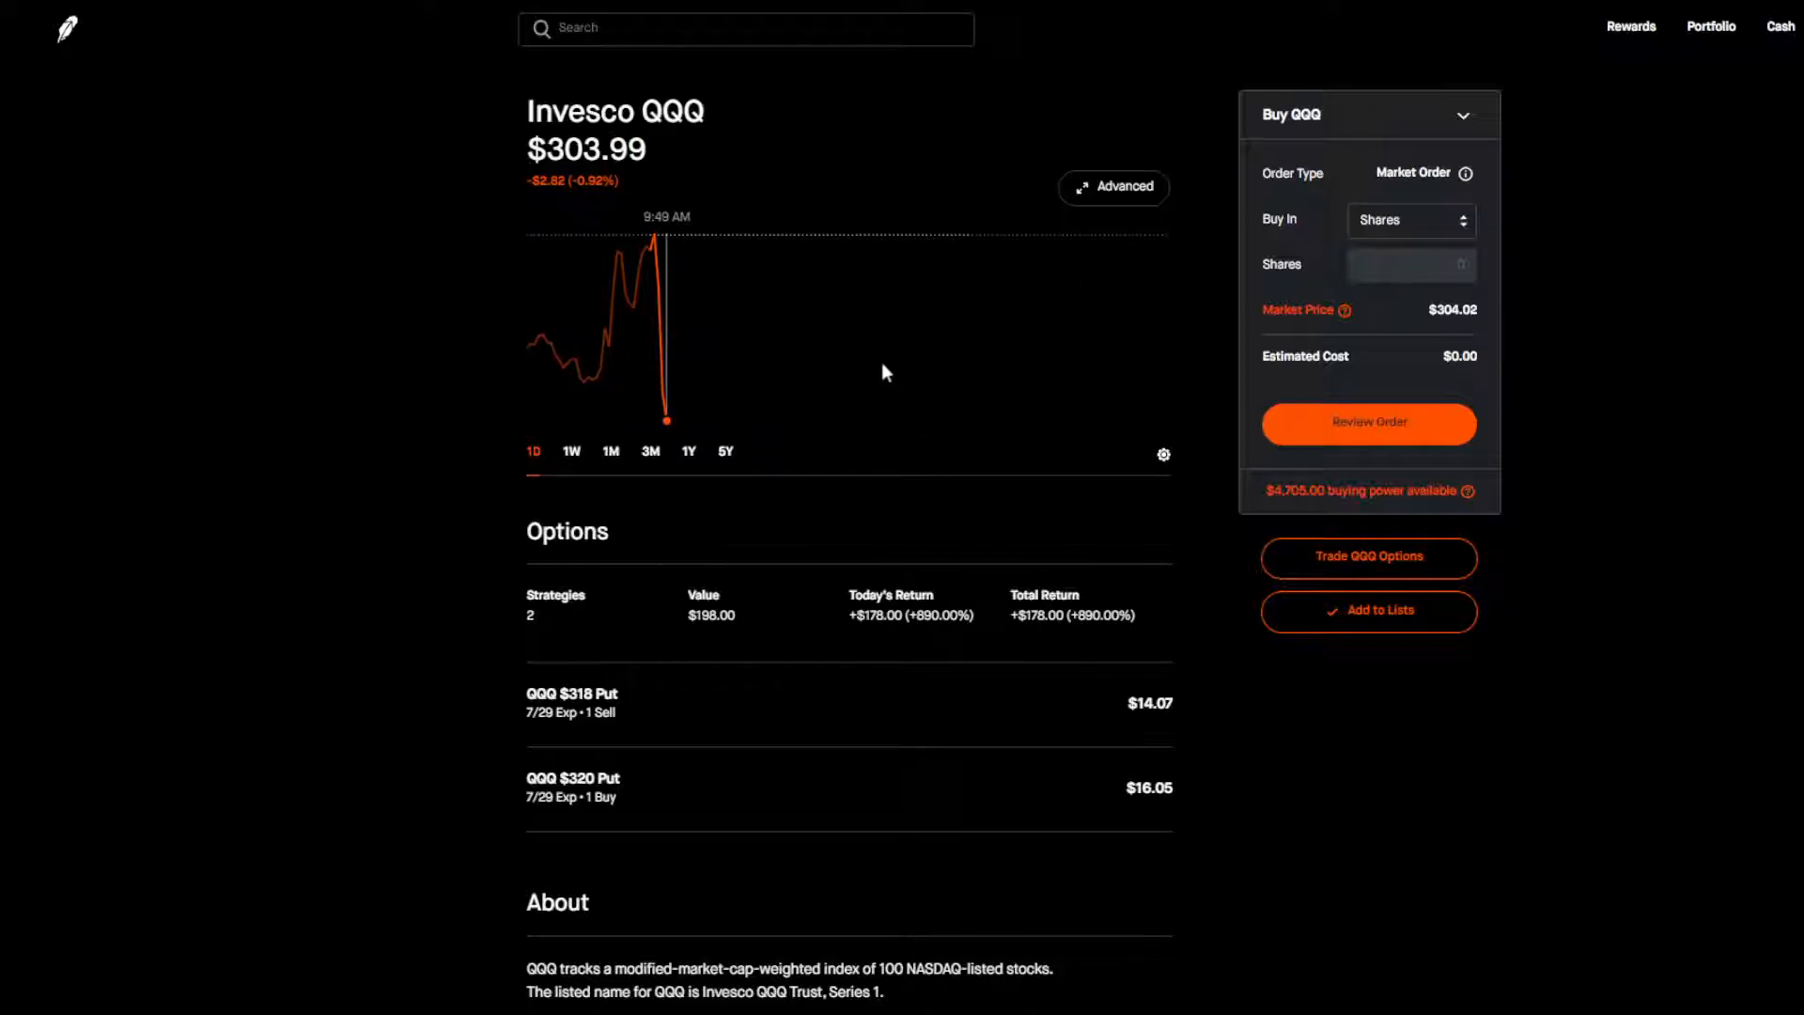
mouse_move(631, 289)
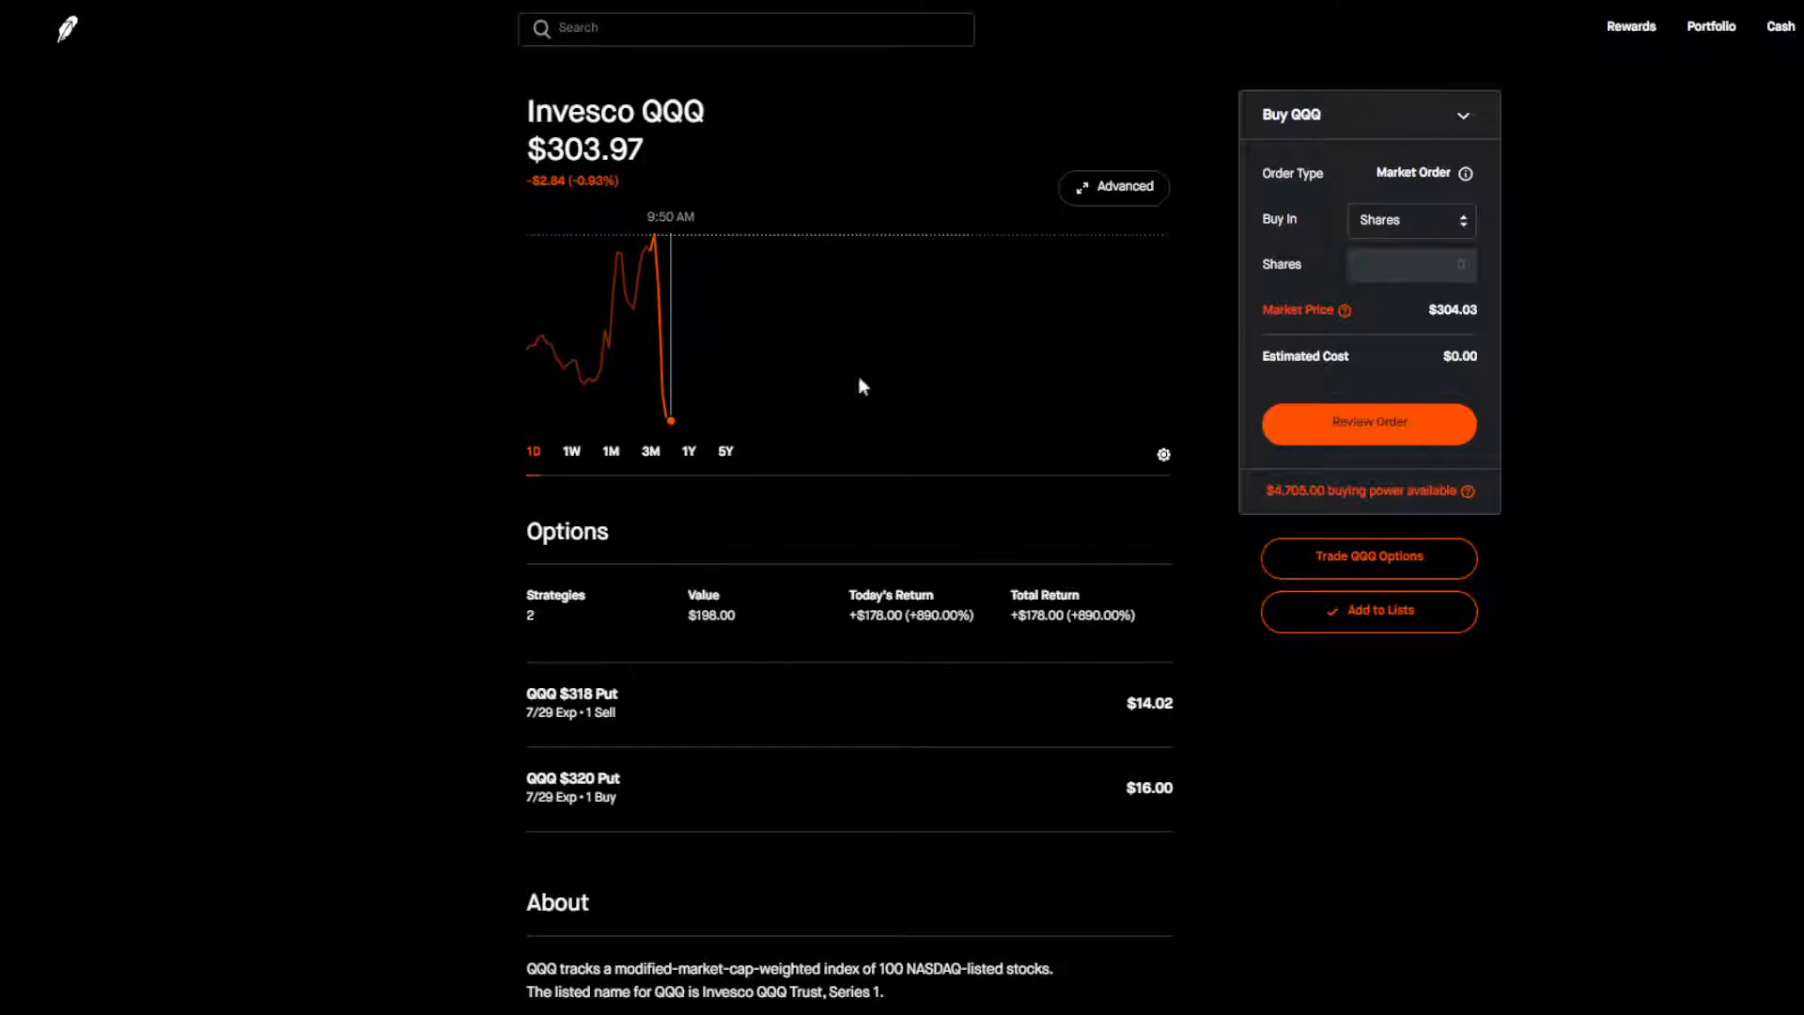
scroll("down", 3)
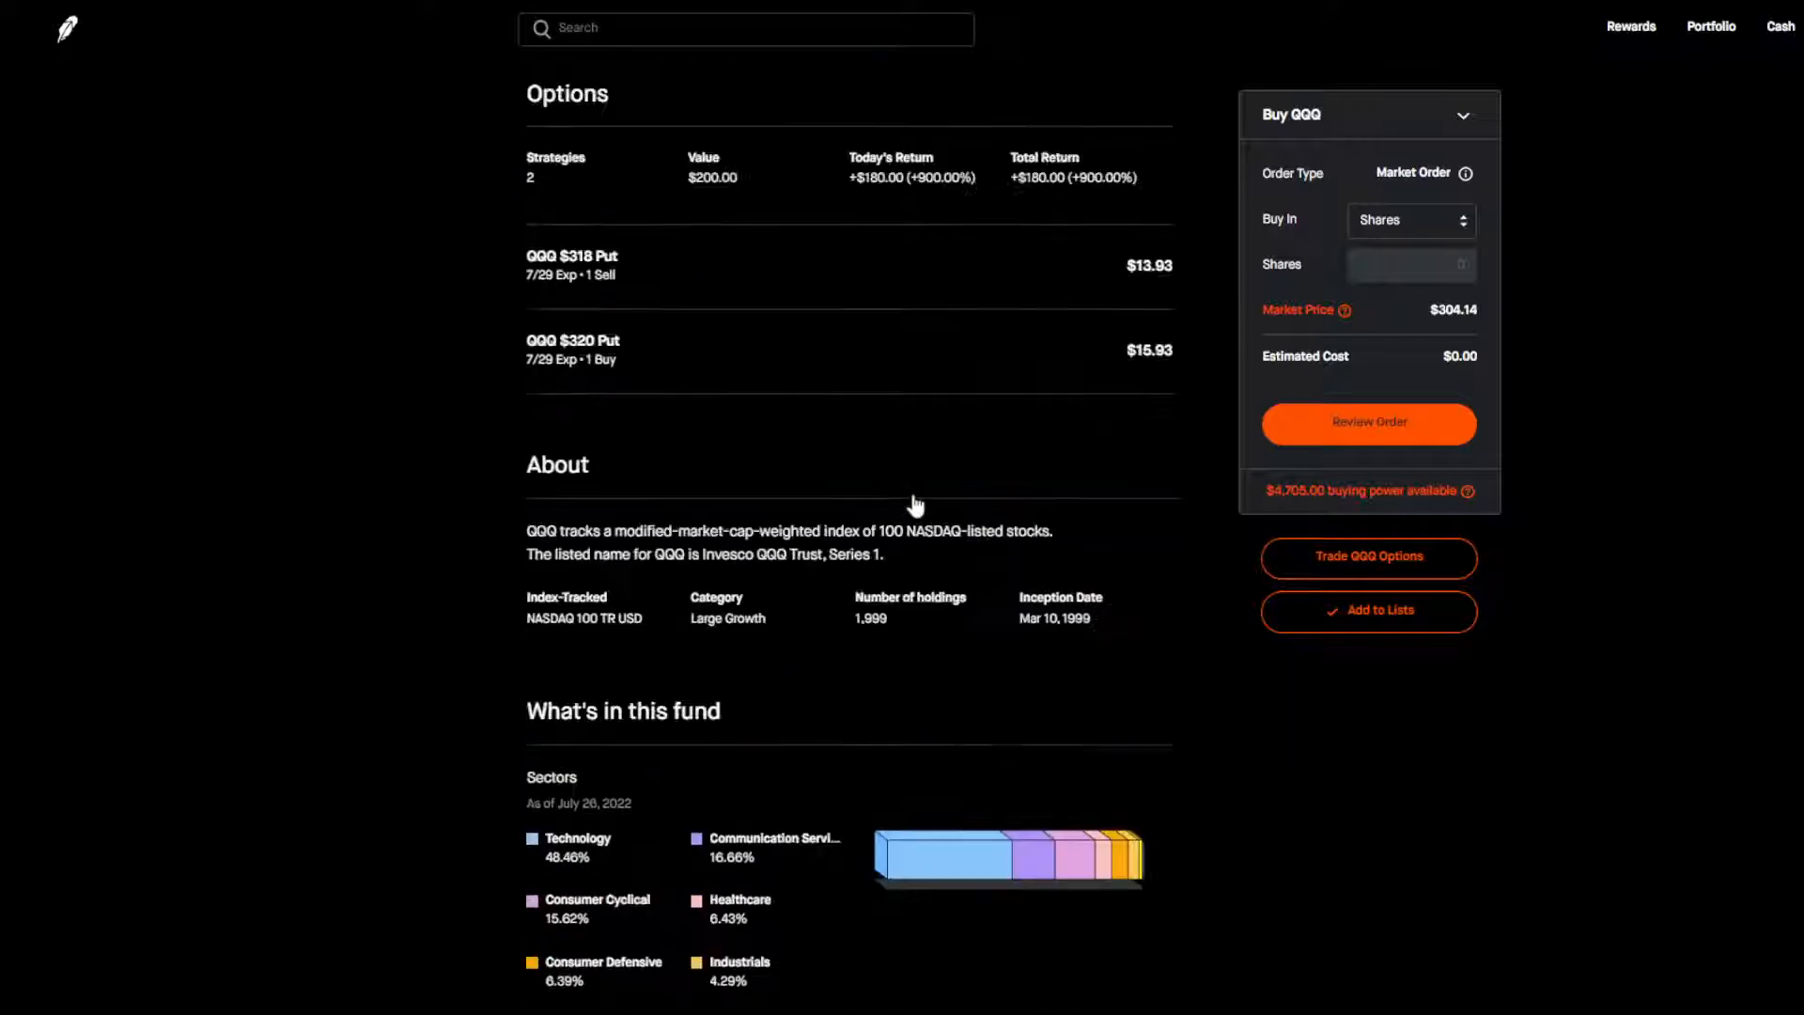
scroll("up", 3)
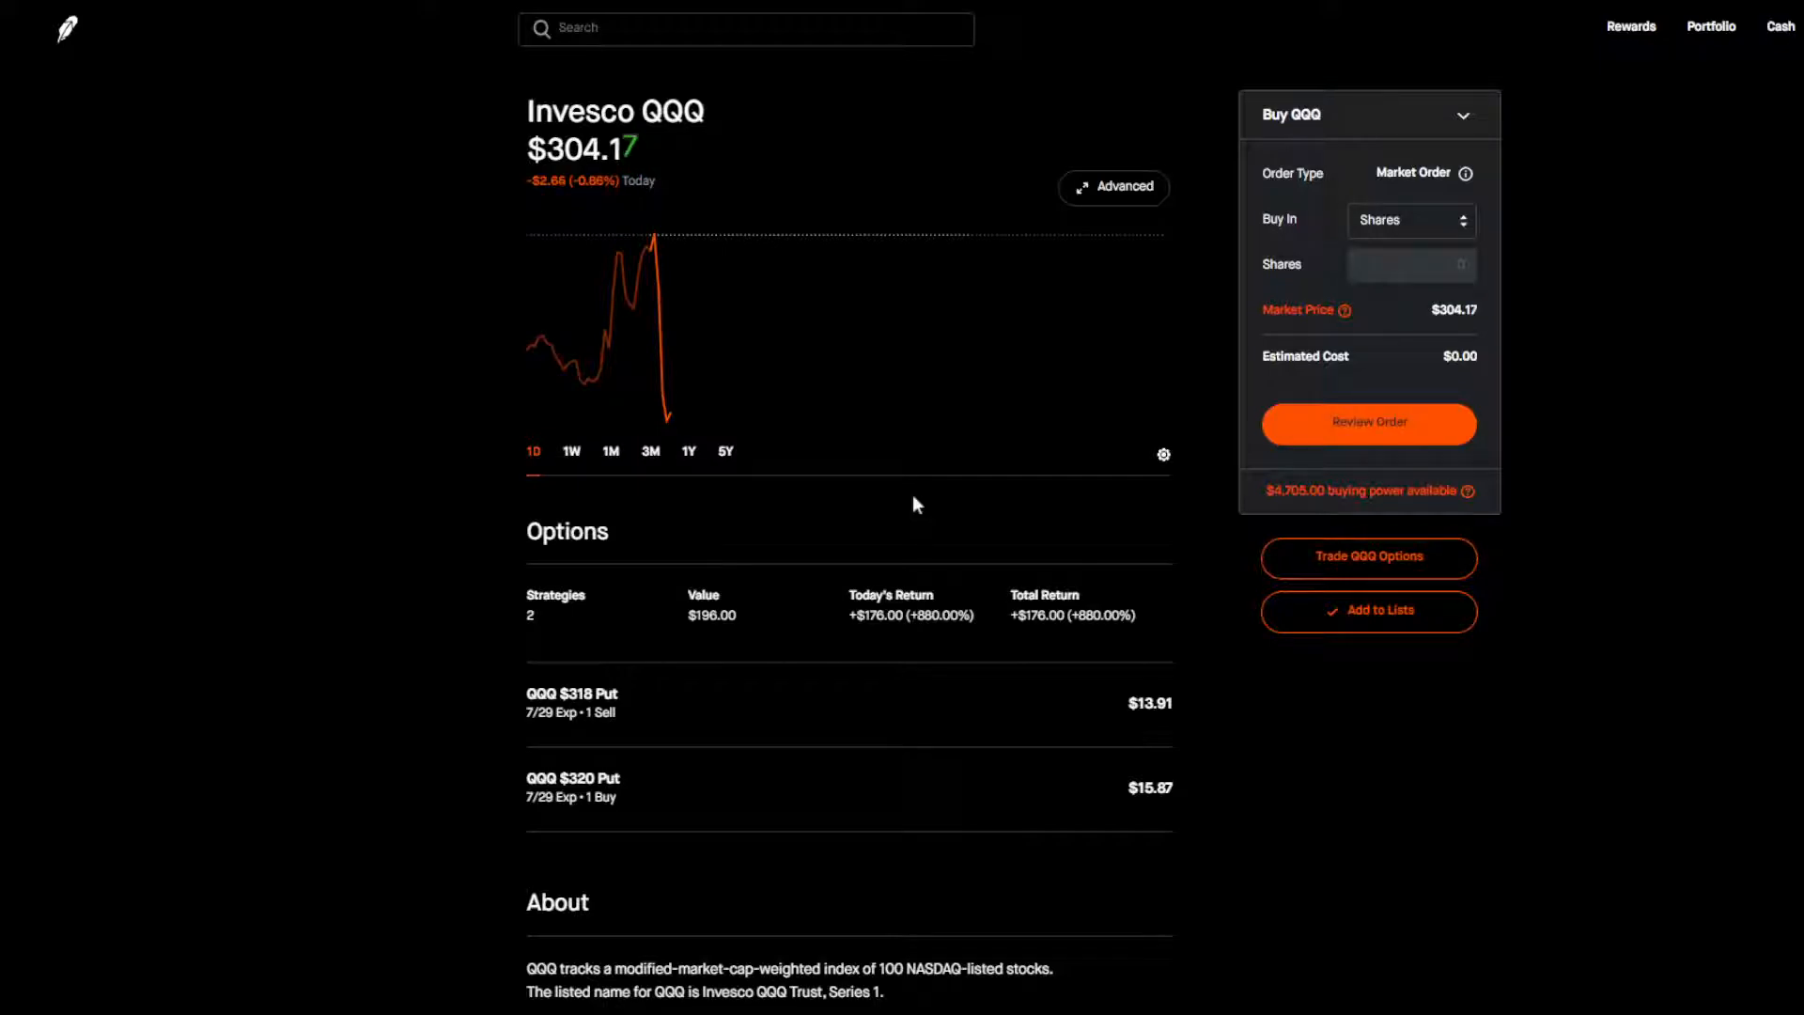
mouse_move(827, 812)
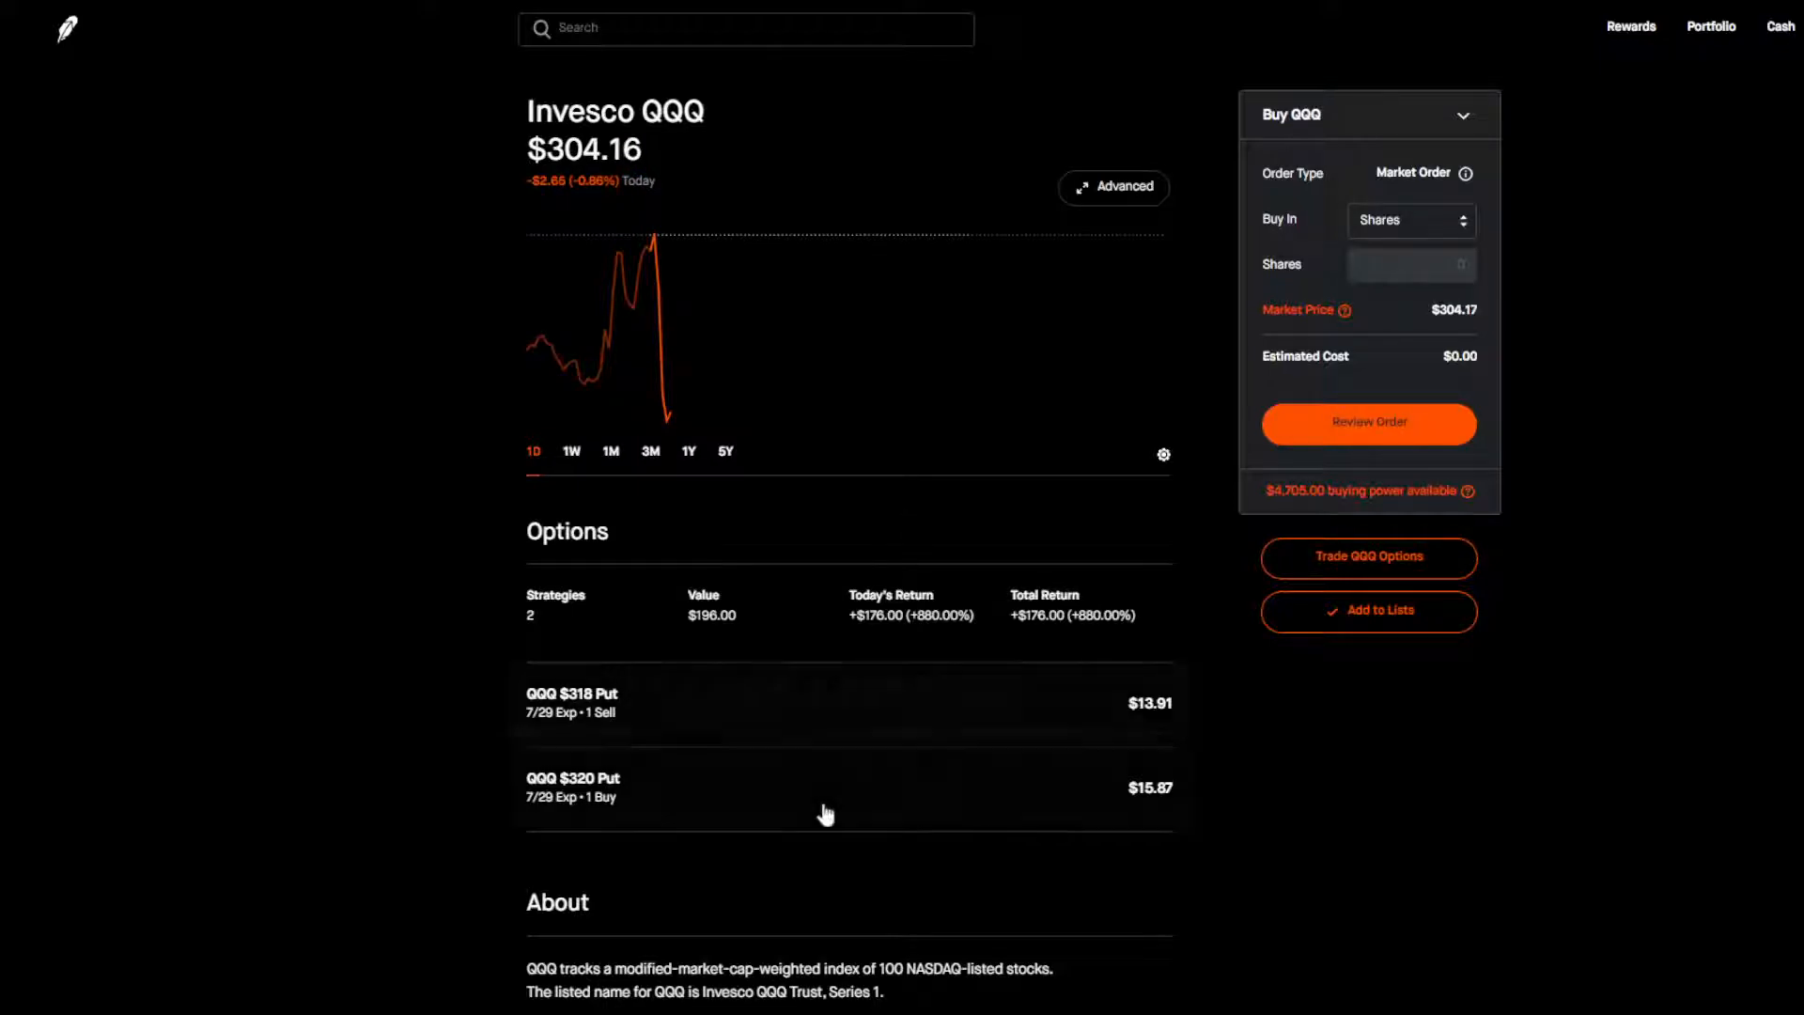
mouse_move(752, 832)
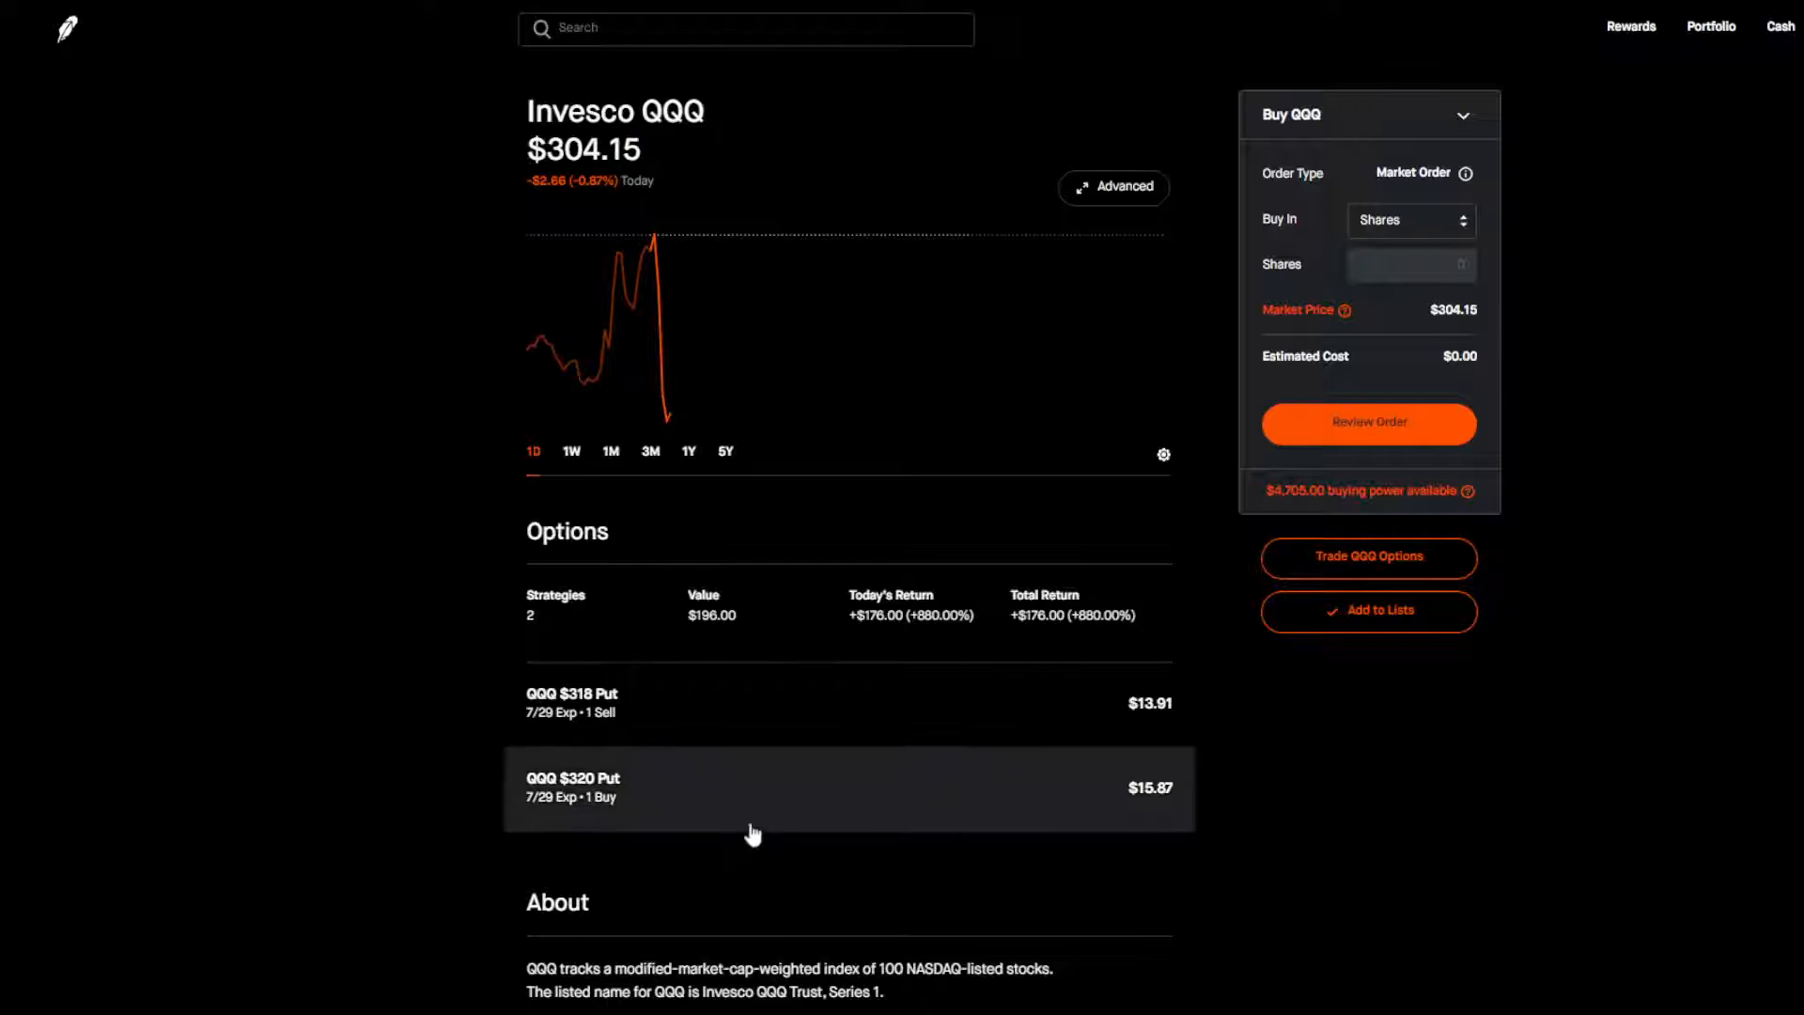
mouse_move(650, 263)
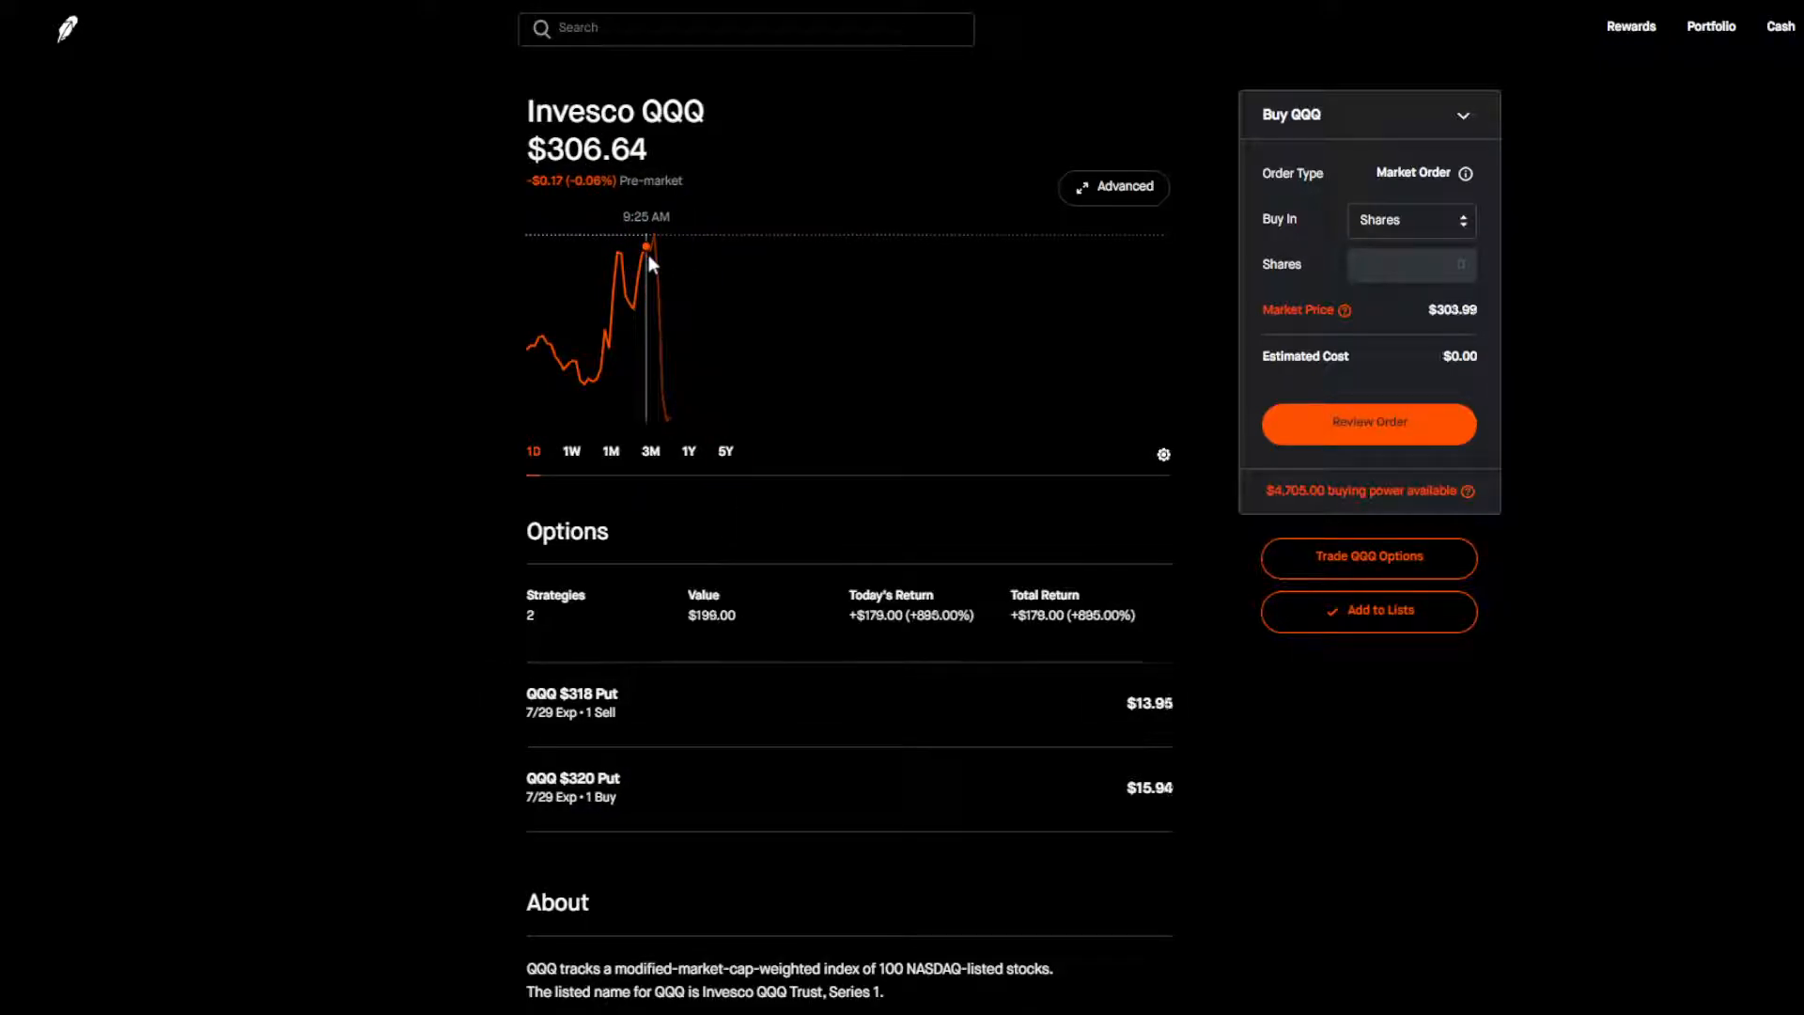
mouse_move(673, 351)
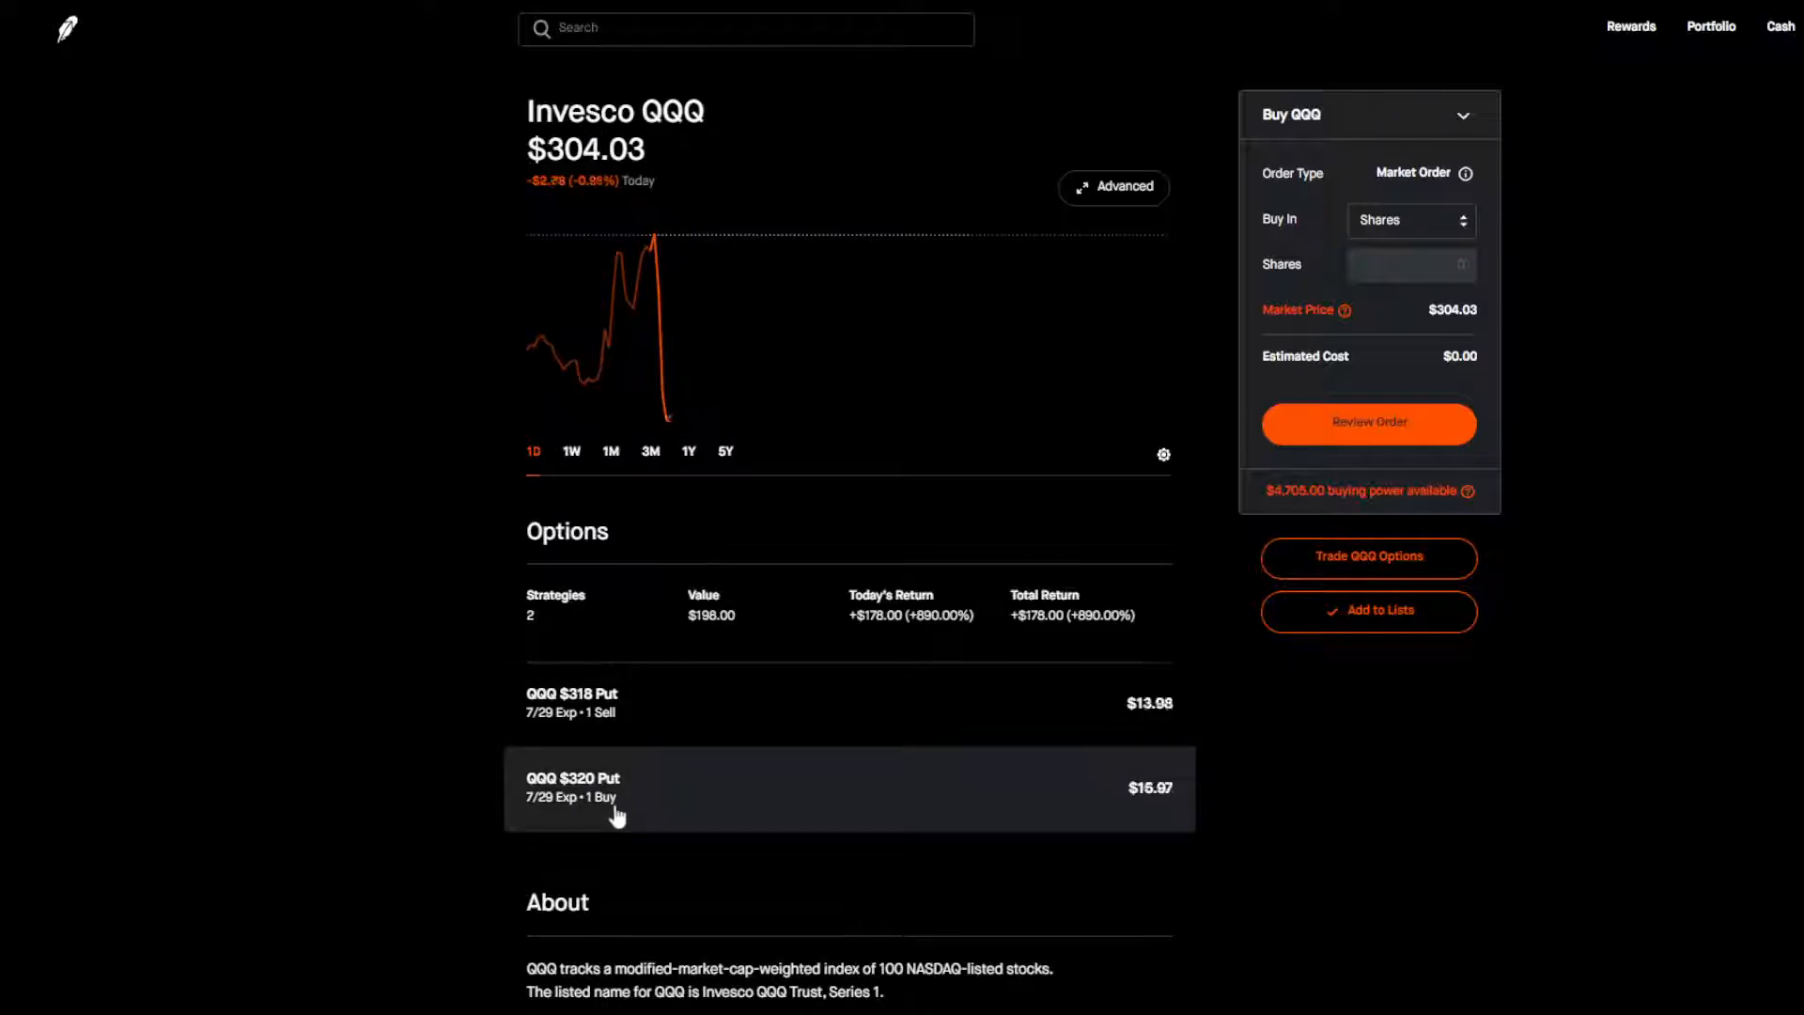
left_click(618, 788)
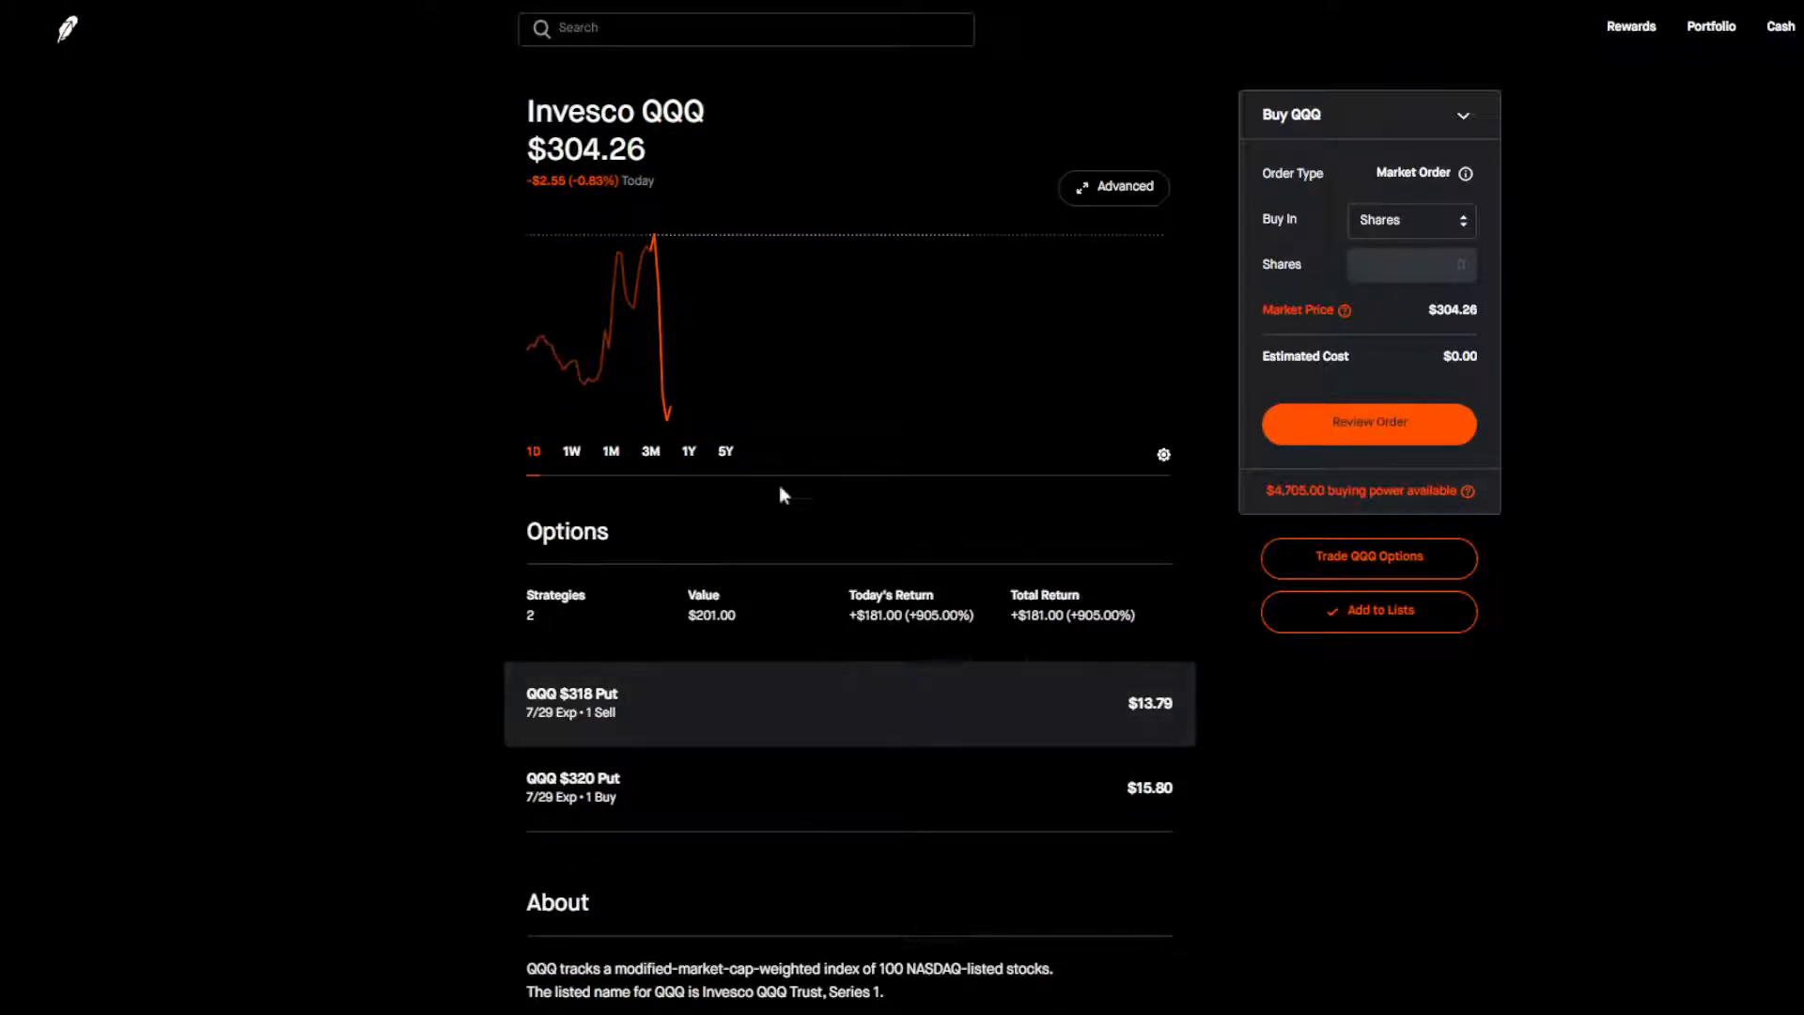
mouse_move(658, 295)
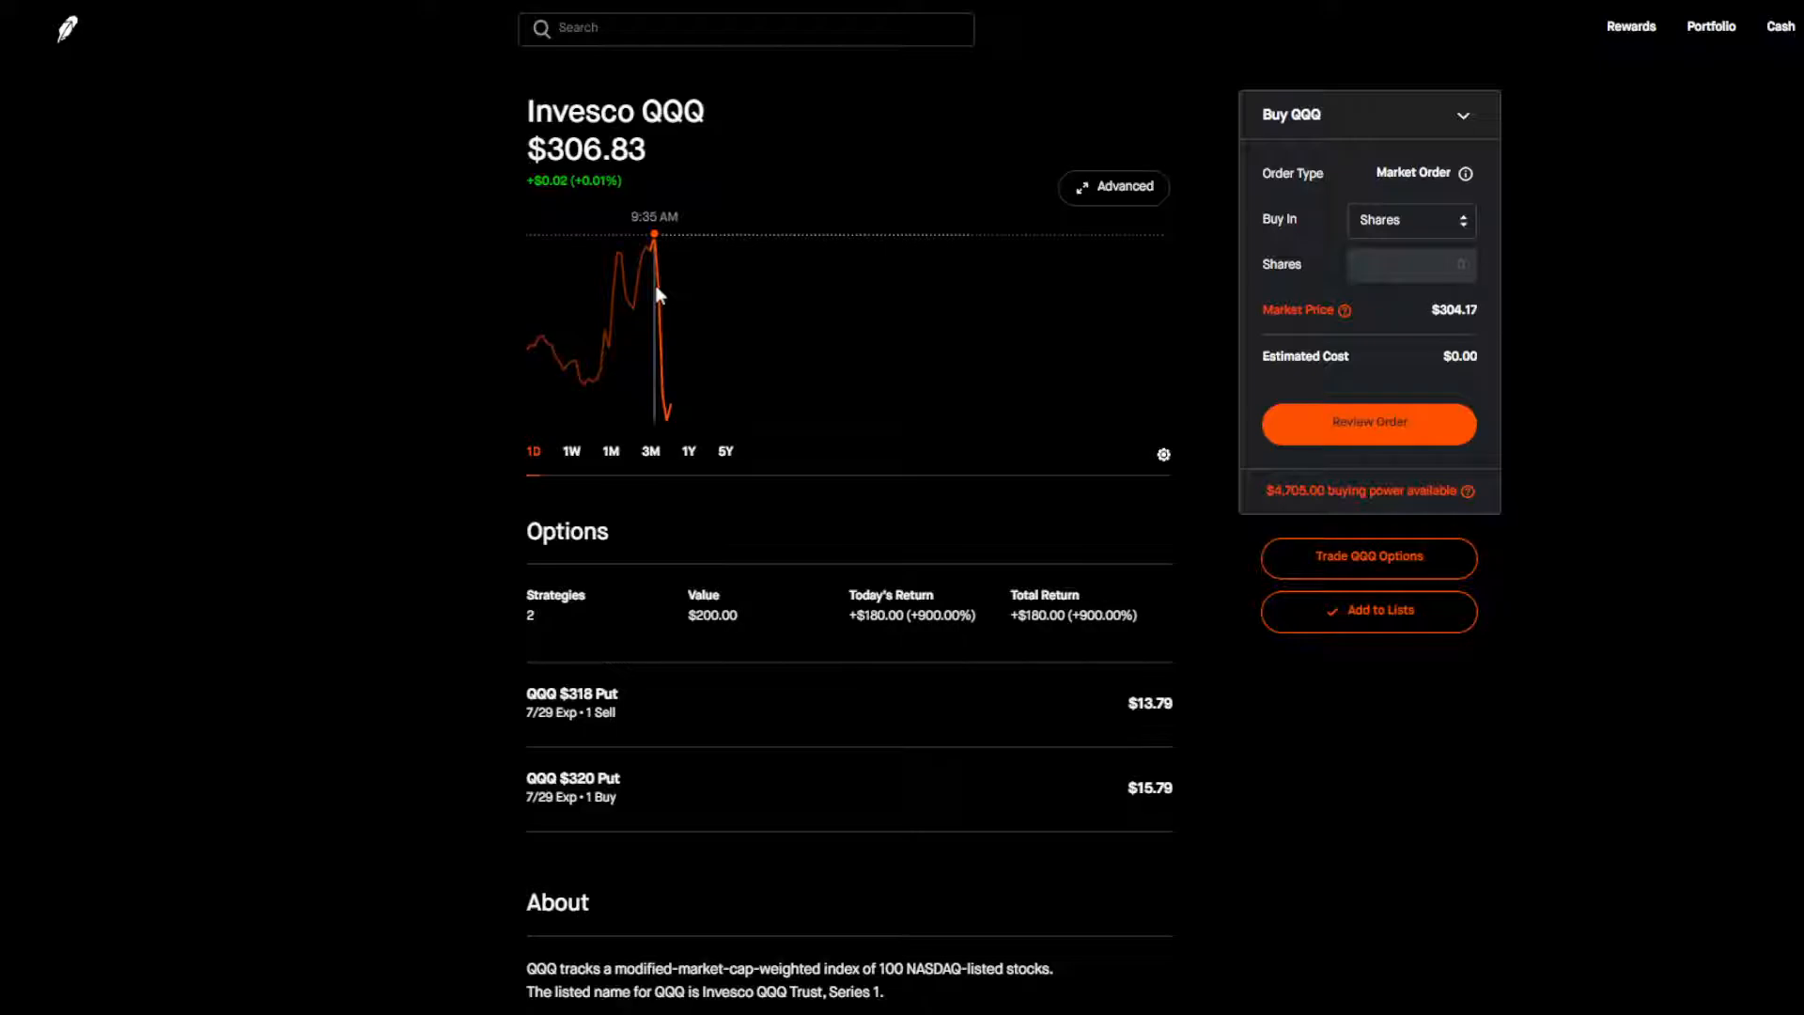
Open the QQQ $318 Put position details.
left_click(571, 701)
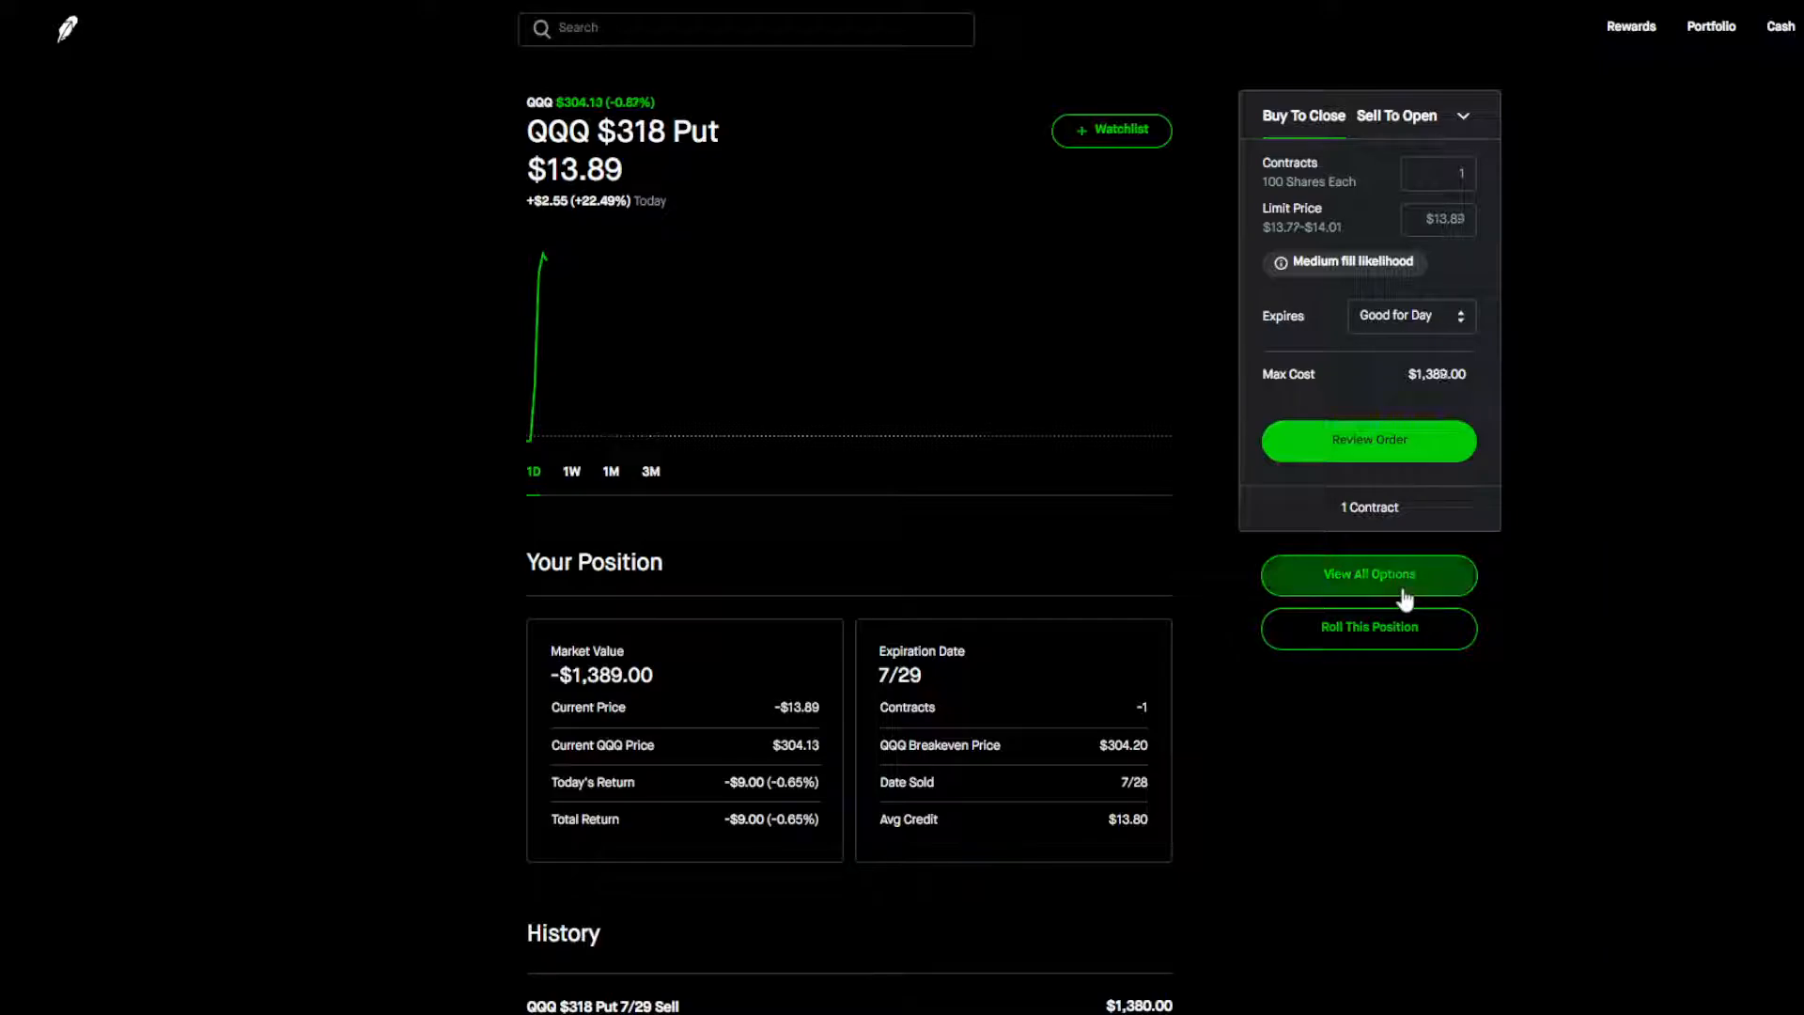
Open the full QQQ options chain on puts near the current share price.
left_click(1368, 575)
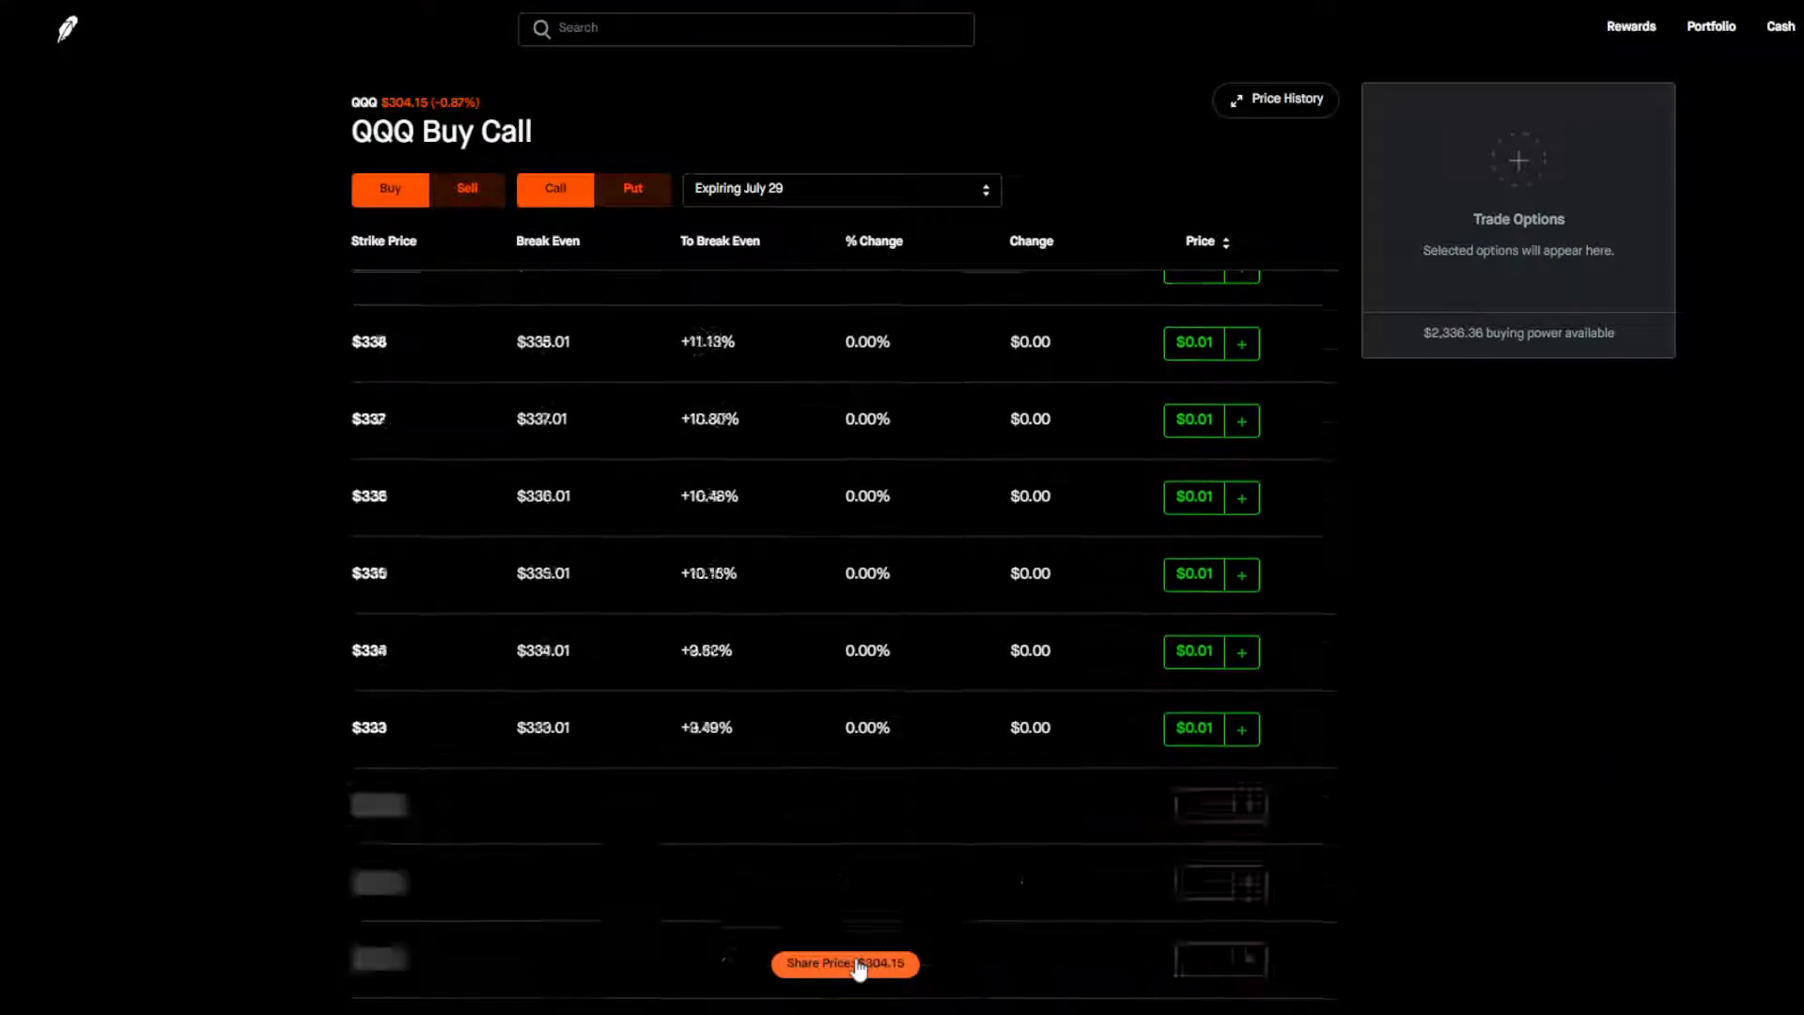
left_click(631, 187)
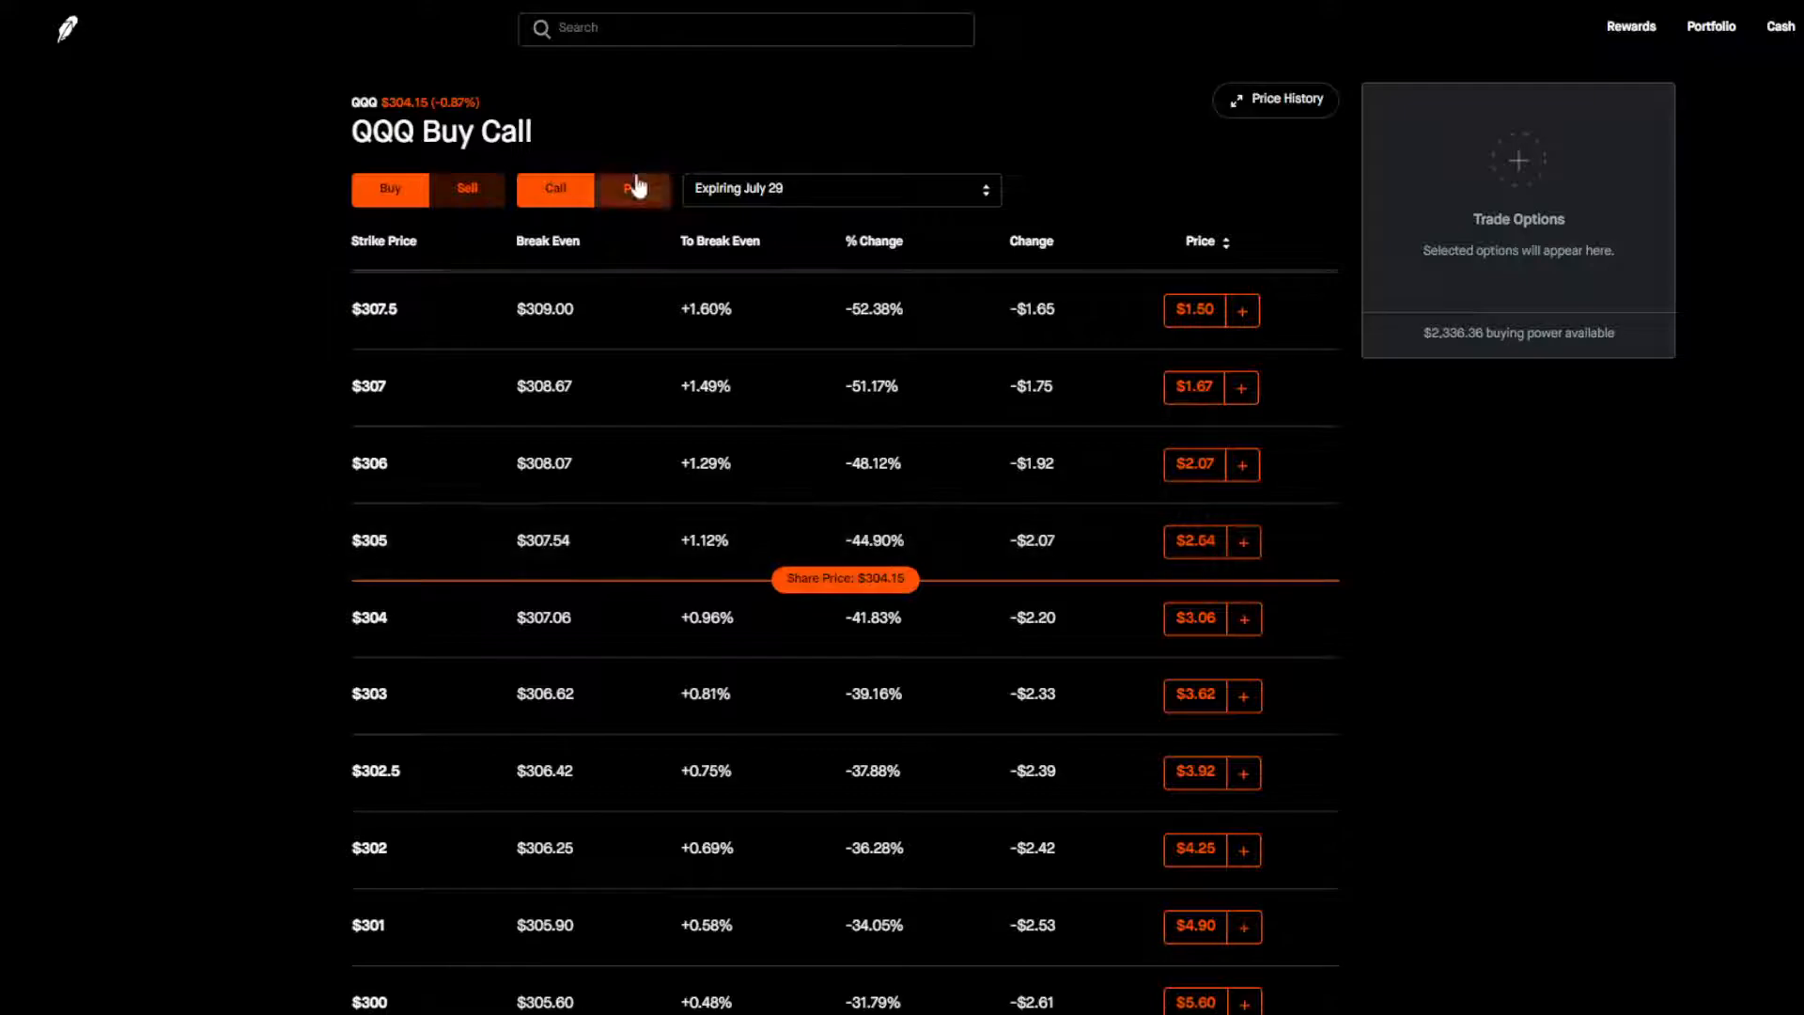
left_click(632, 187)
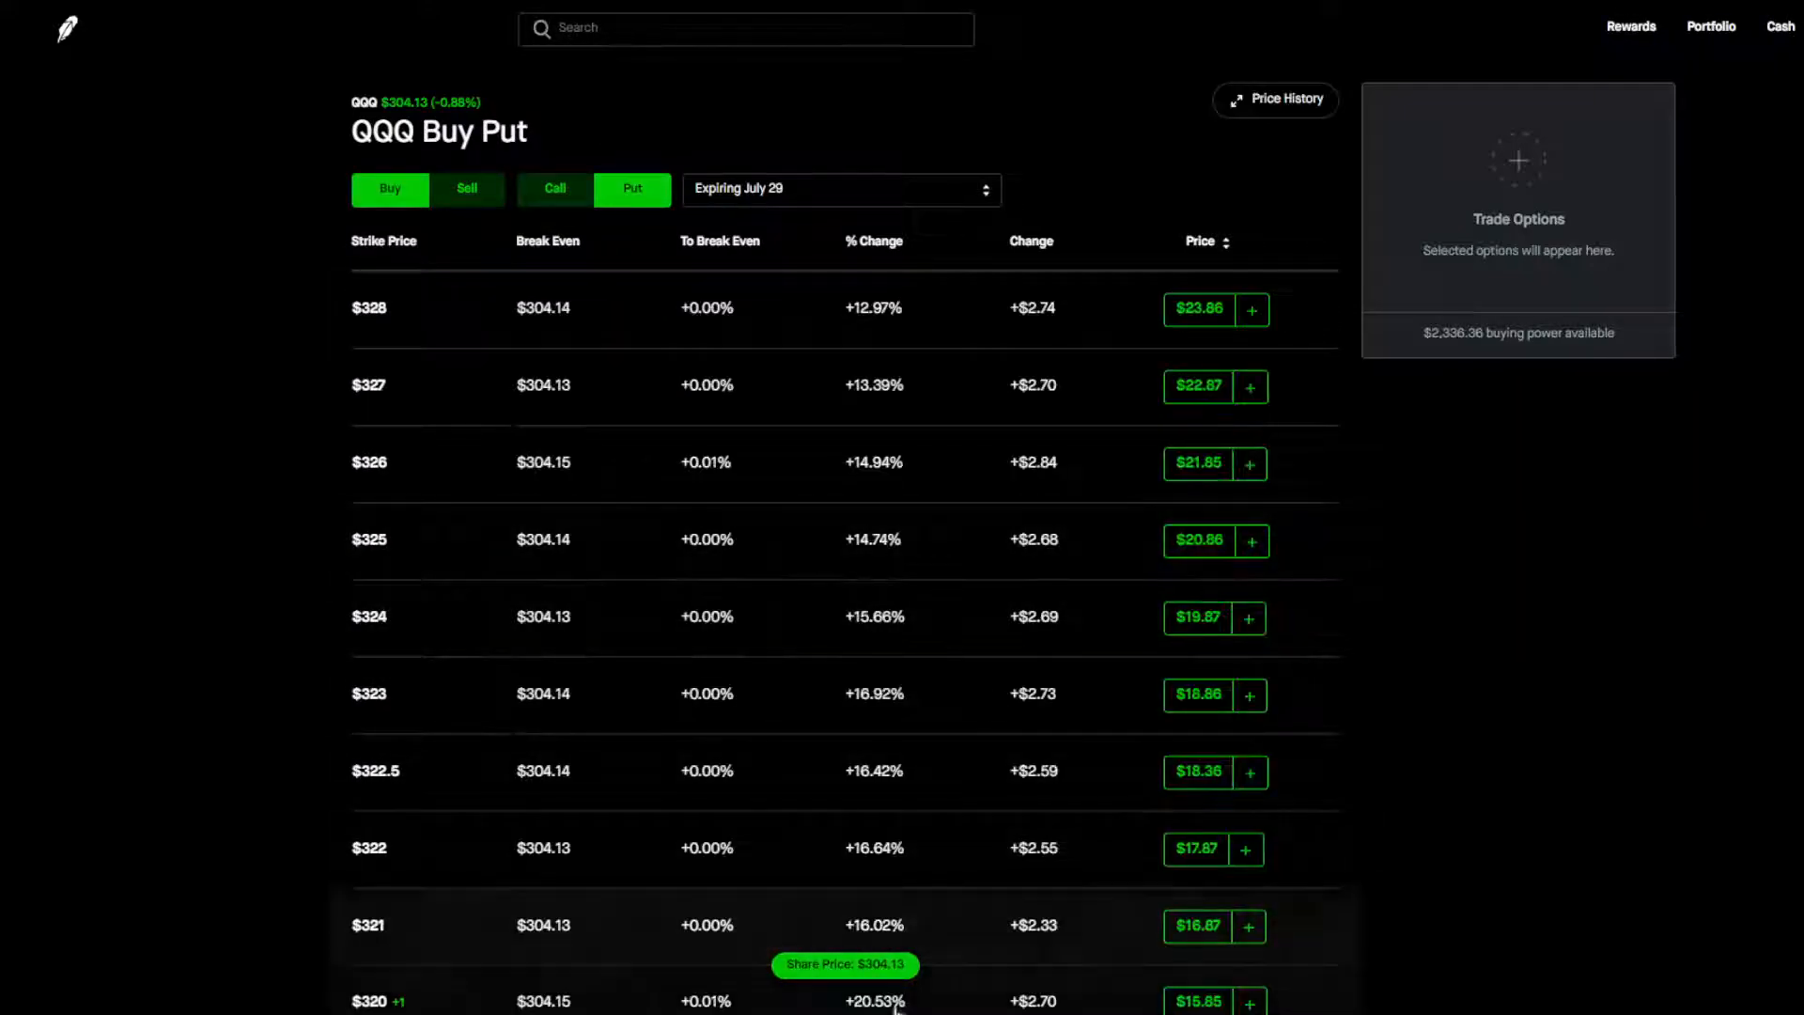
scroll("down", 3)
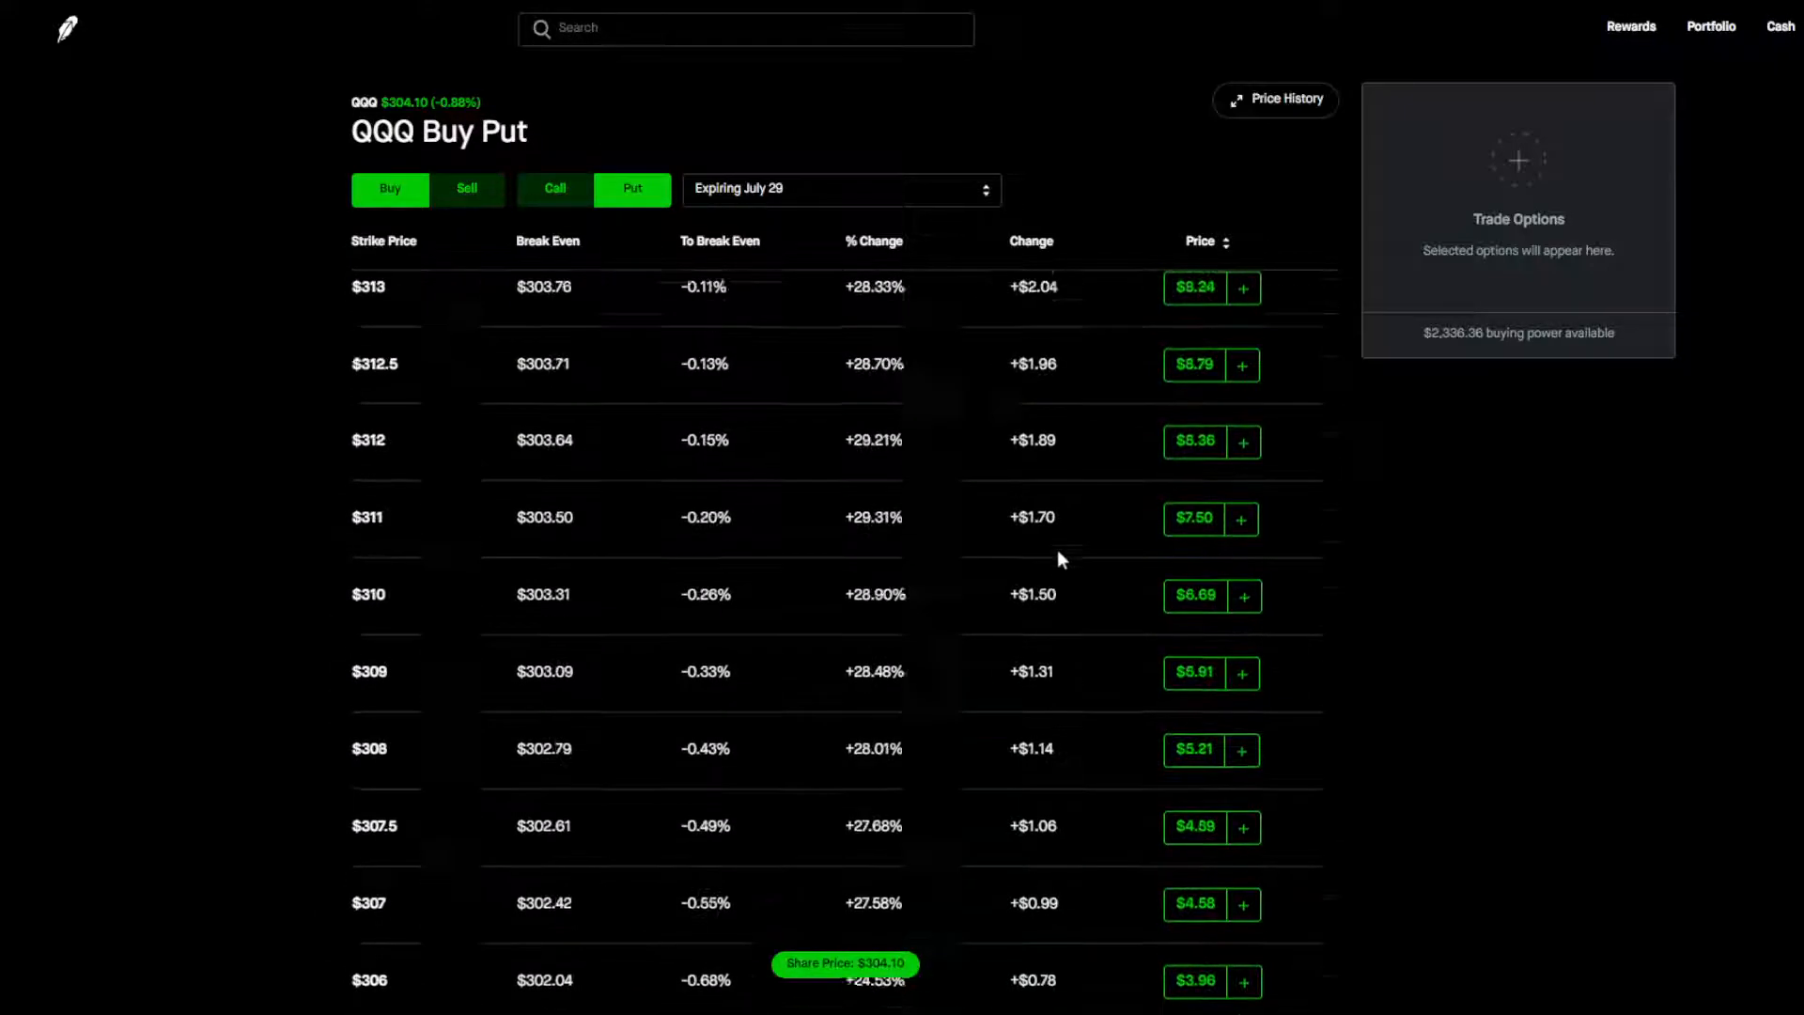
scroll("up", 3)
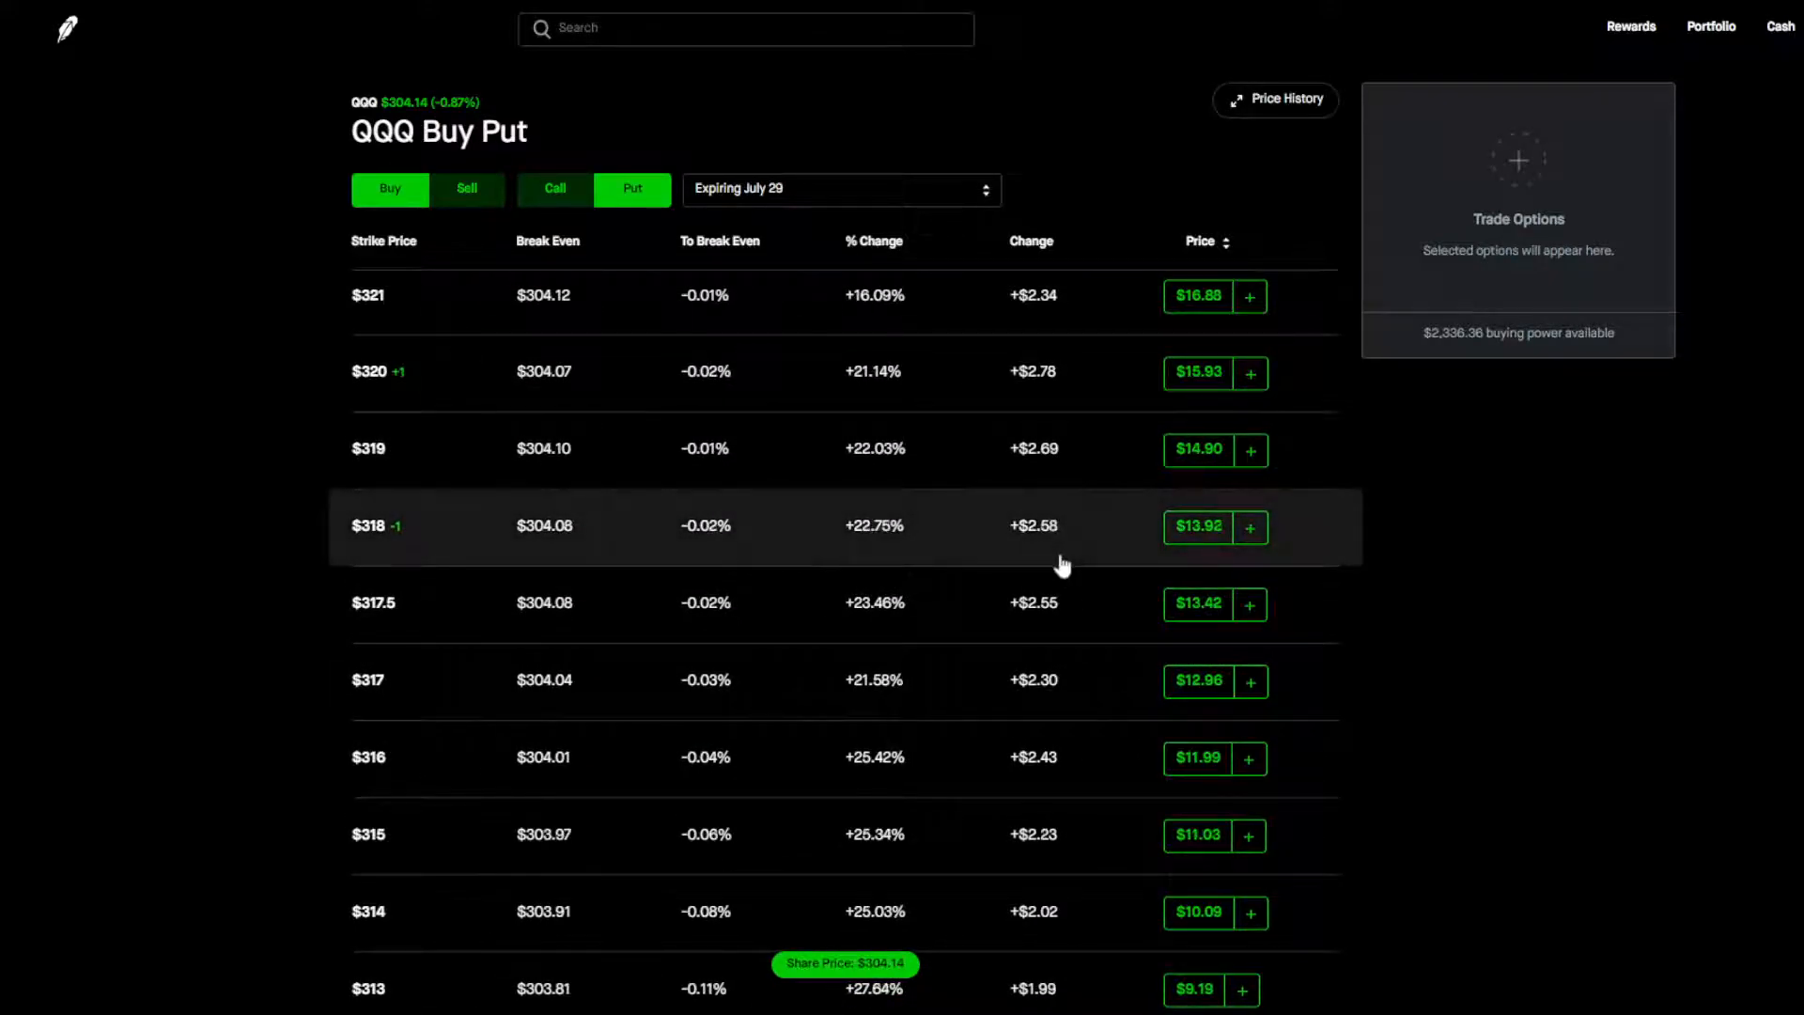
mouse_move(1226, 381)
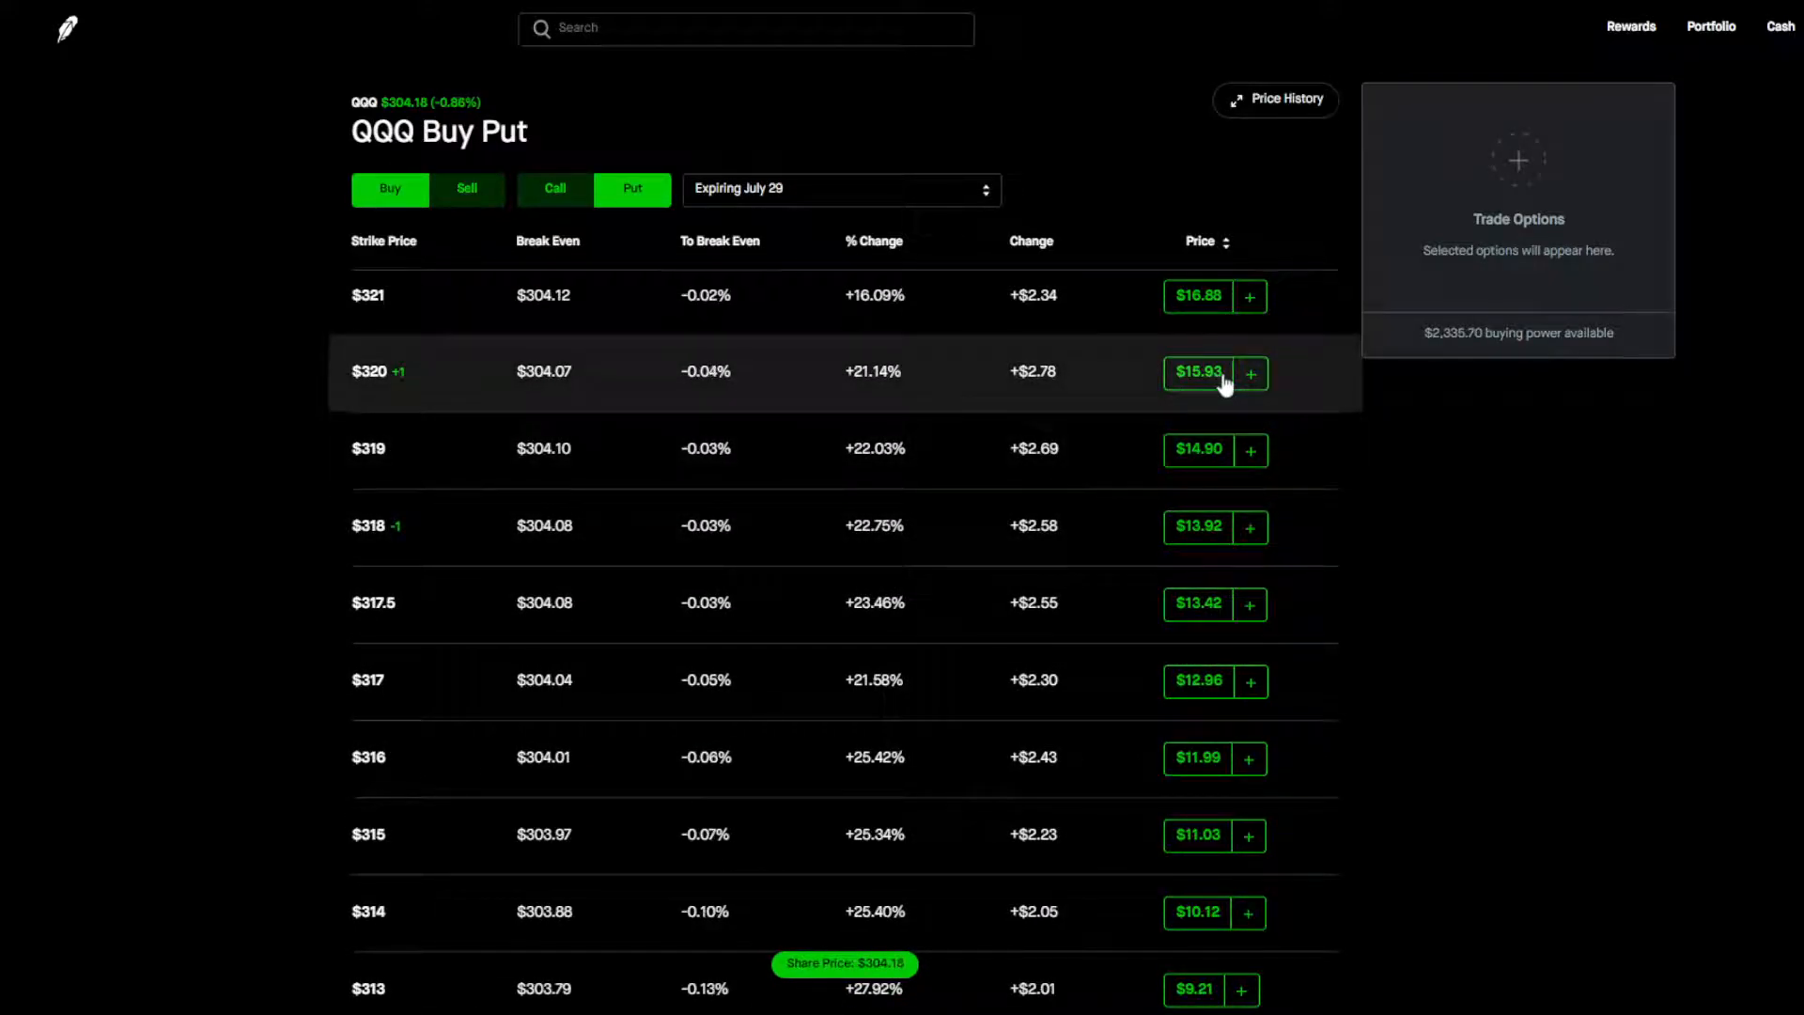
Add the $320 July 29 put as a long put and switch the chain to selling puts.
left_click(1250, 372)
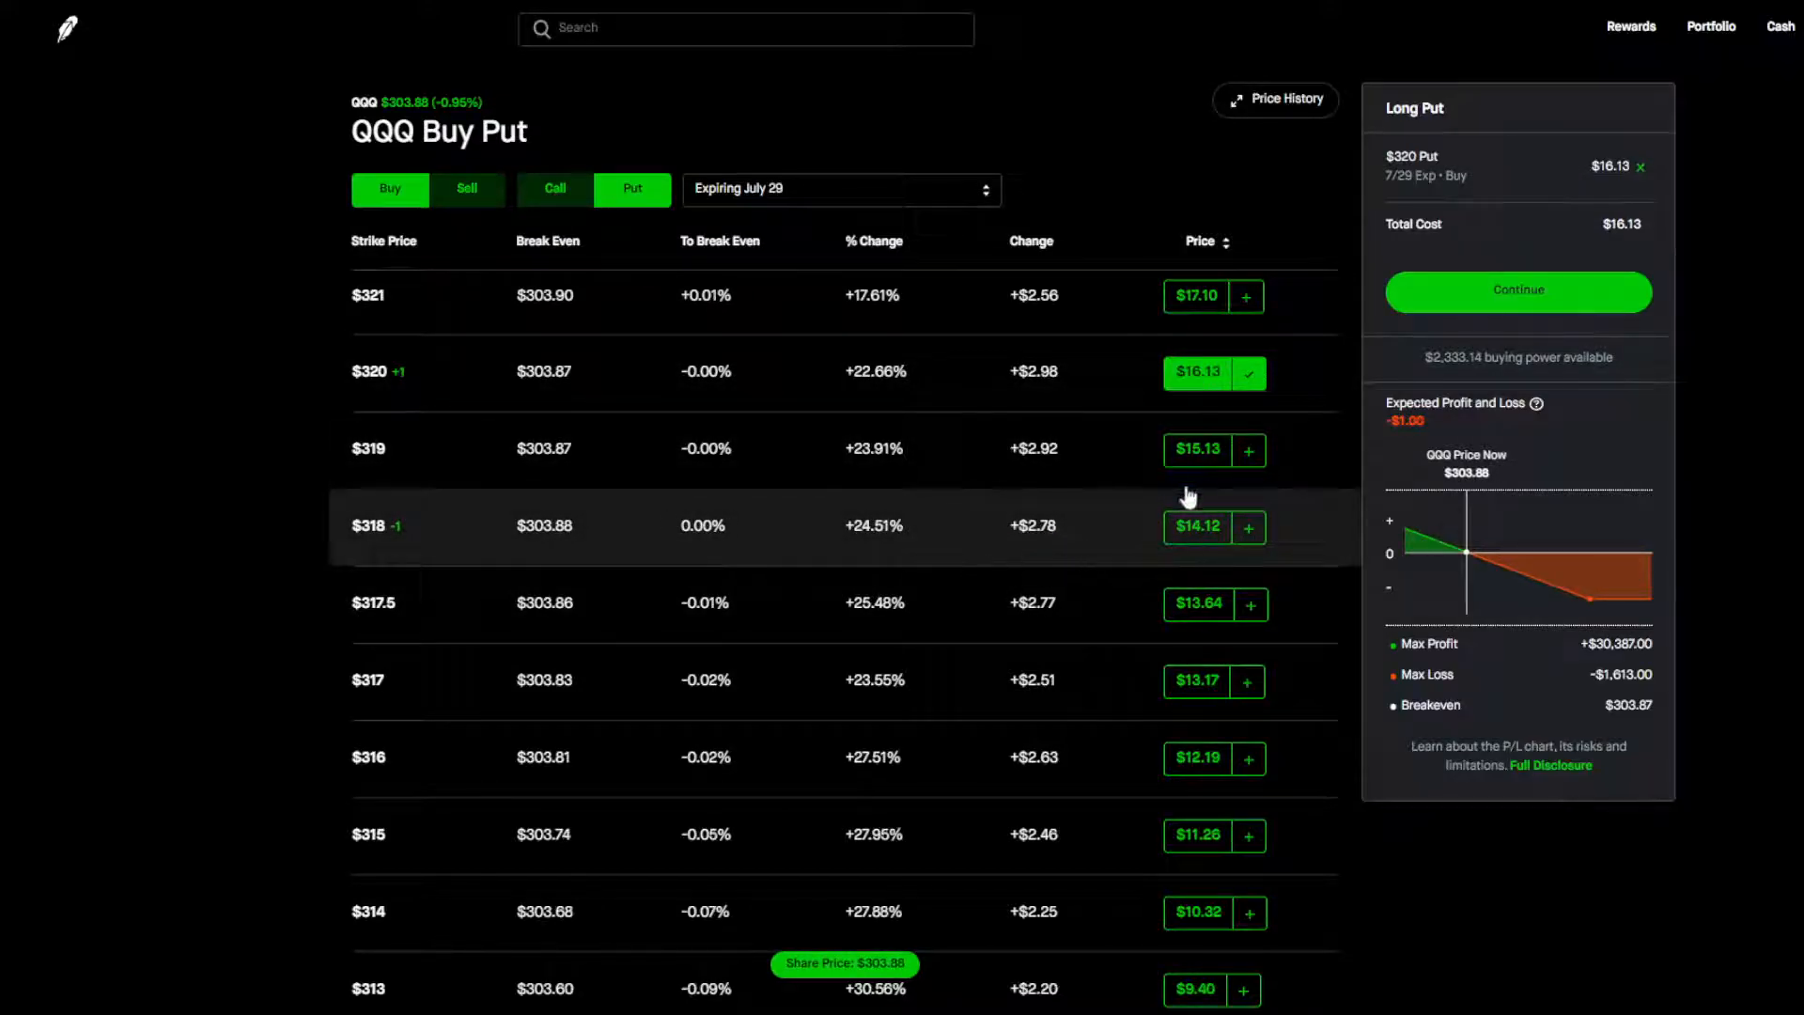
left_click(466, 188)
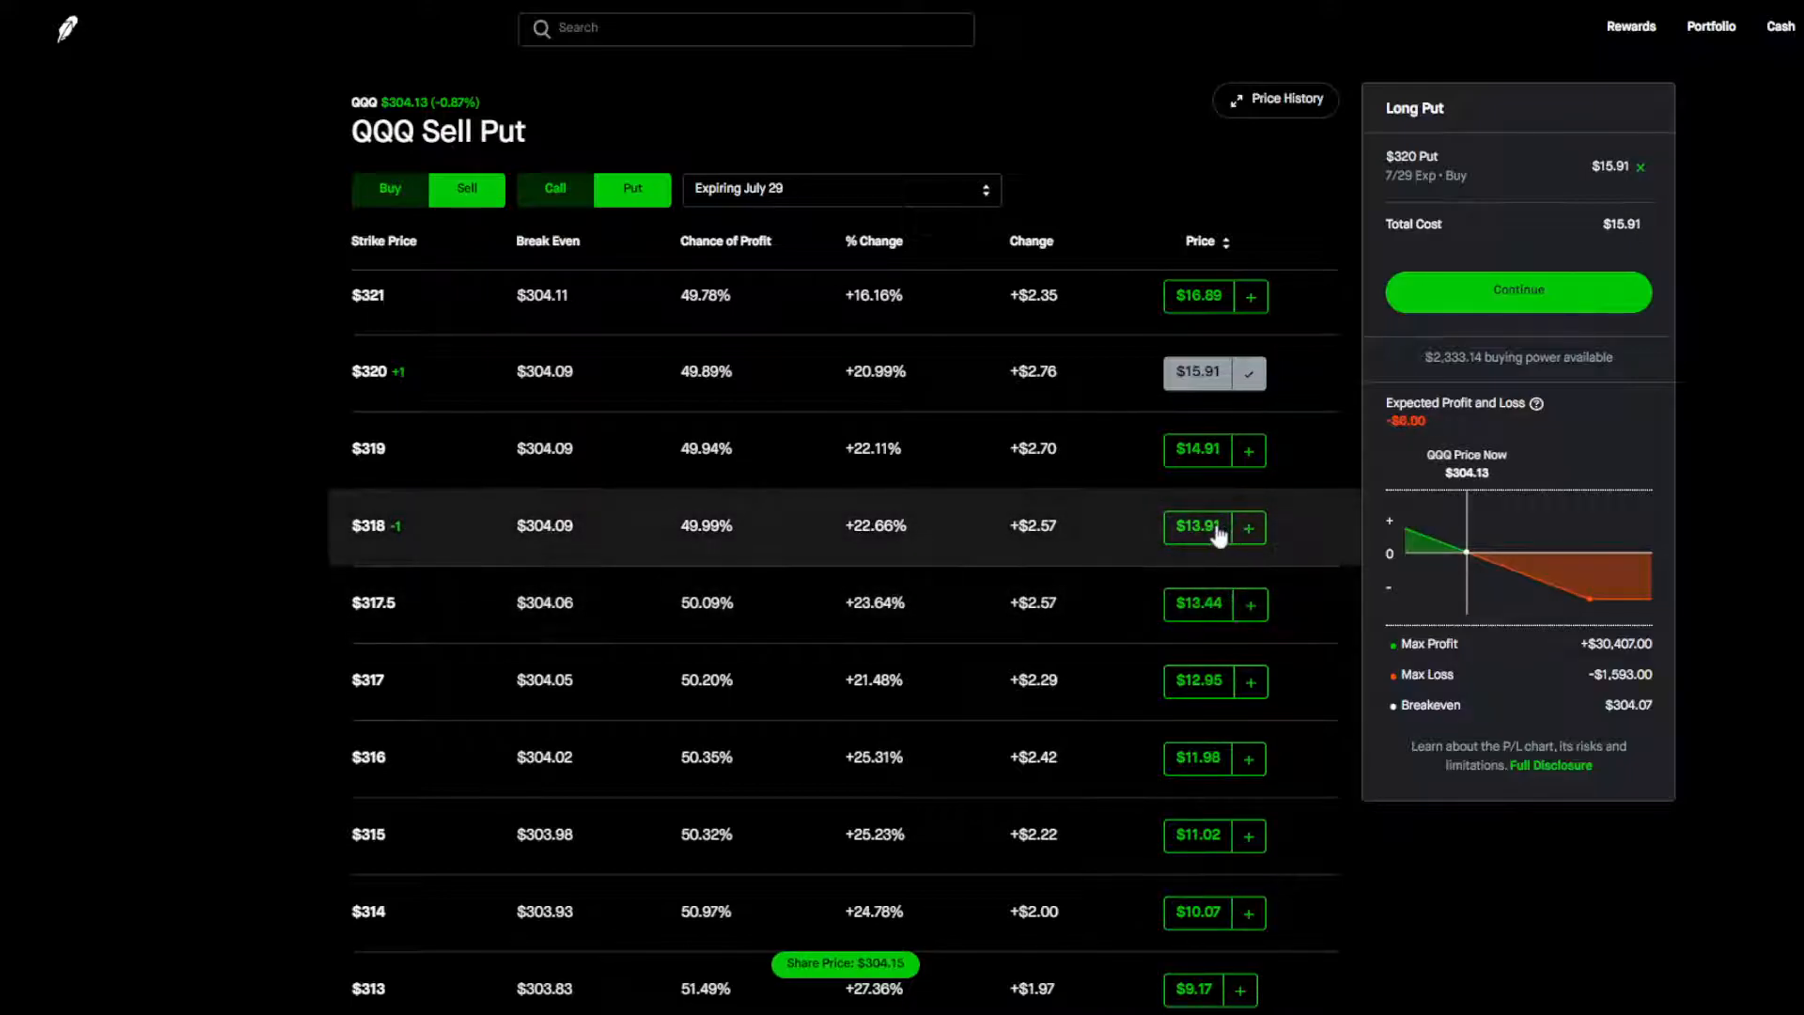
Sell the $318 put against the $320 put, forming a put debit spread at $0.20 limit.
left_click(1250, 526)
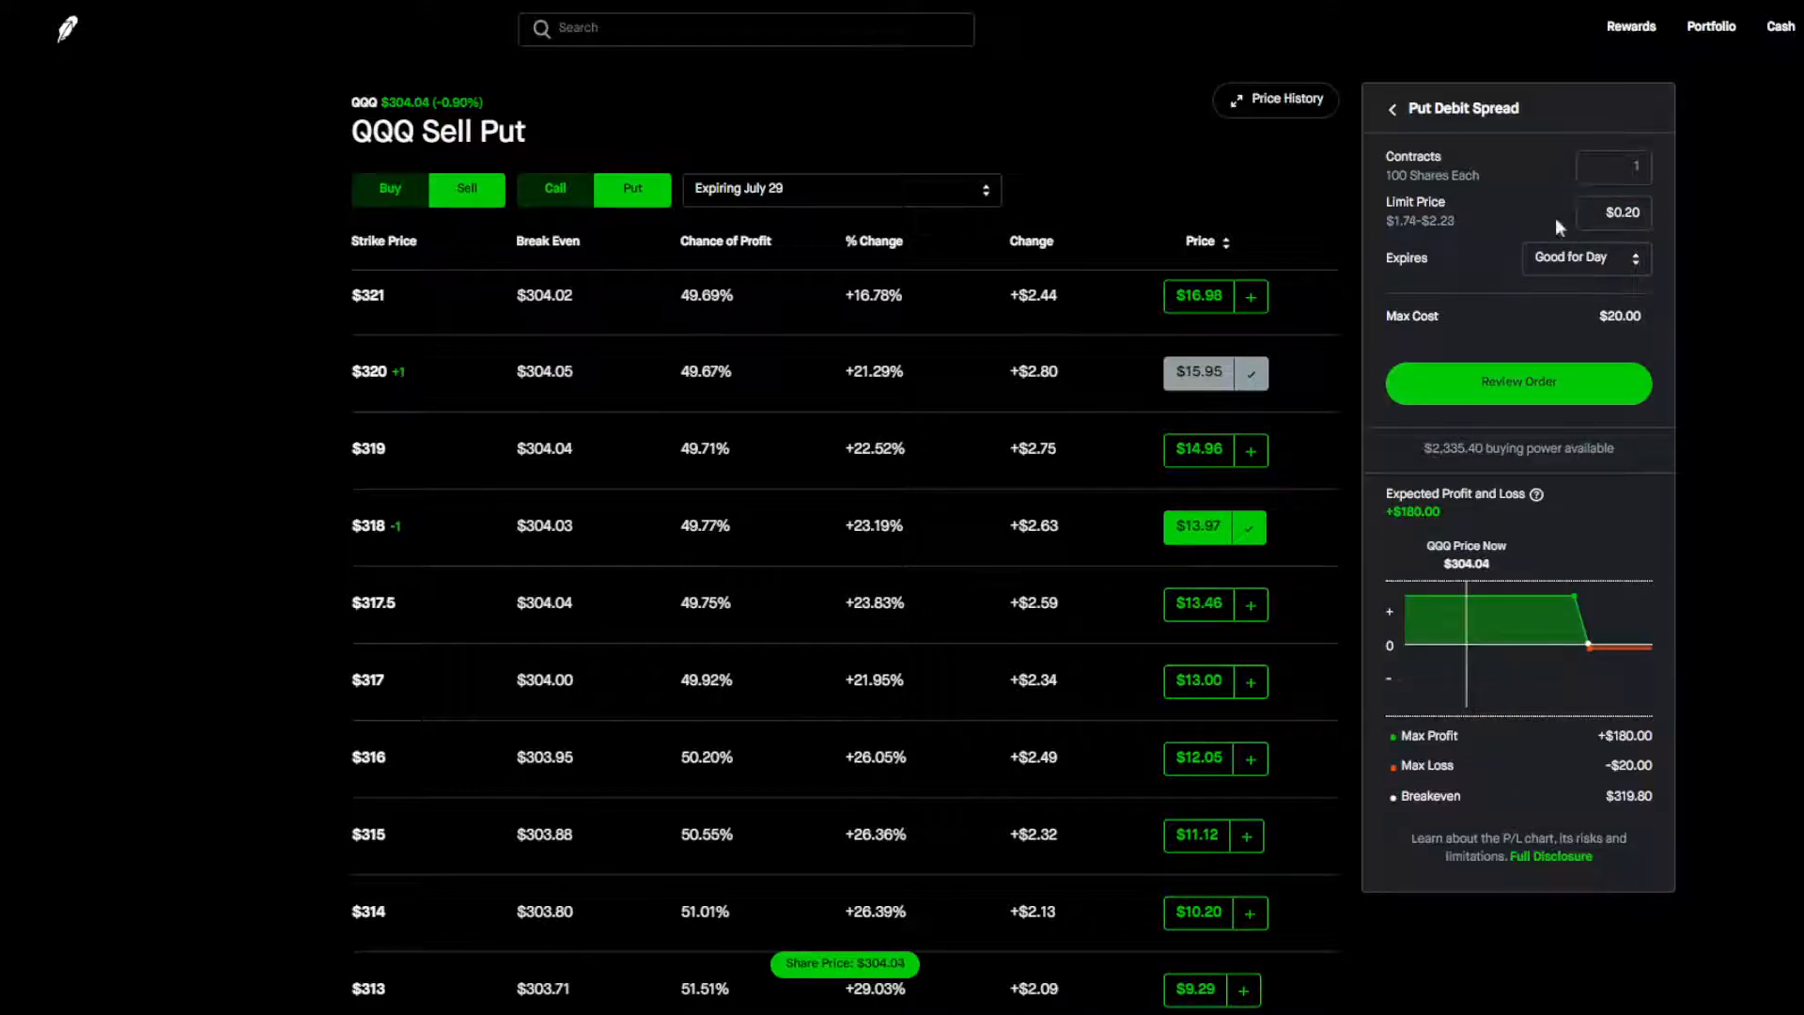
mouse_move(1144, 387)
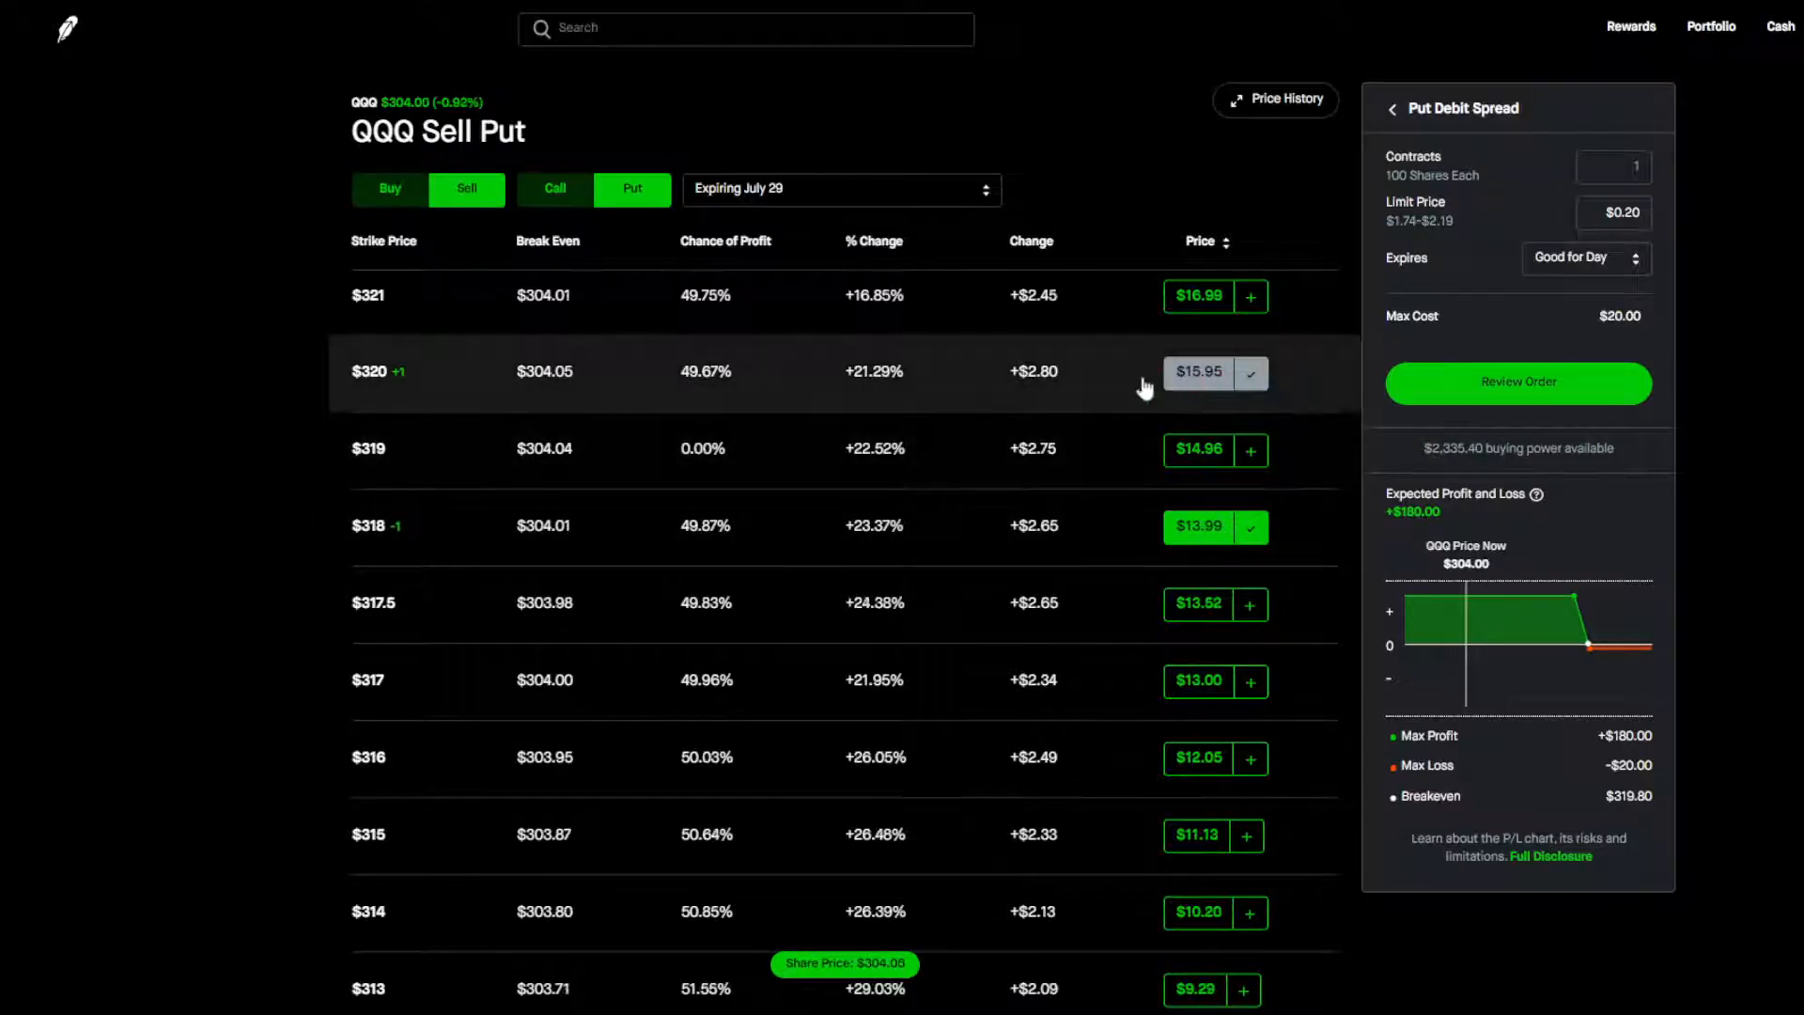
mouse_move(1223, 541)
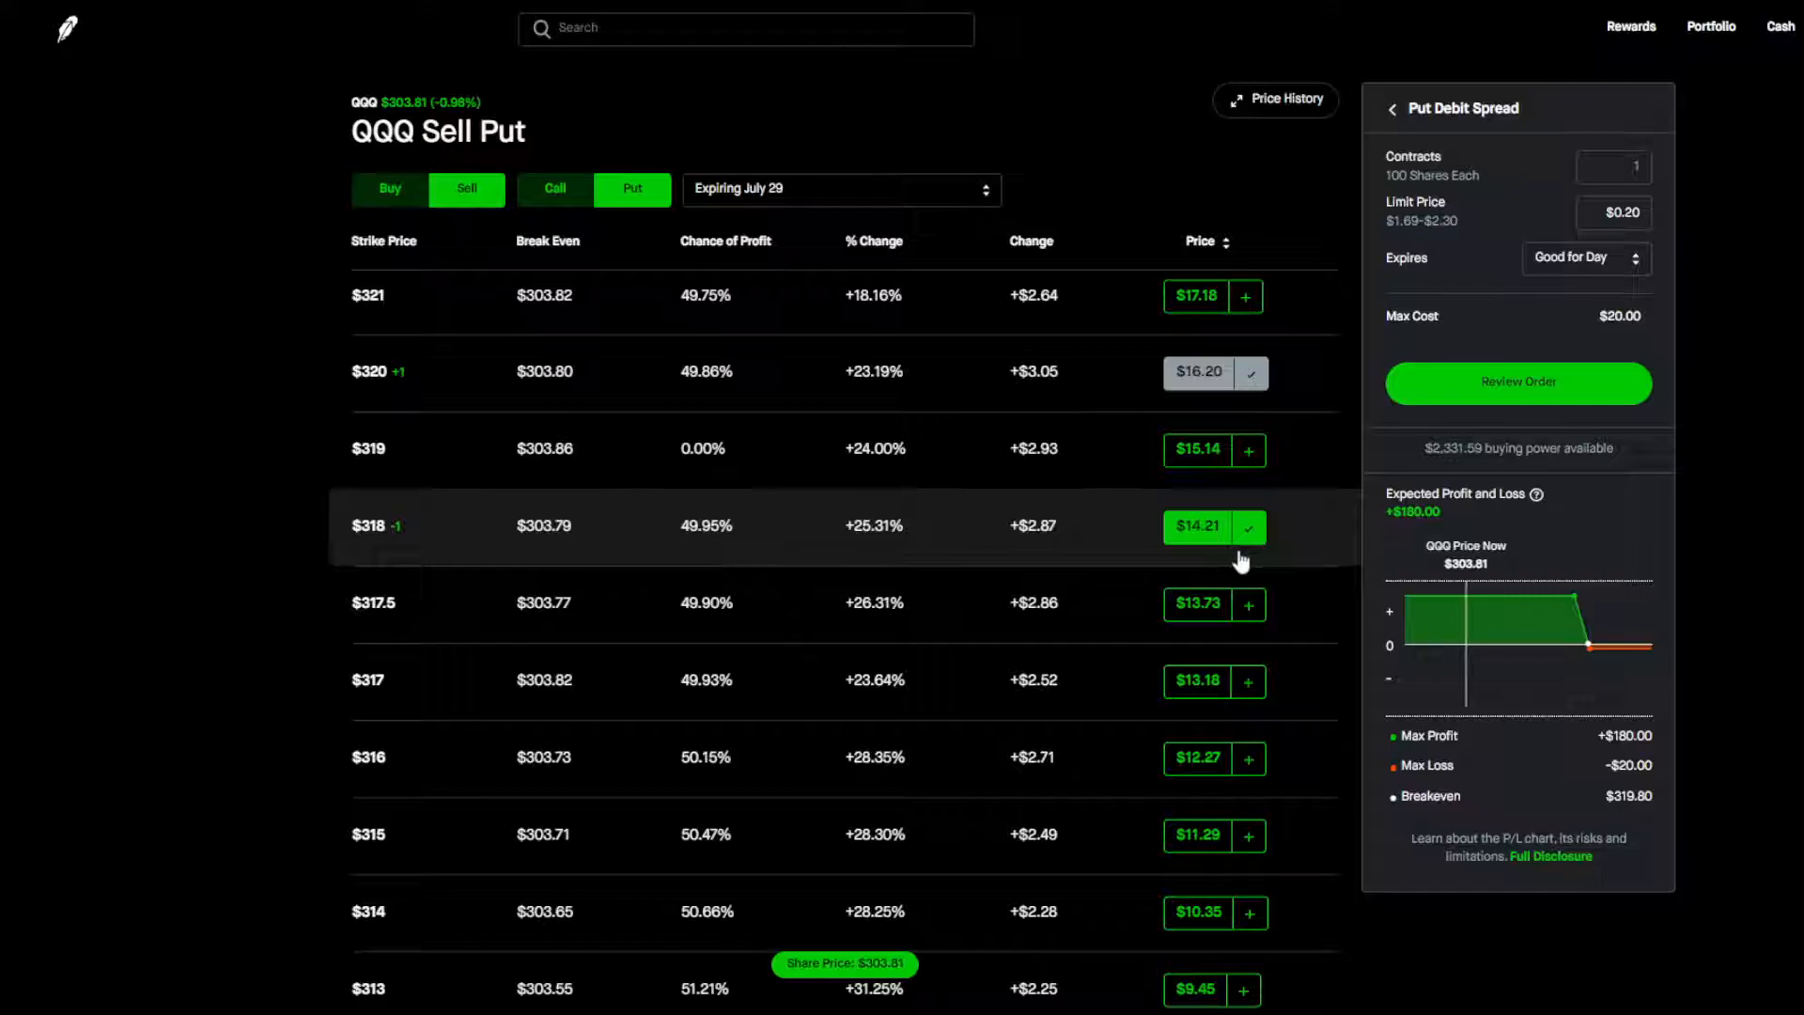
left_click(1275, 99)
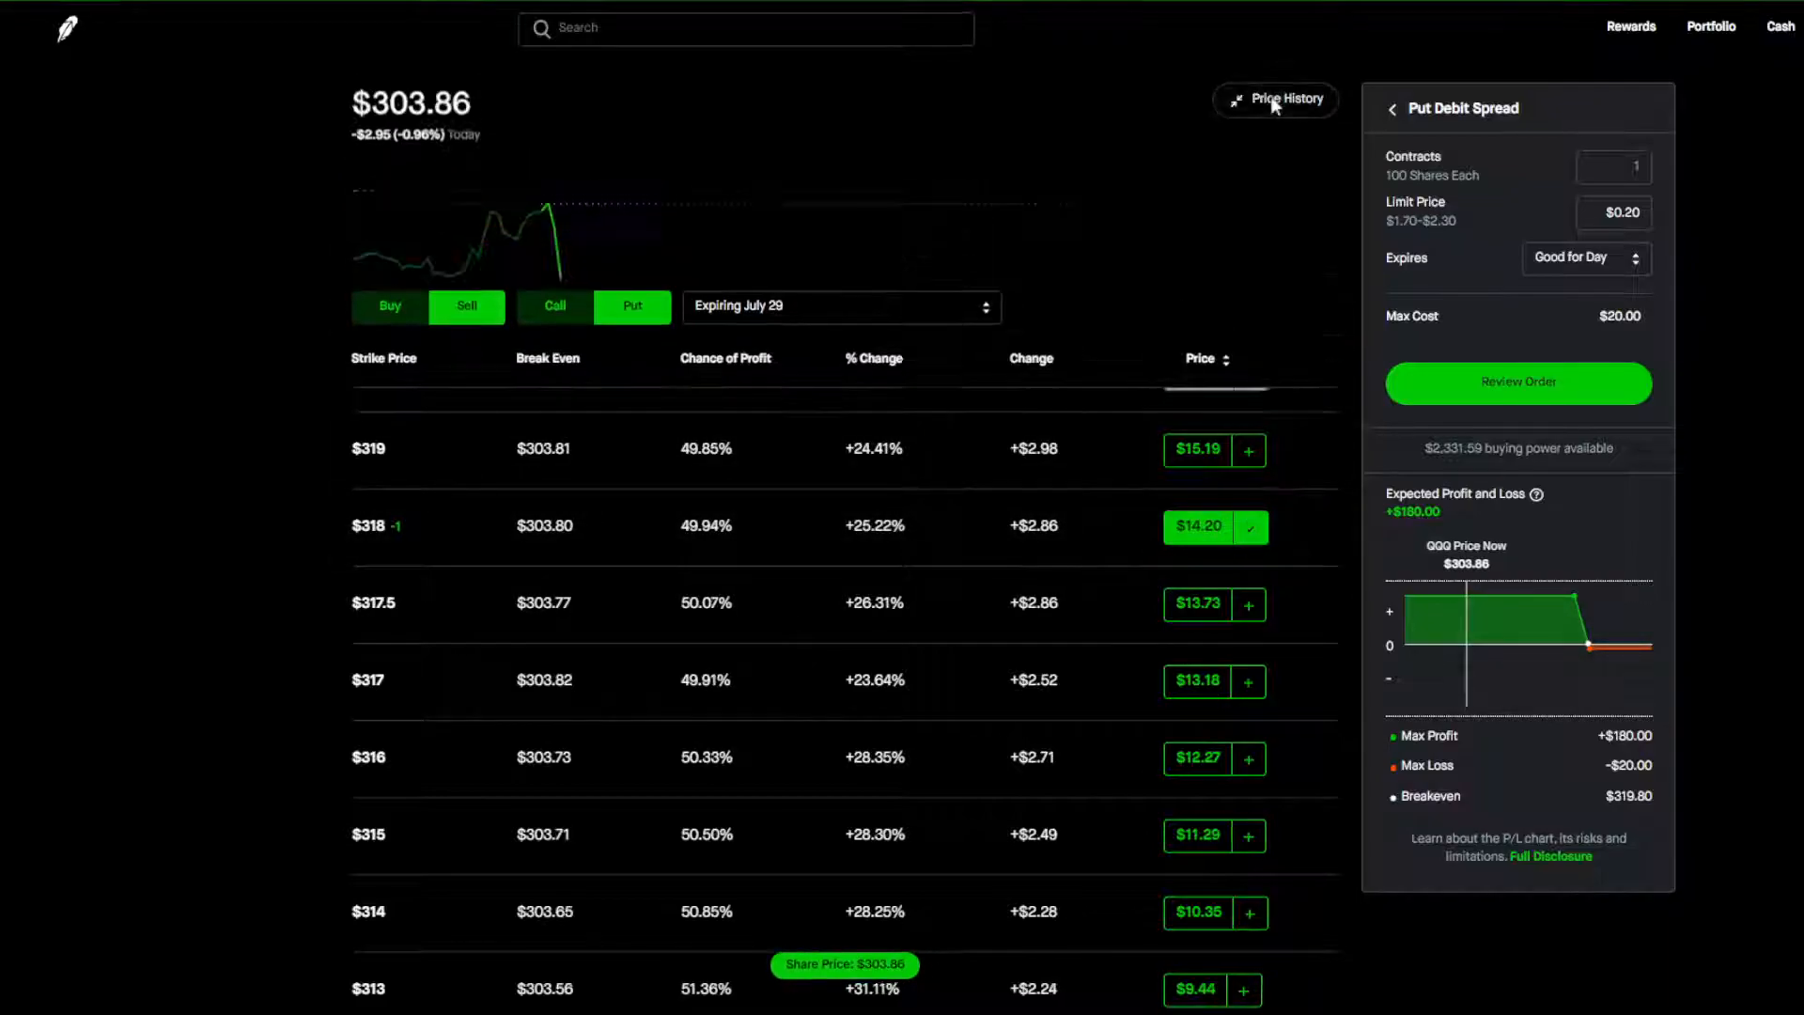
scroll("up", 3)
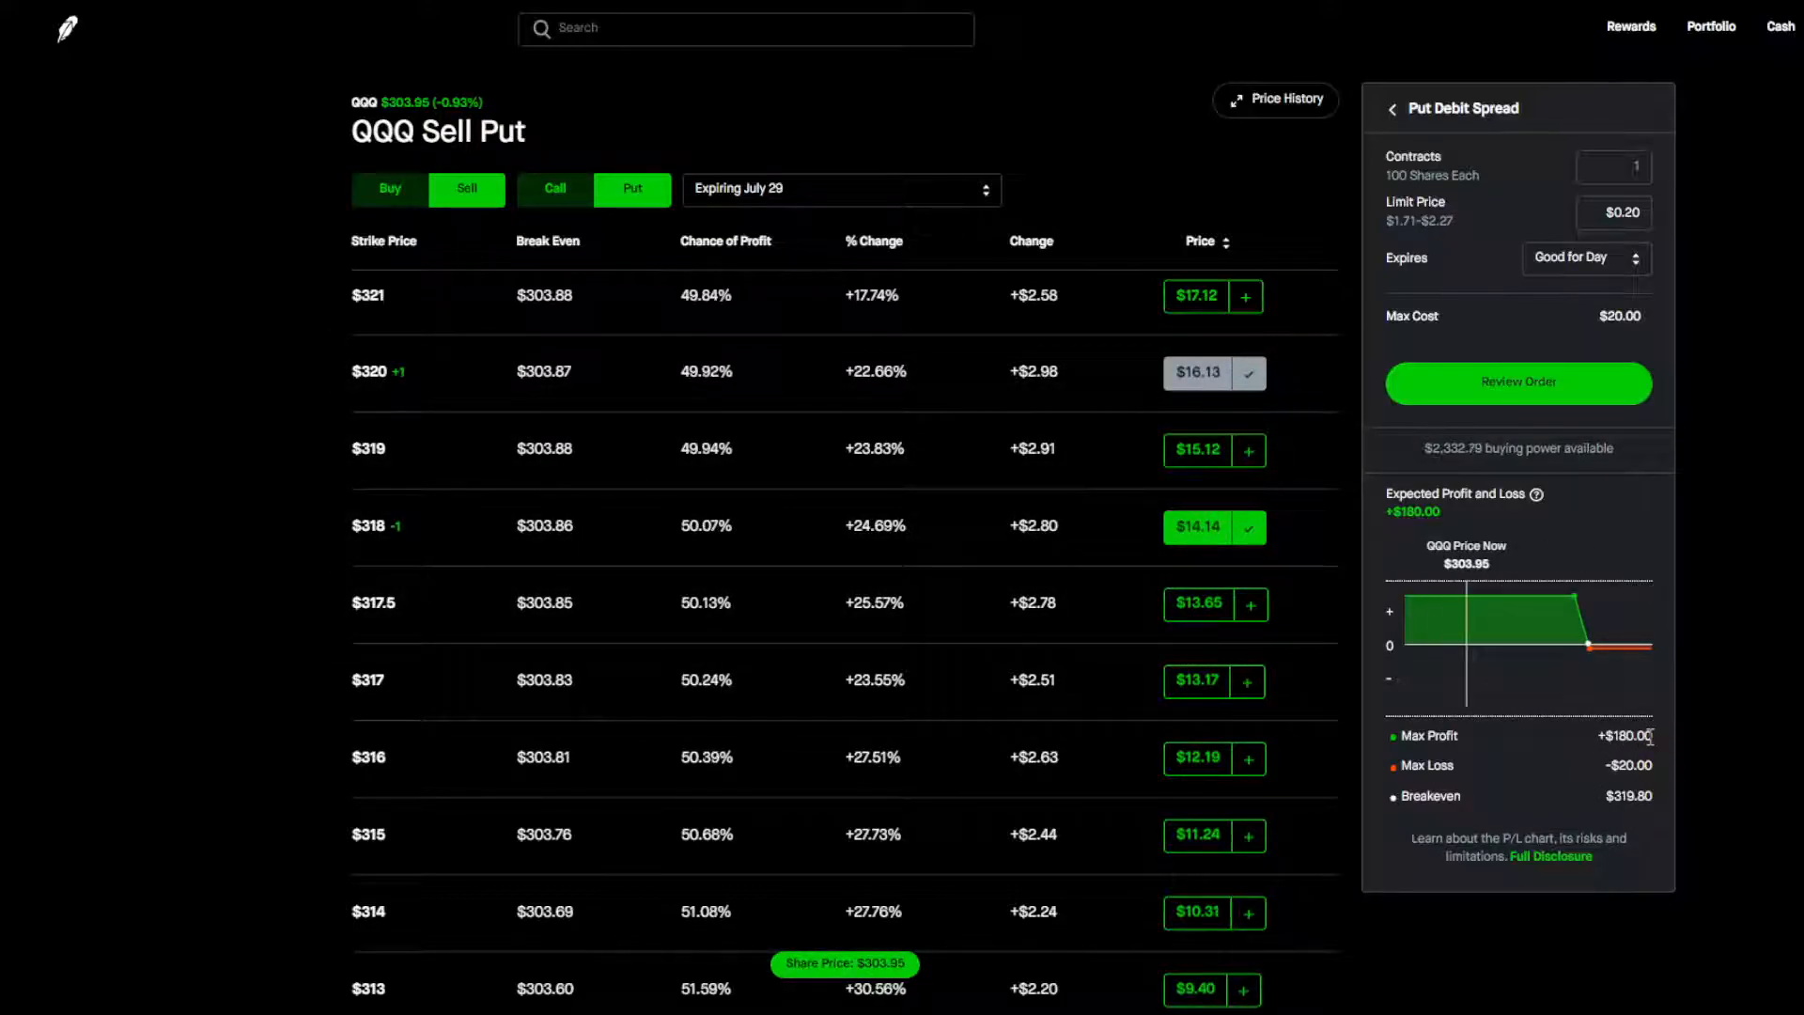
mouse_move(1705, 784)
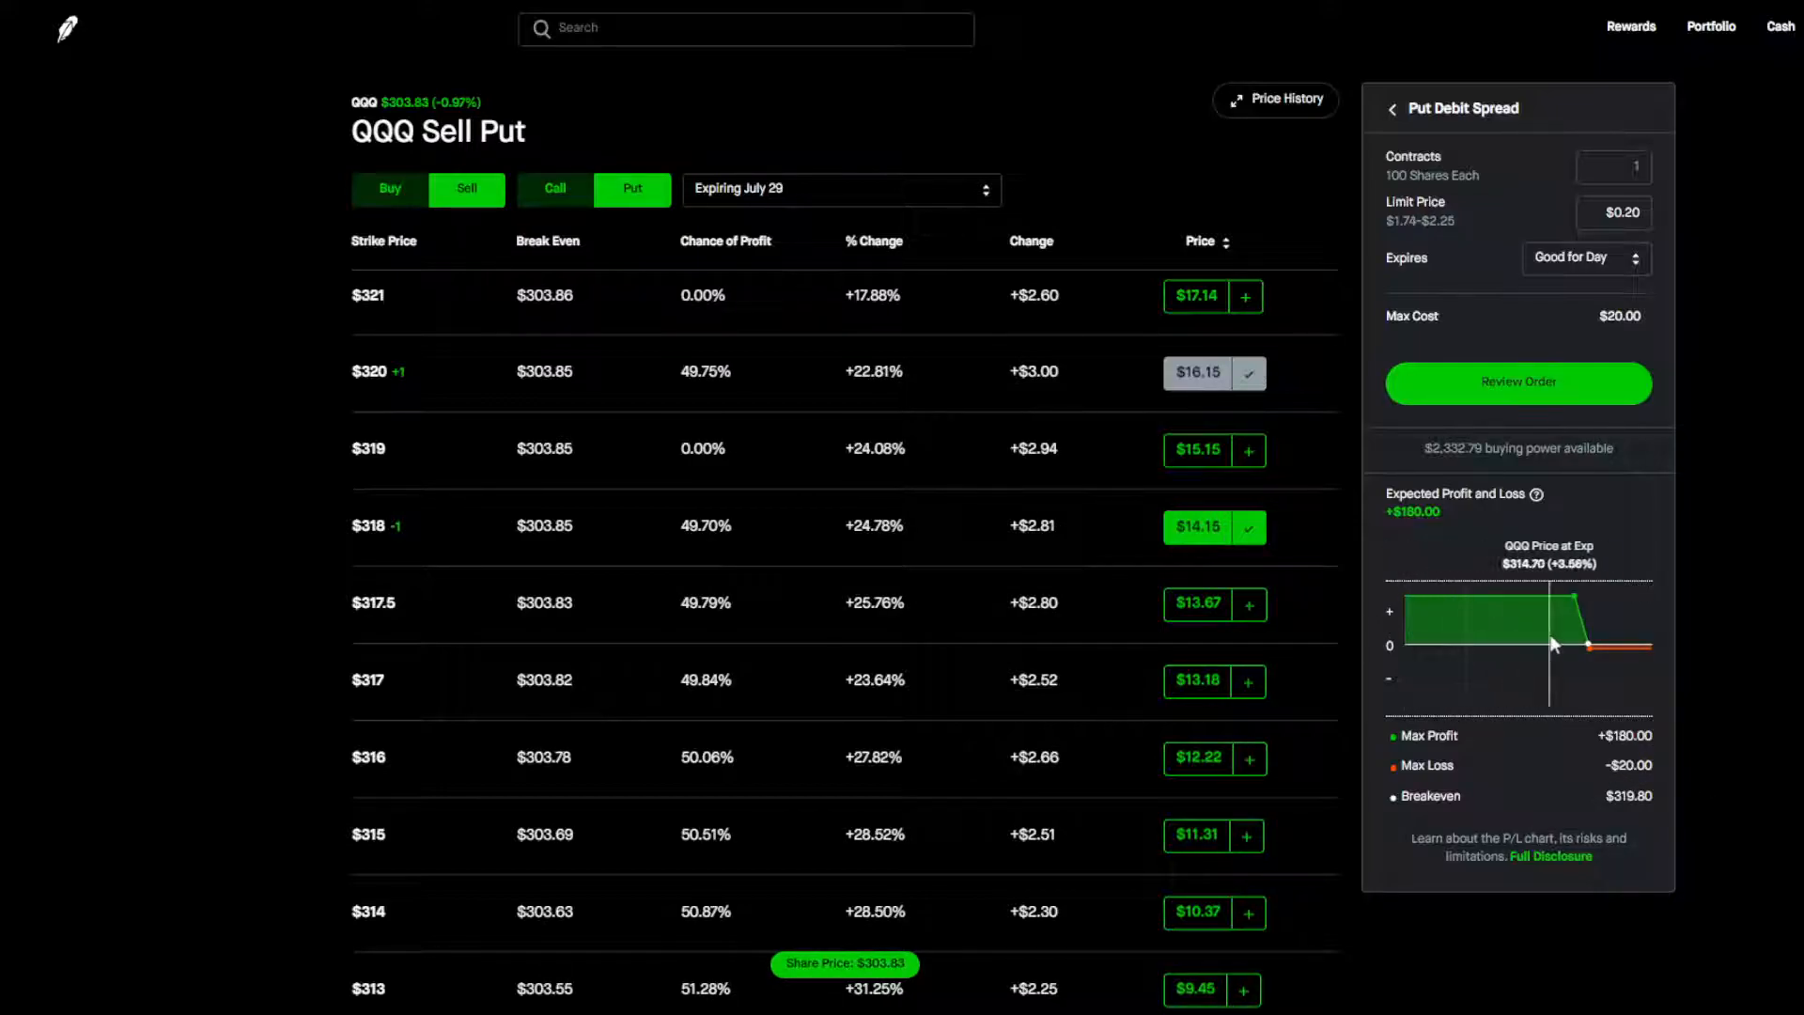
mouse_move(1577, 635)
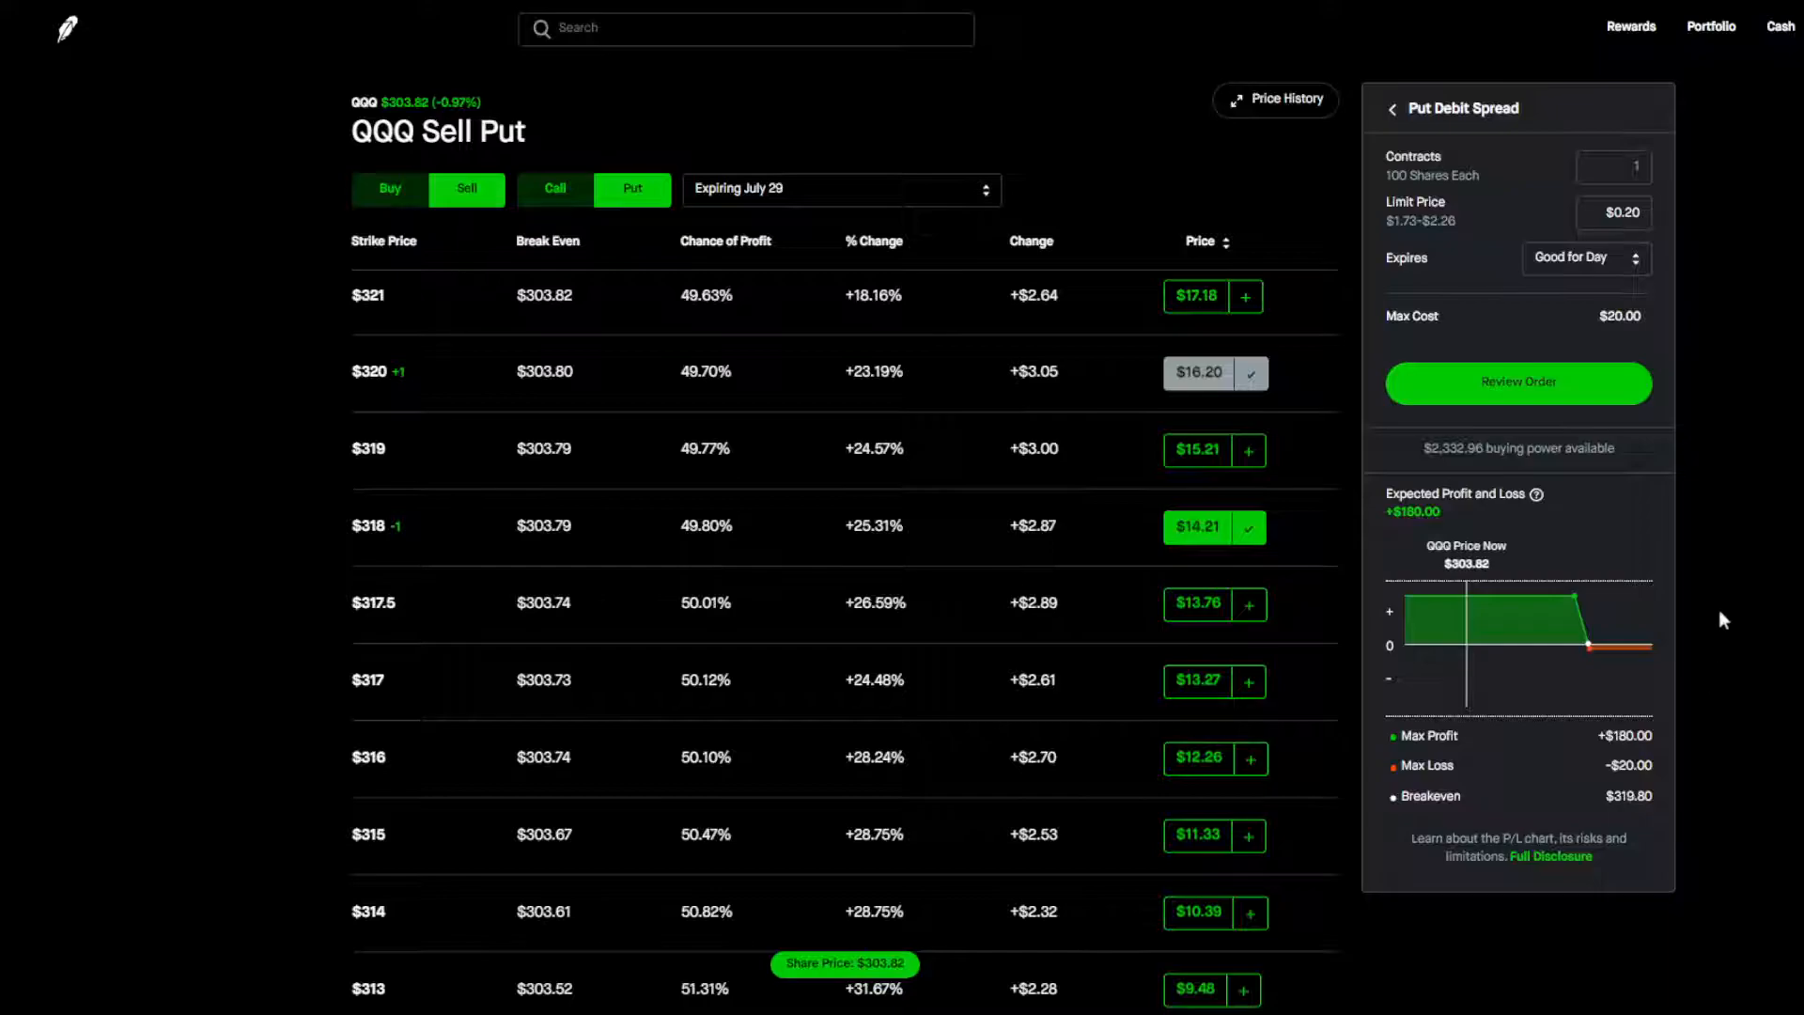
mouse_move(1639, 622)
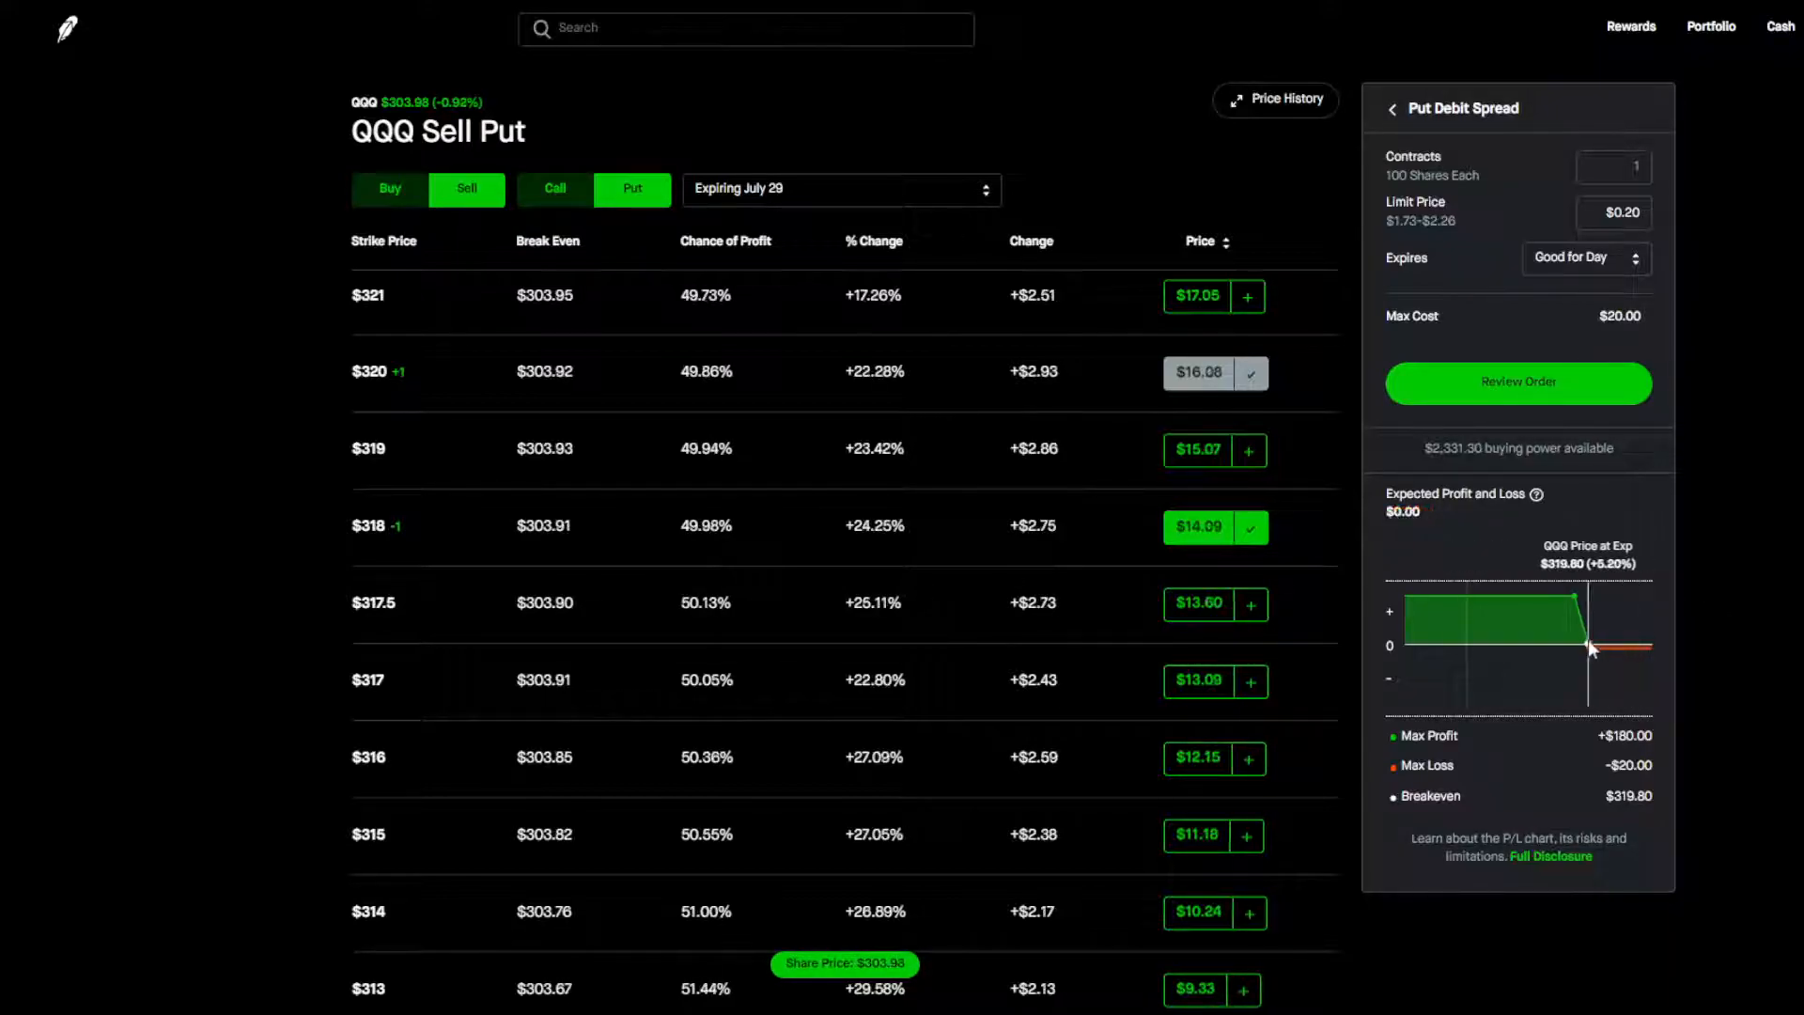
mouse_move(1547, 656)
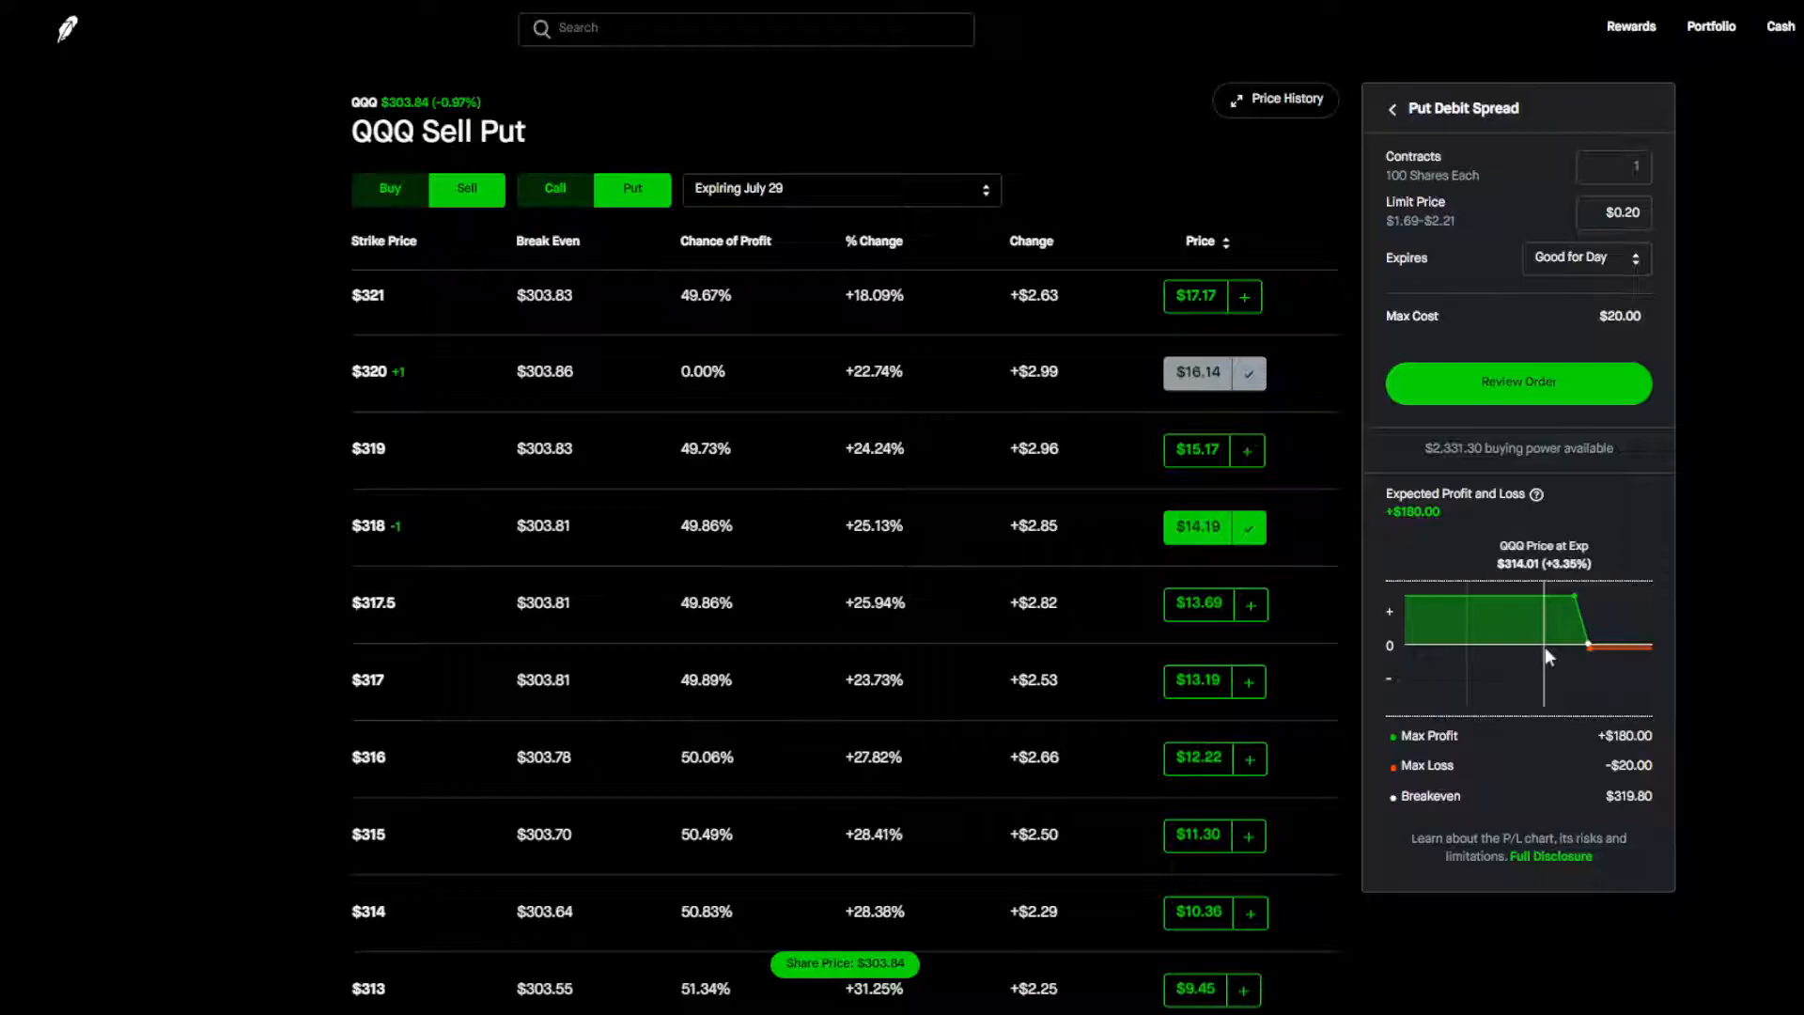
mouse_move(951, 403)
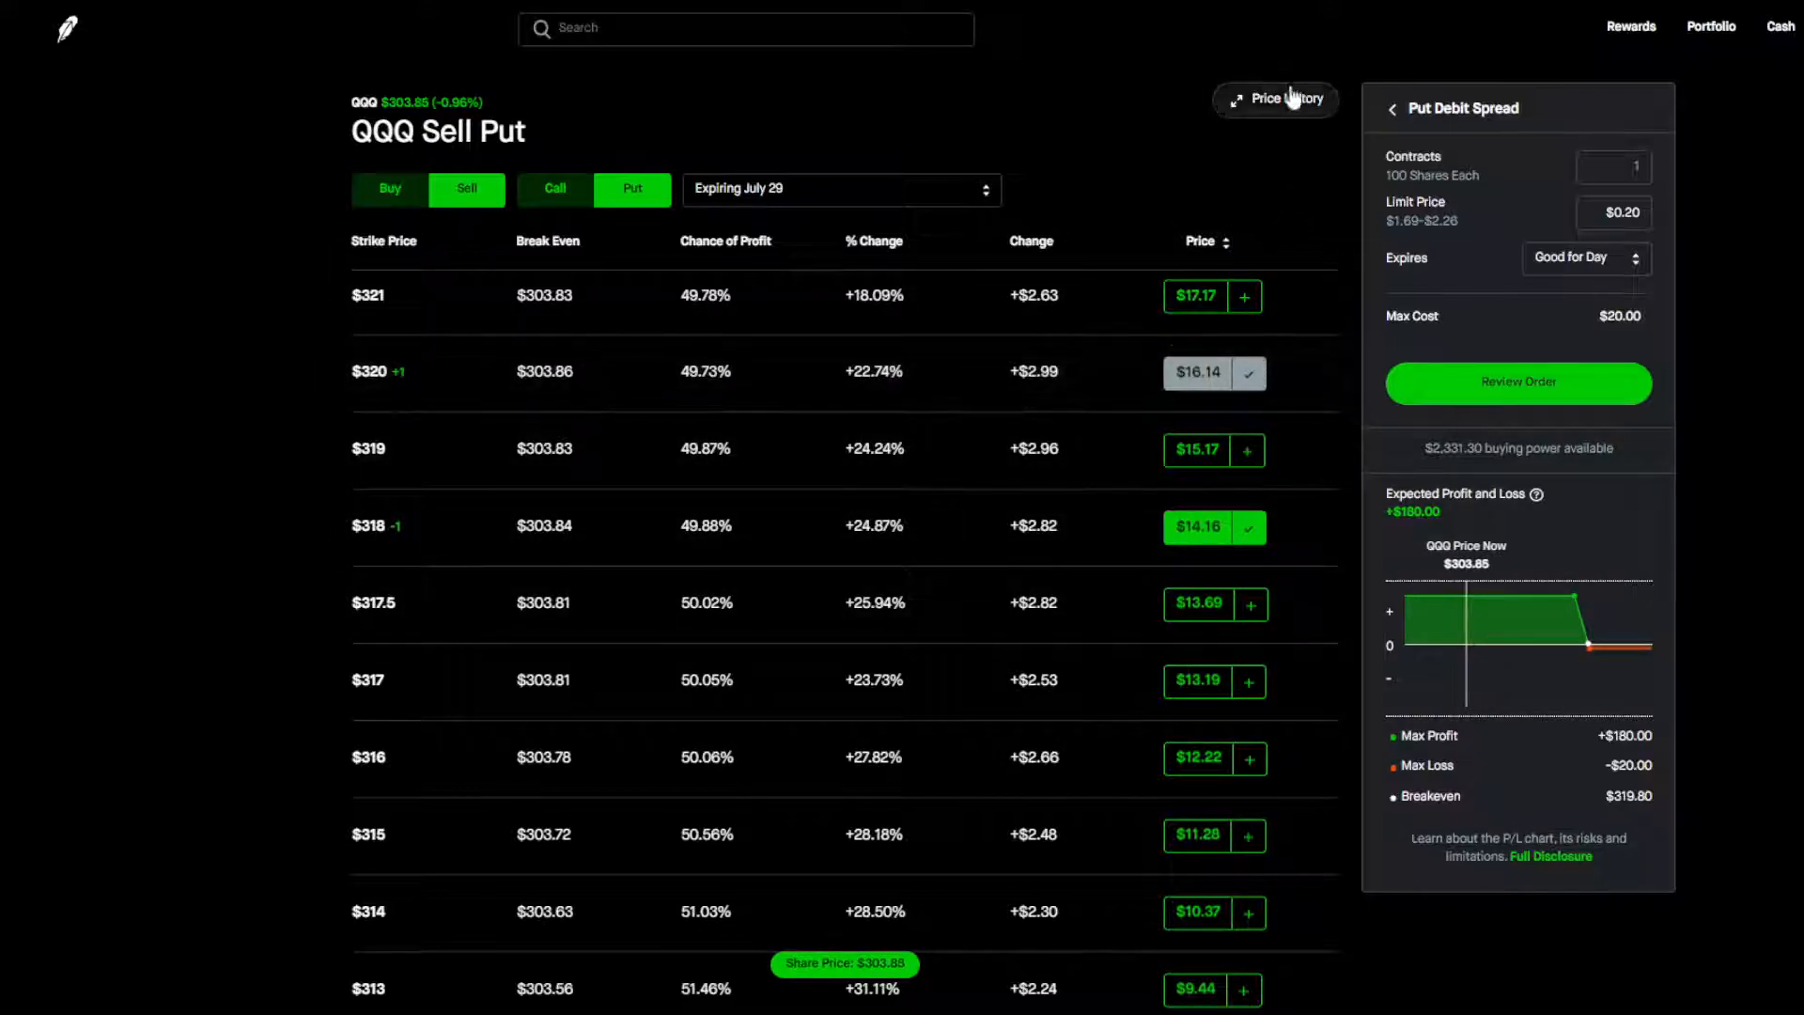
Expand the QQQ price history chart, then go back to the QQQ stock page.
left_click(1274, 100)
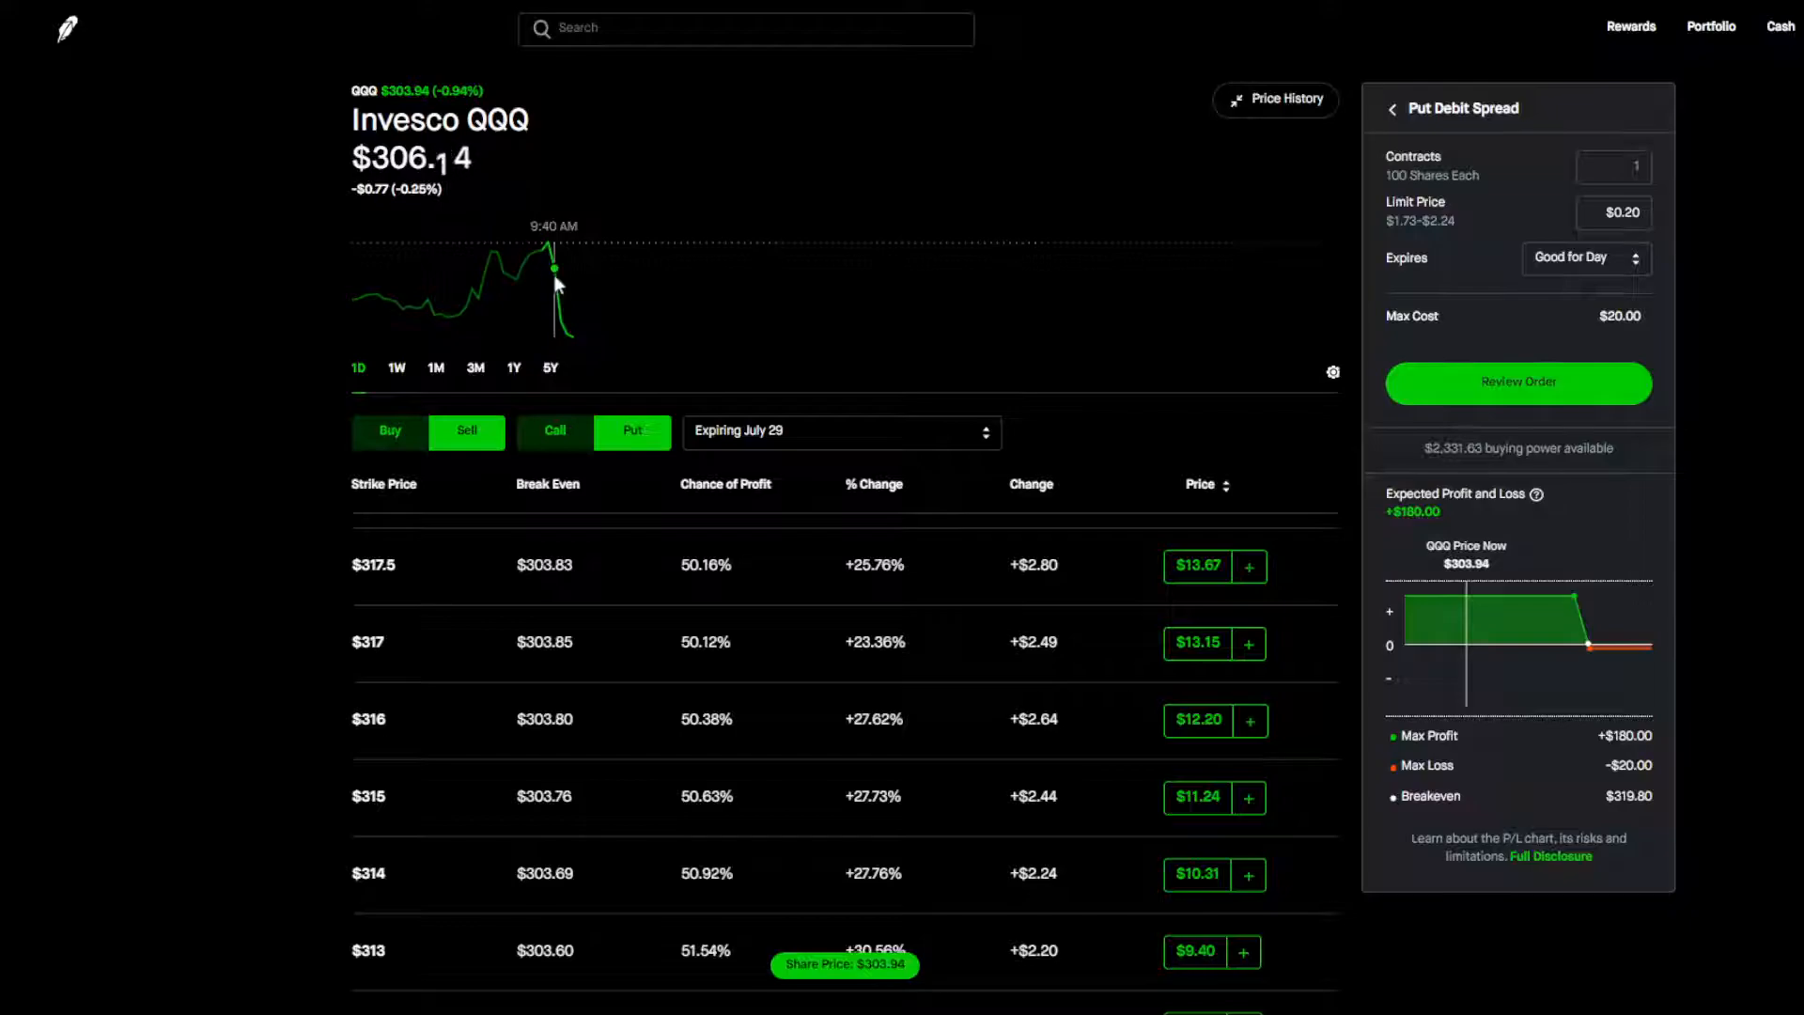
mouse_move(570, 319)
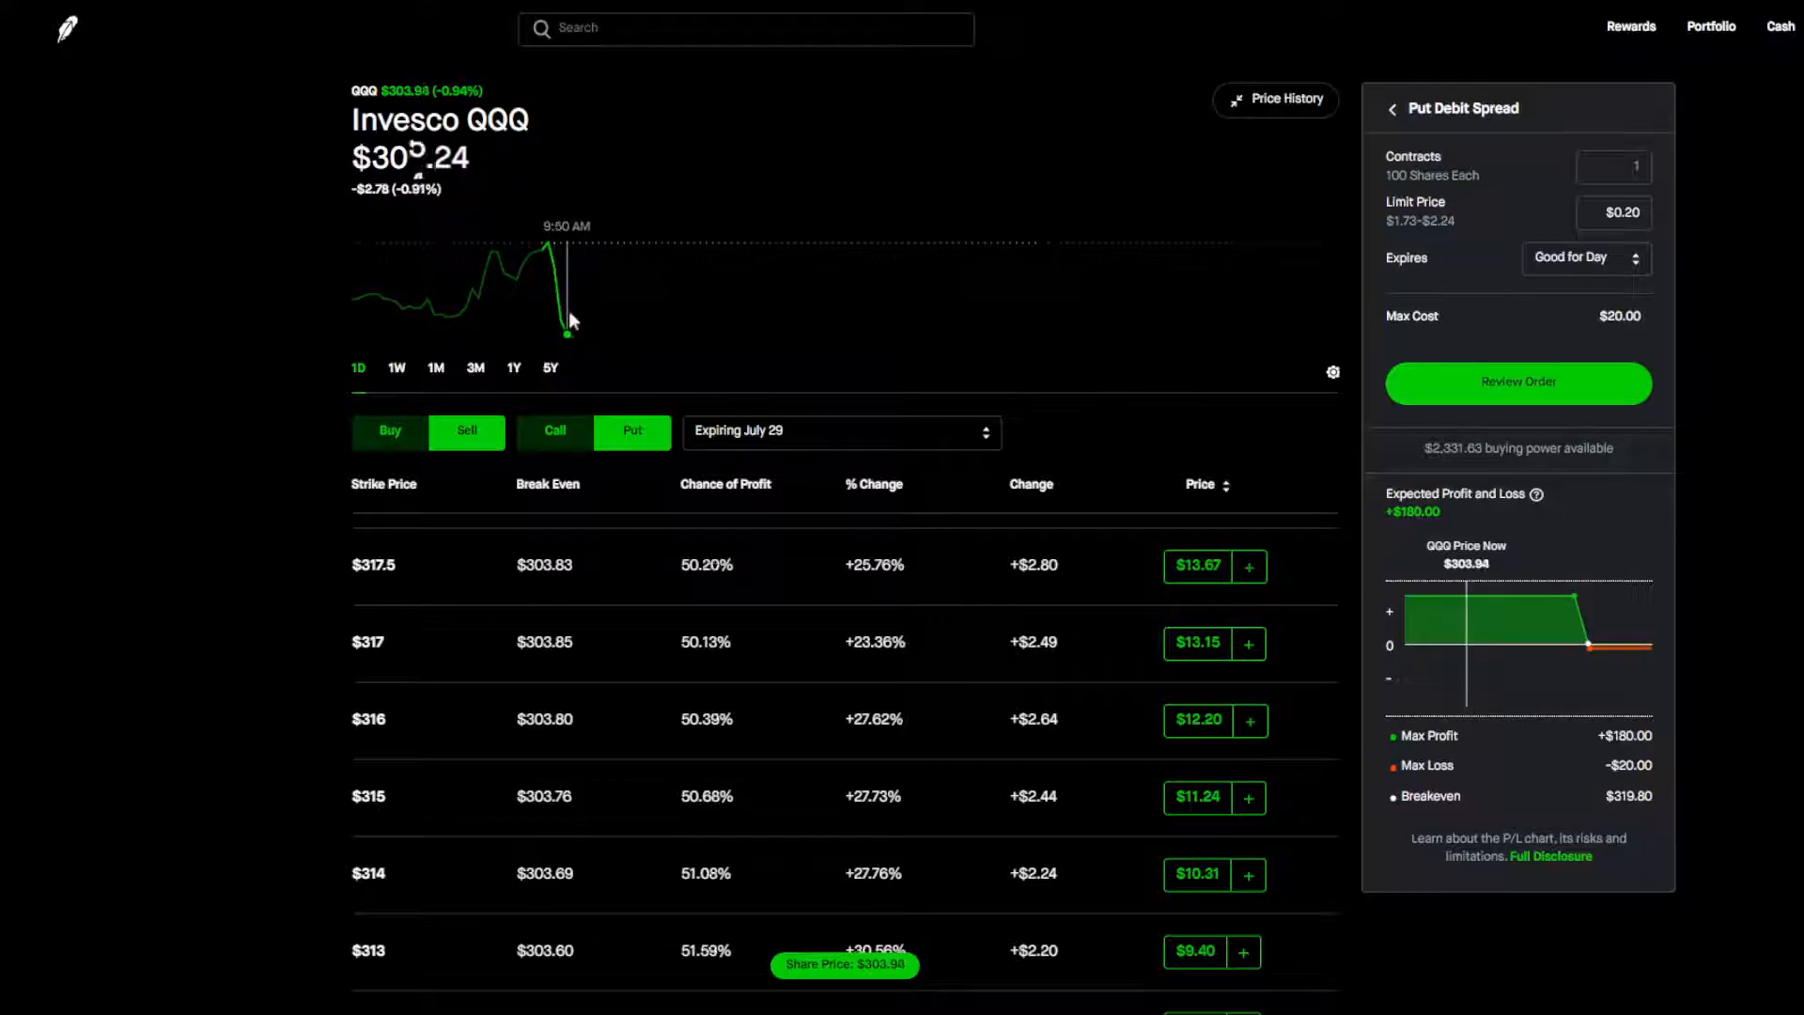
mouse_move(943, 285)
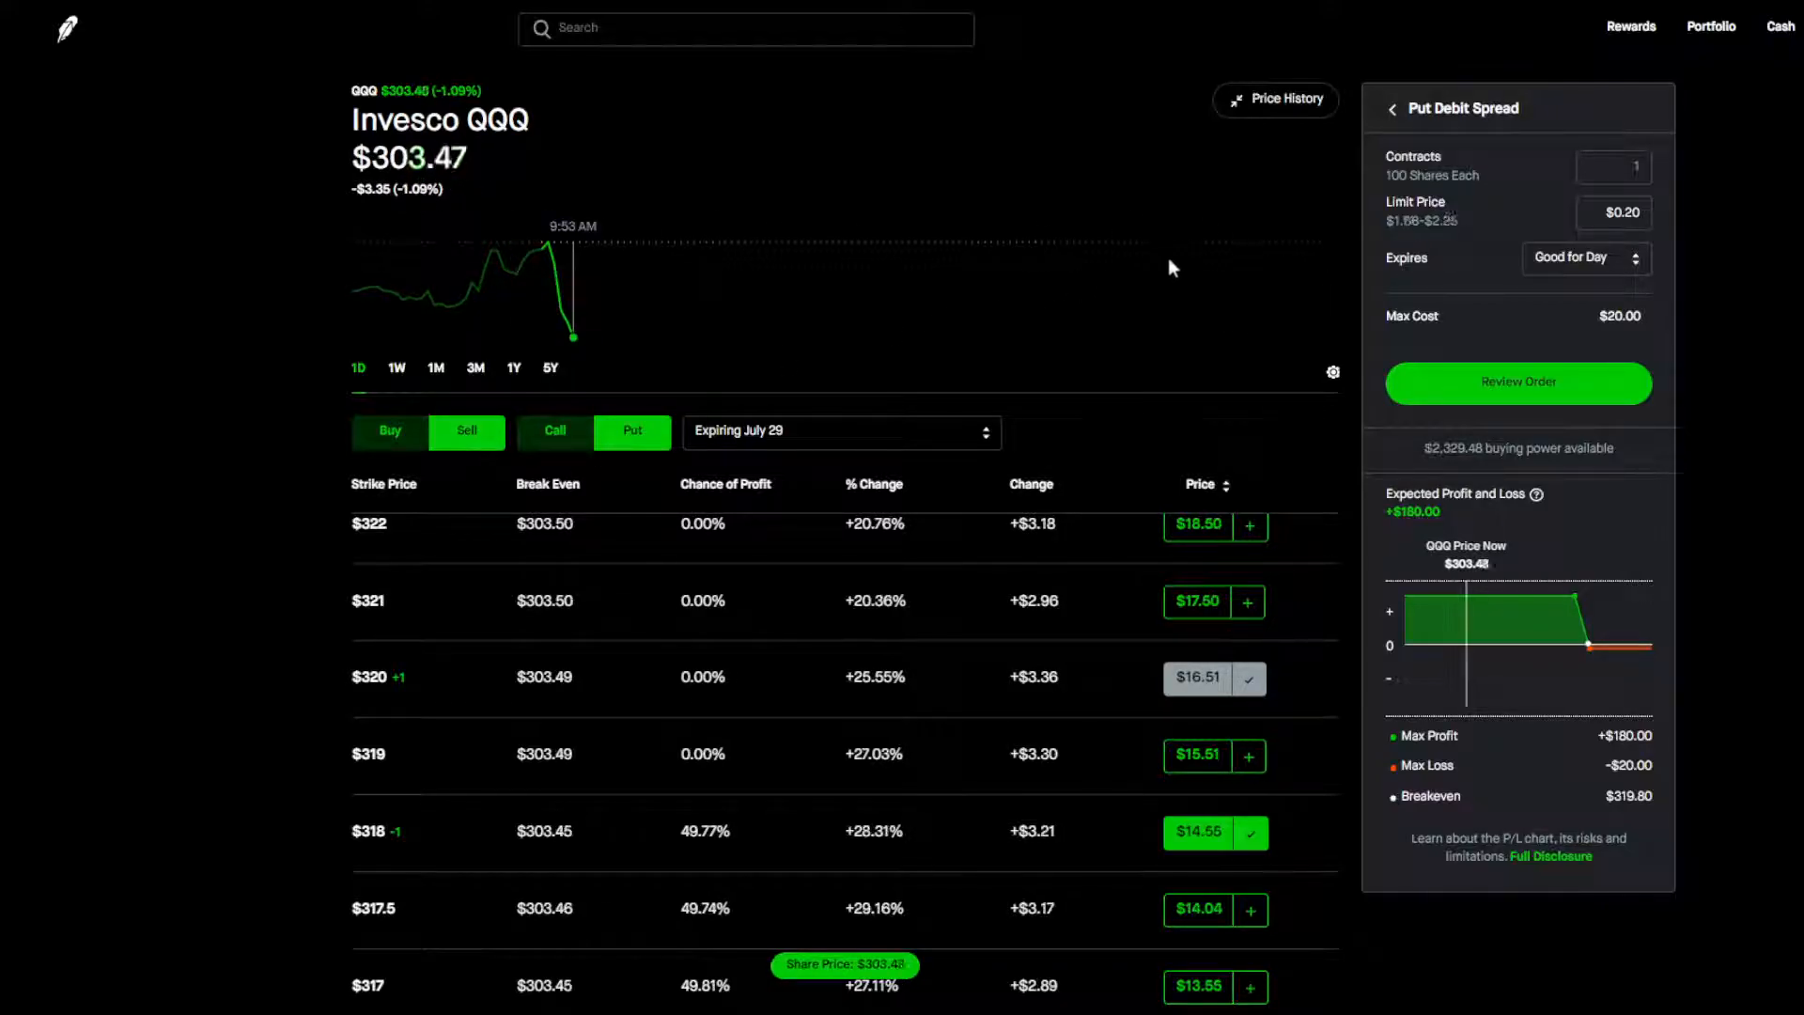
left_click(1393, 109)
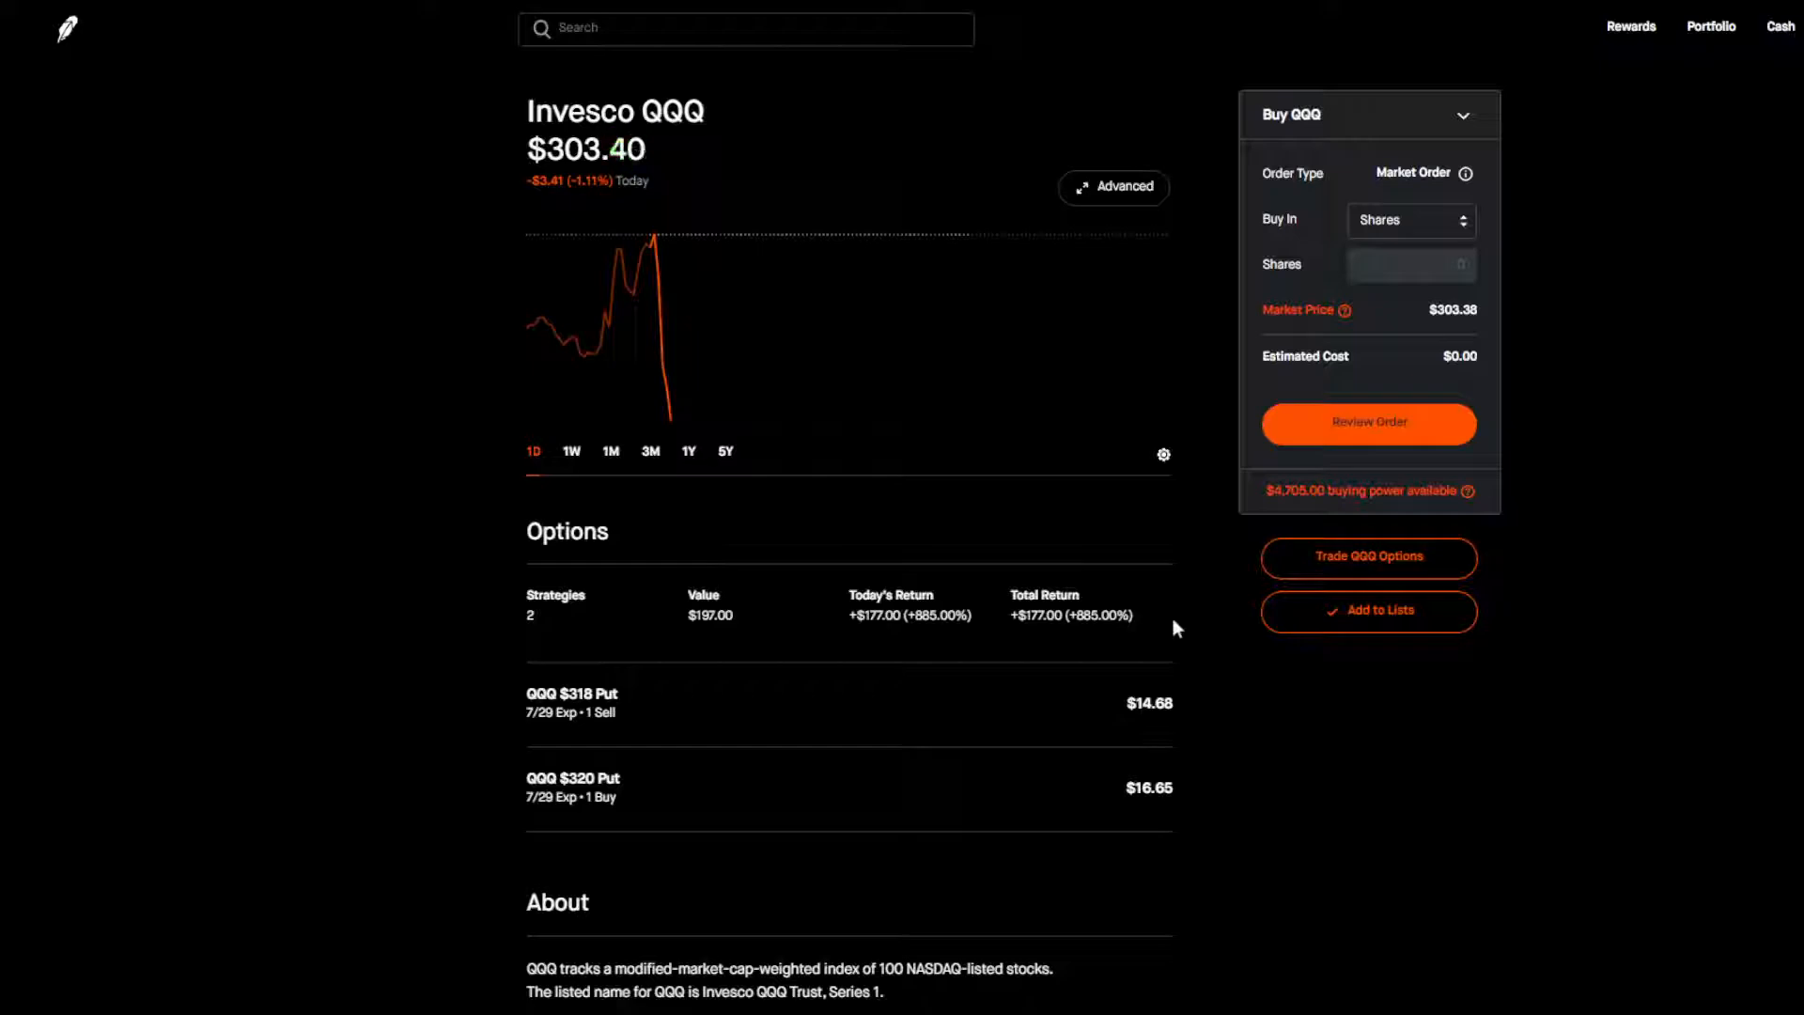
mouse_move(1428, 579)
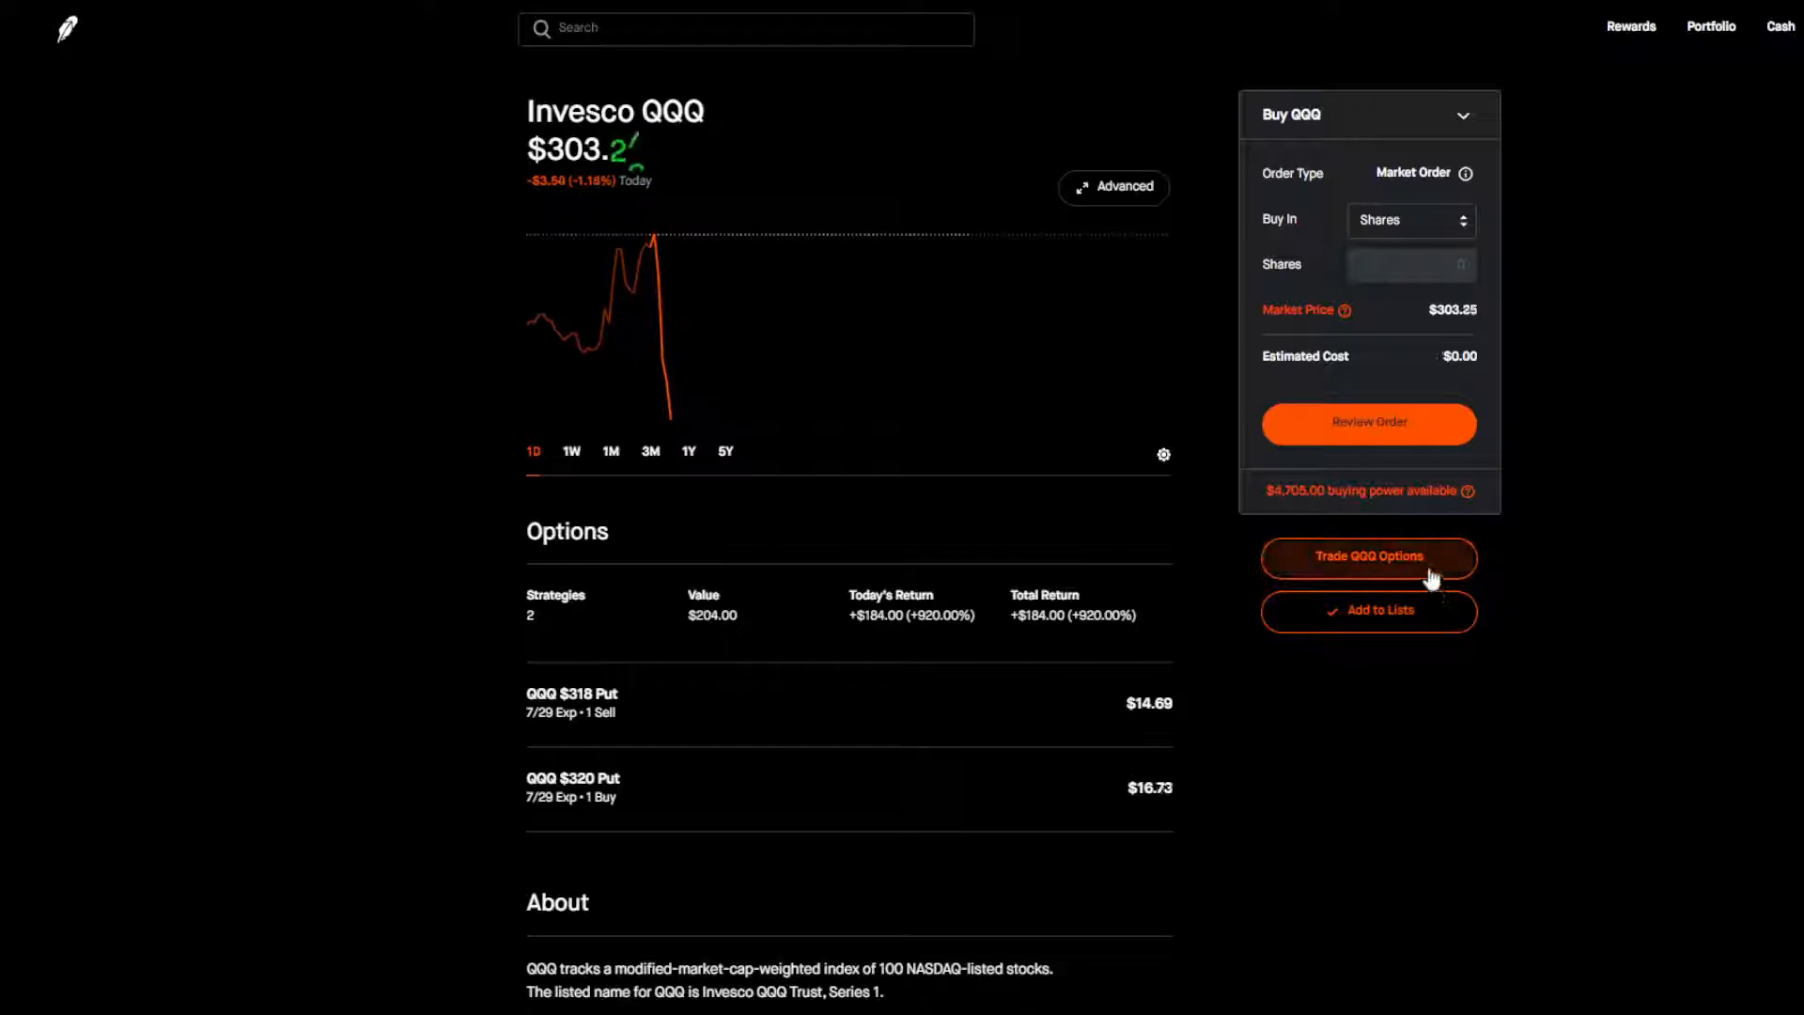
Open the QQQ options chain showing July 29 calls to sell.
left_click(1368, 556)
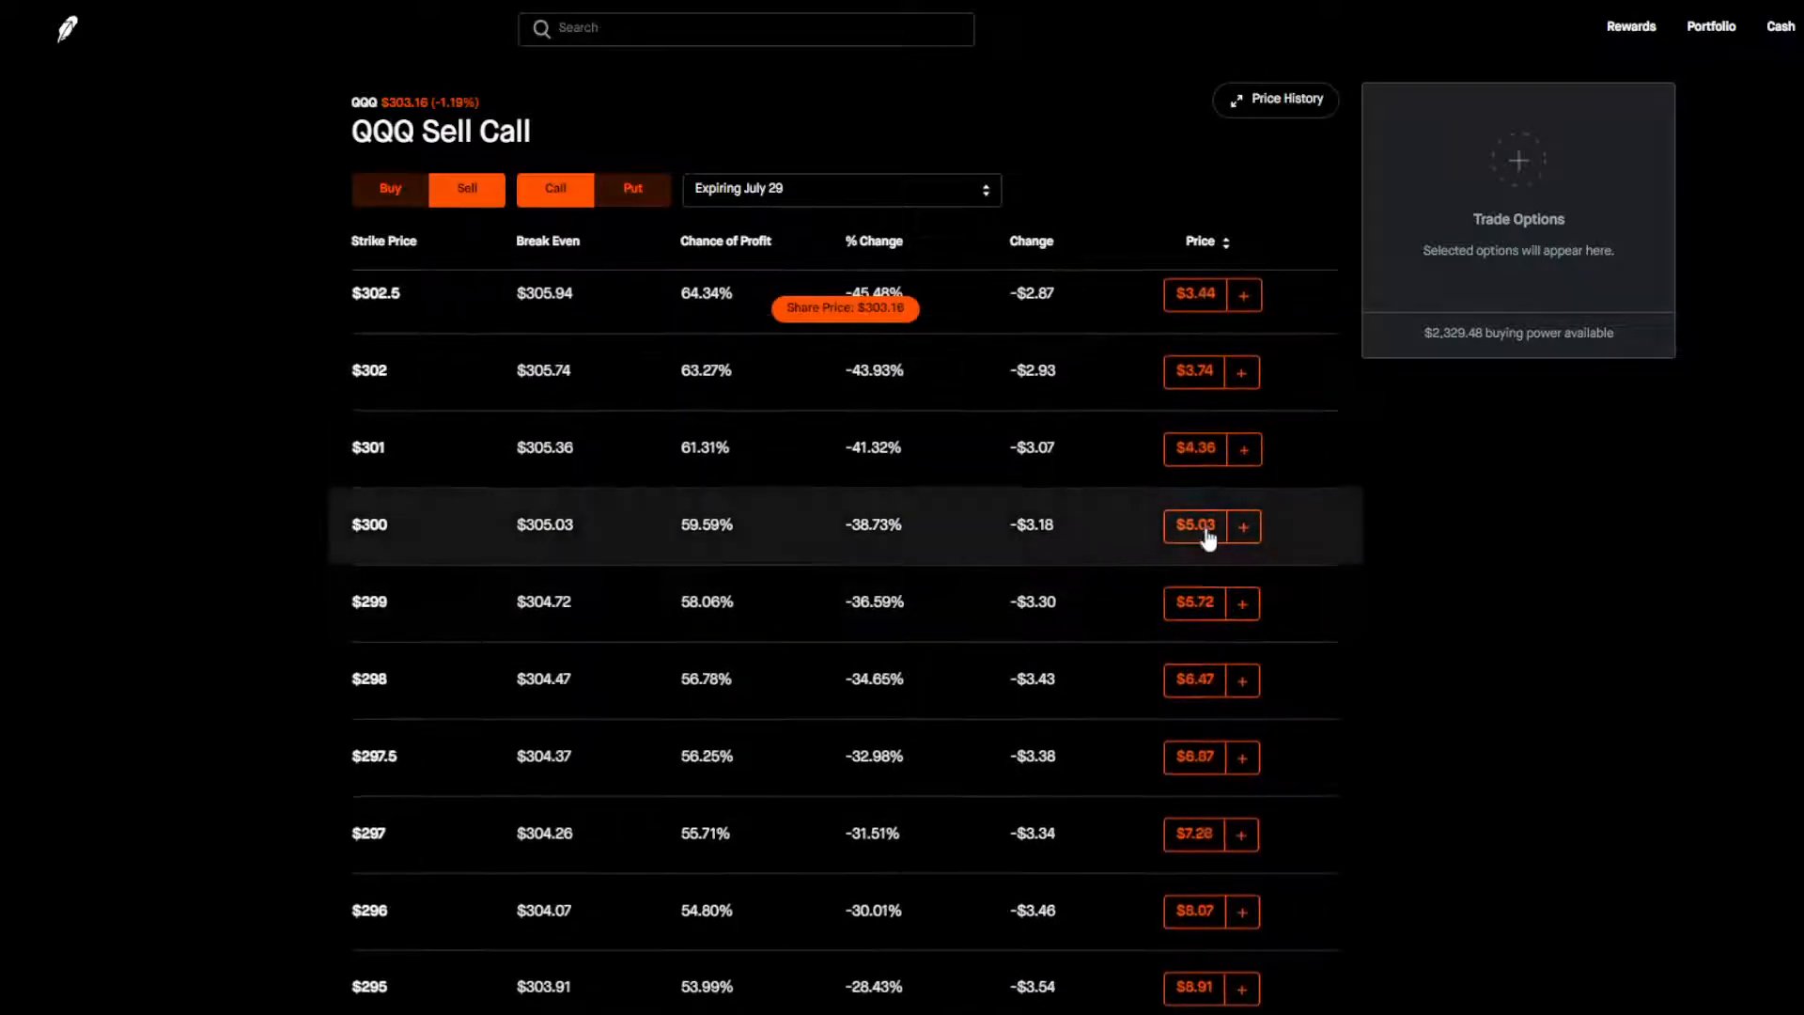
Sell the $300 call and buy the $299 call as a call debit spread, then return to QQQ.
left_click(1193, 525)
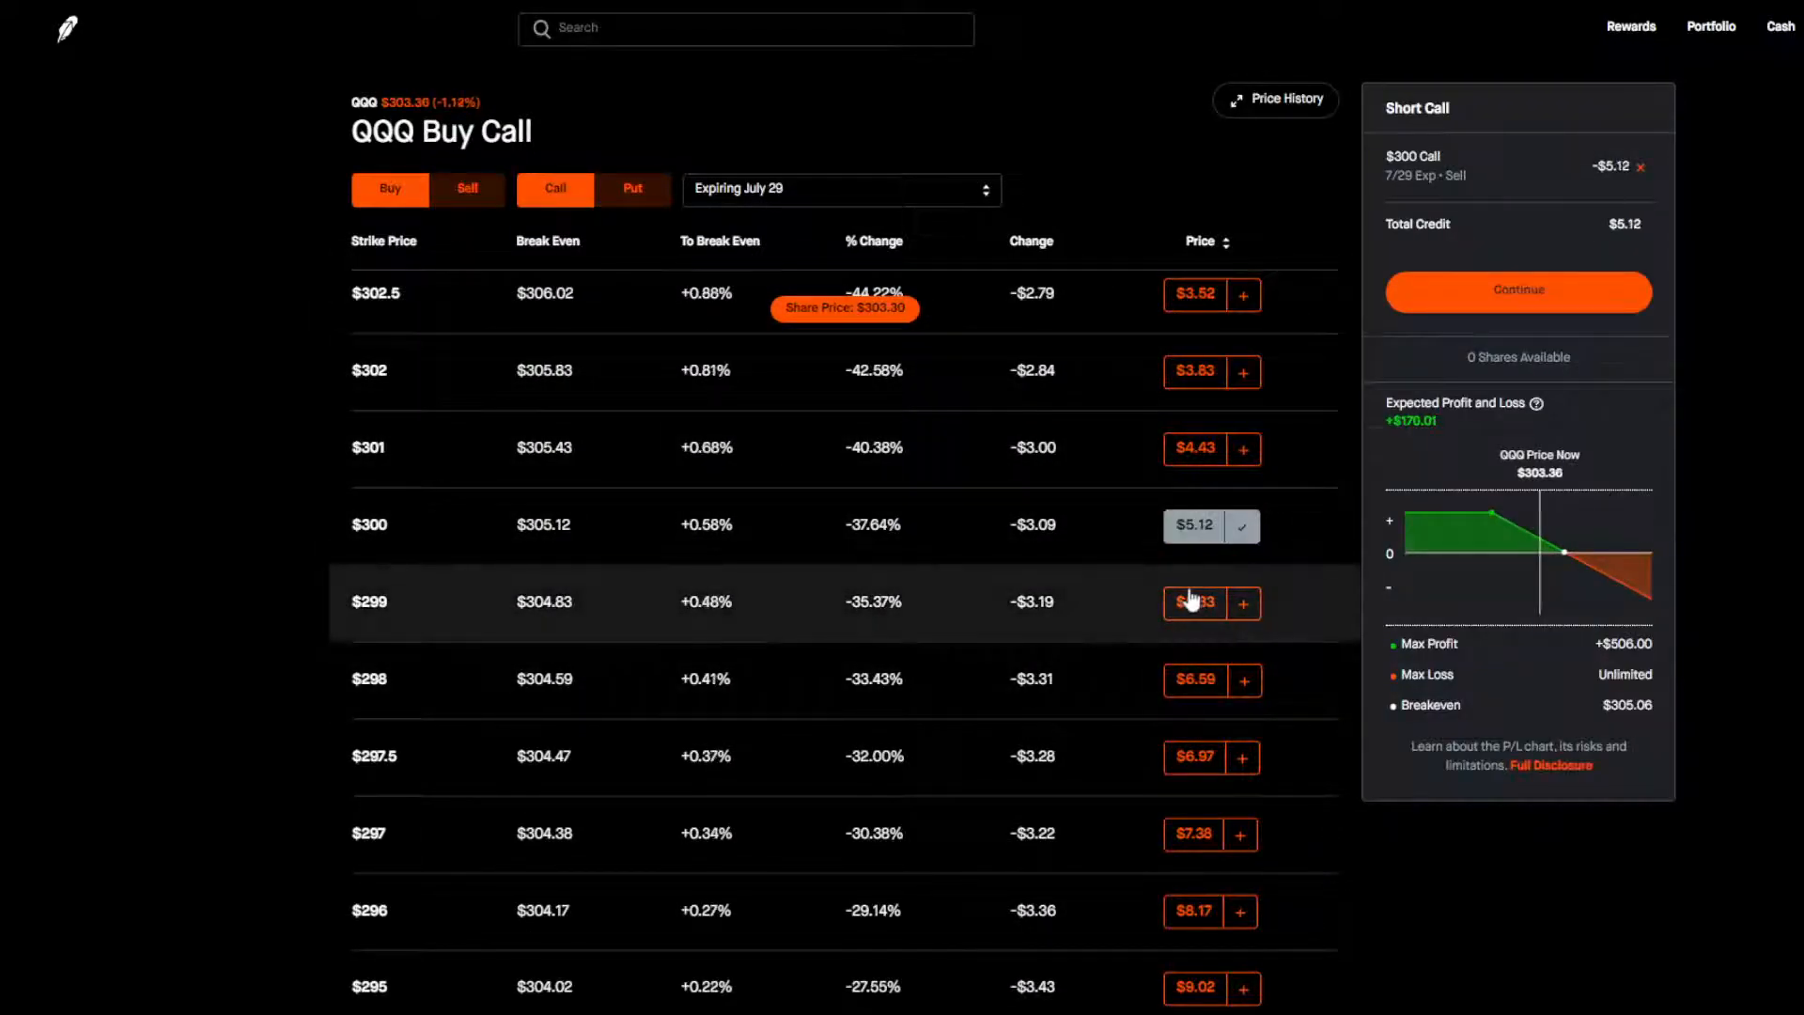
left_click(1195, 601)
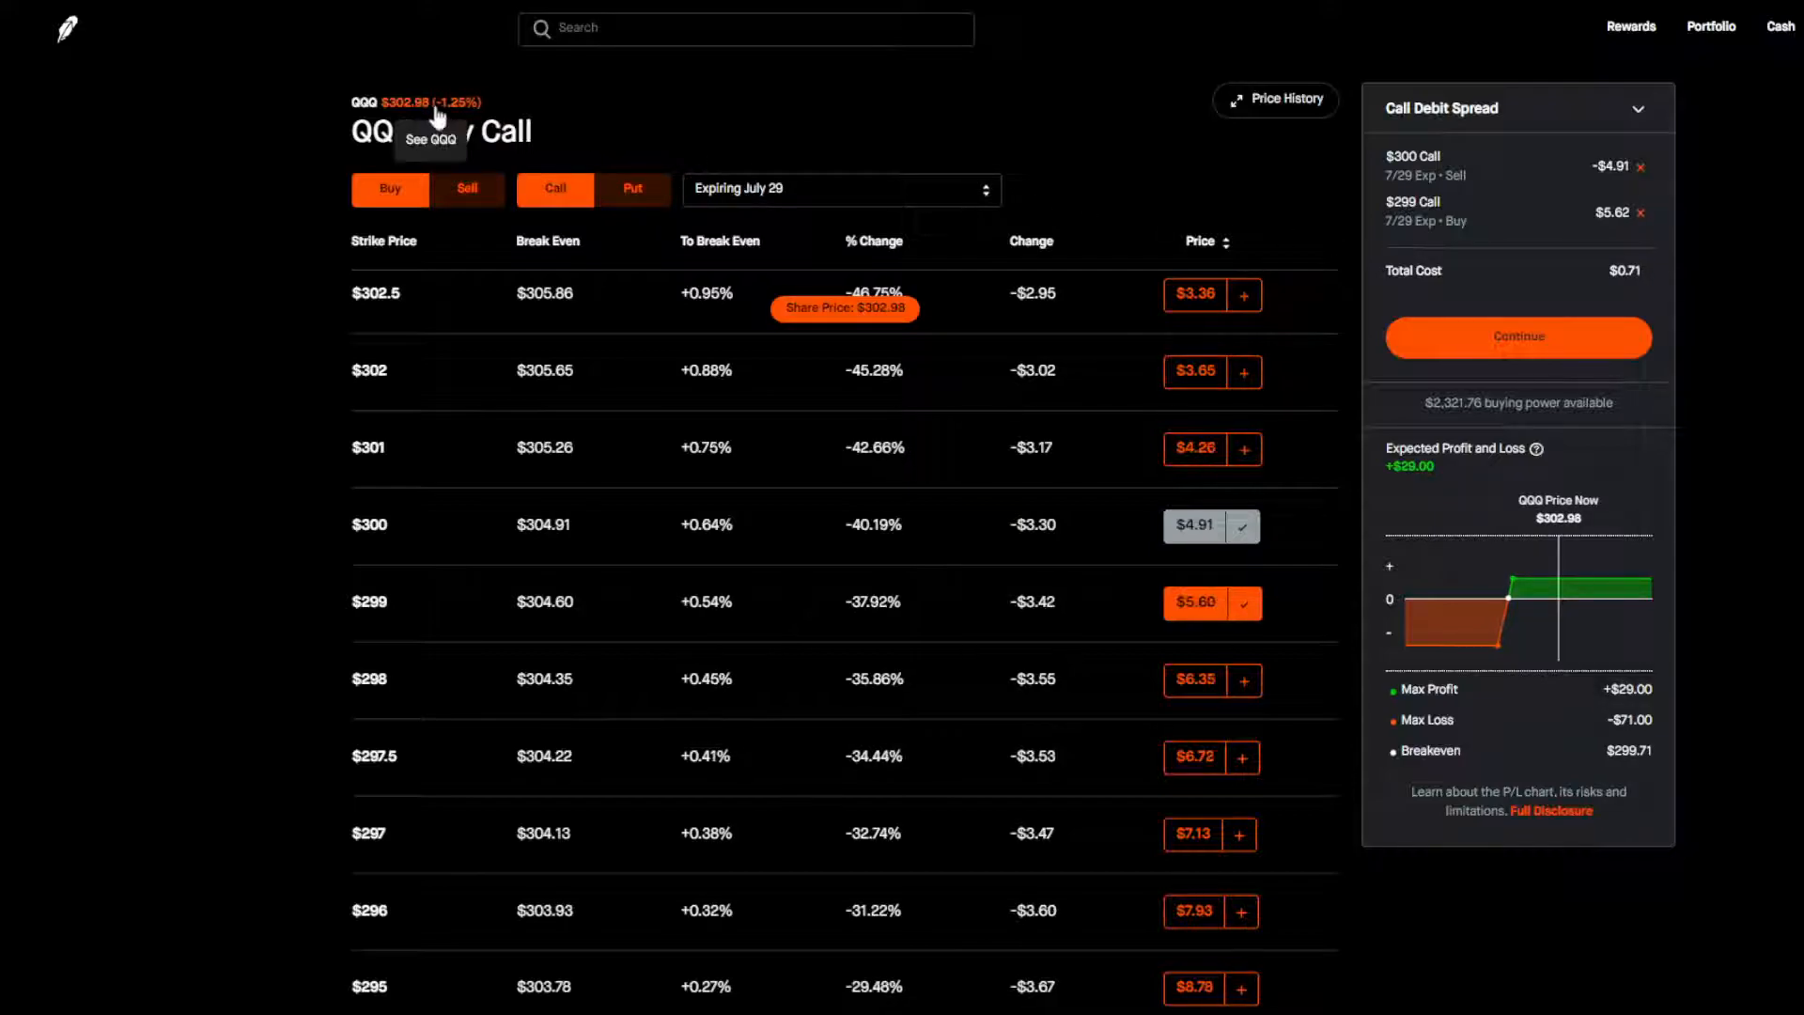
left_click(428, 139)
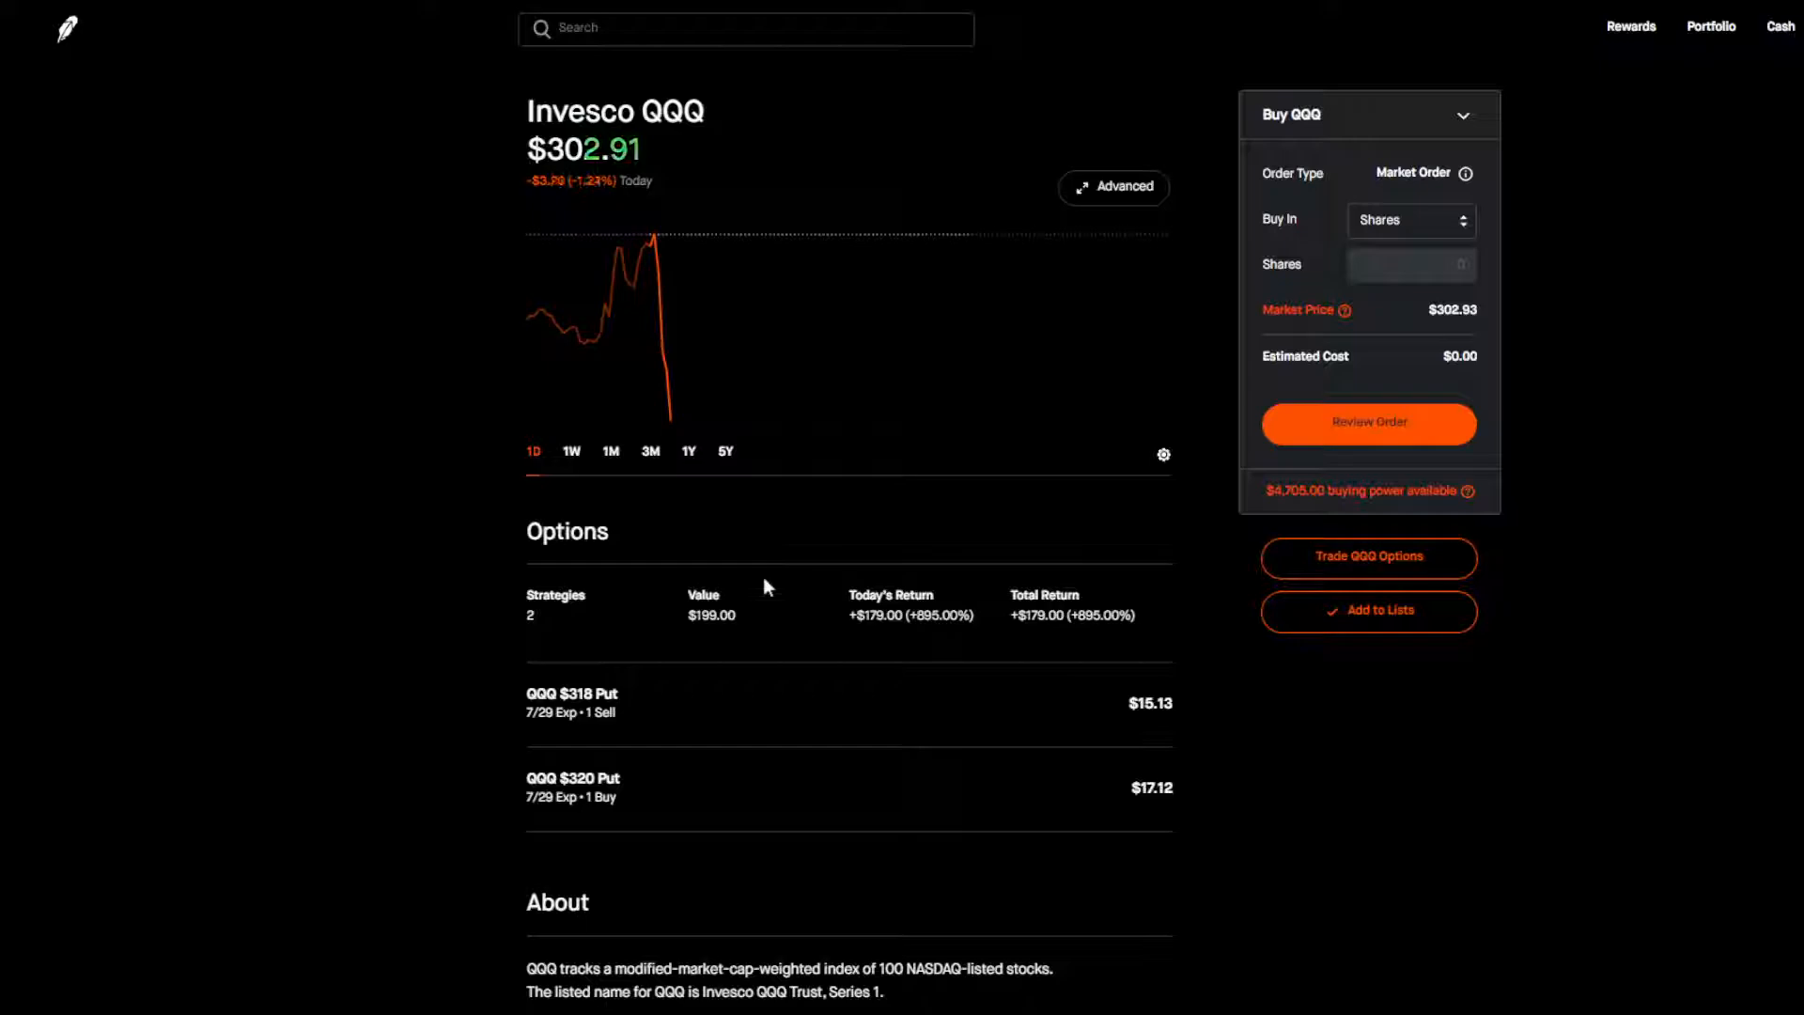
mouse_move(1144, 813)
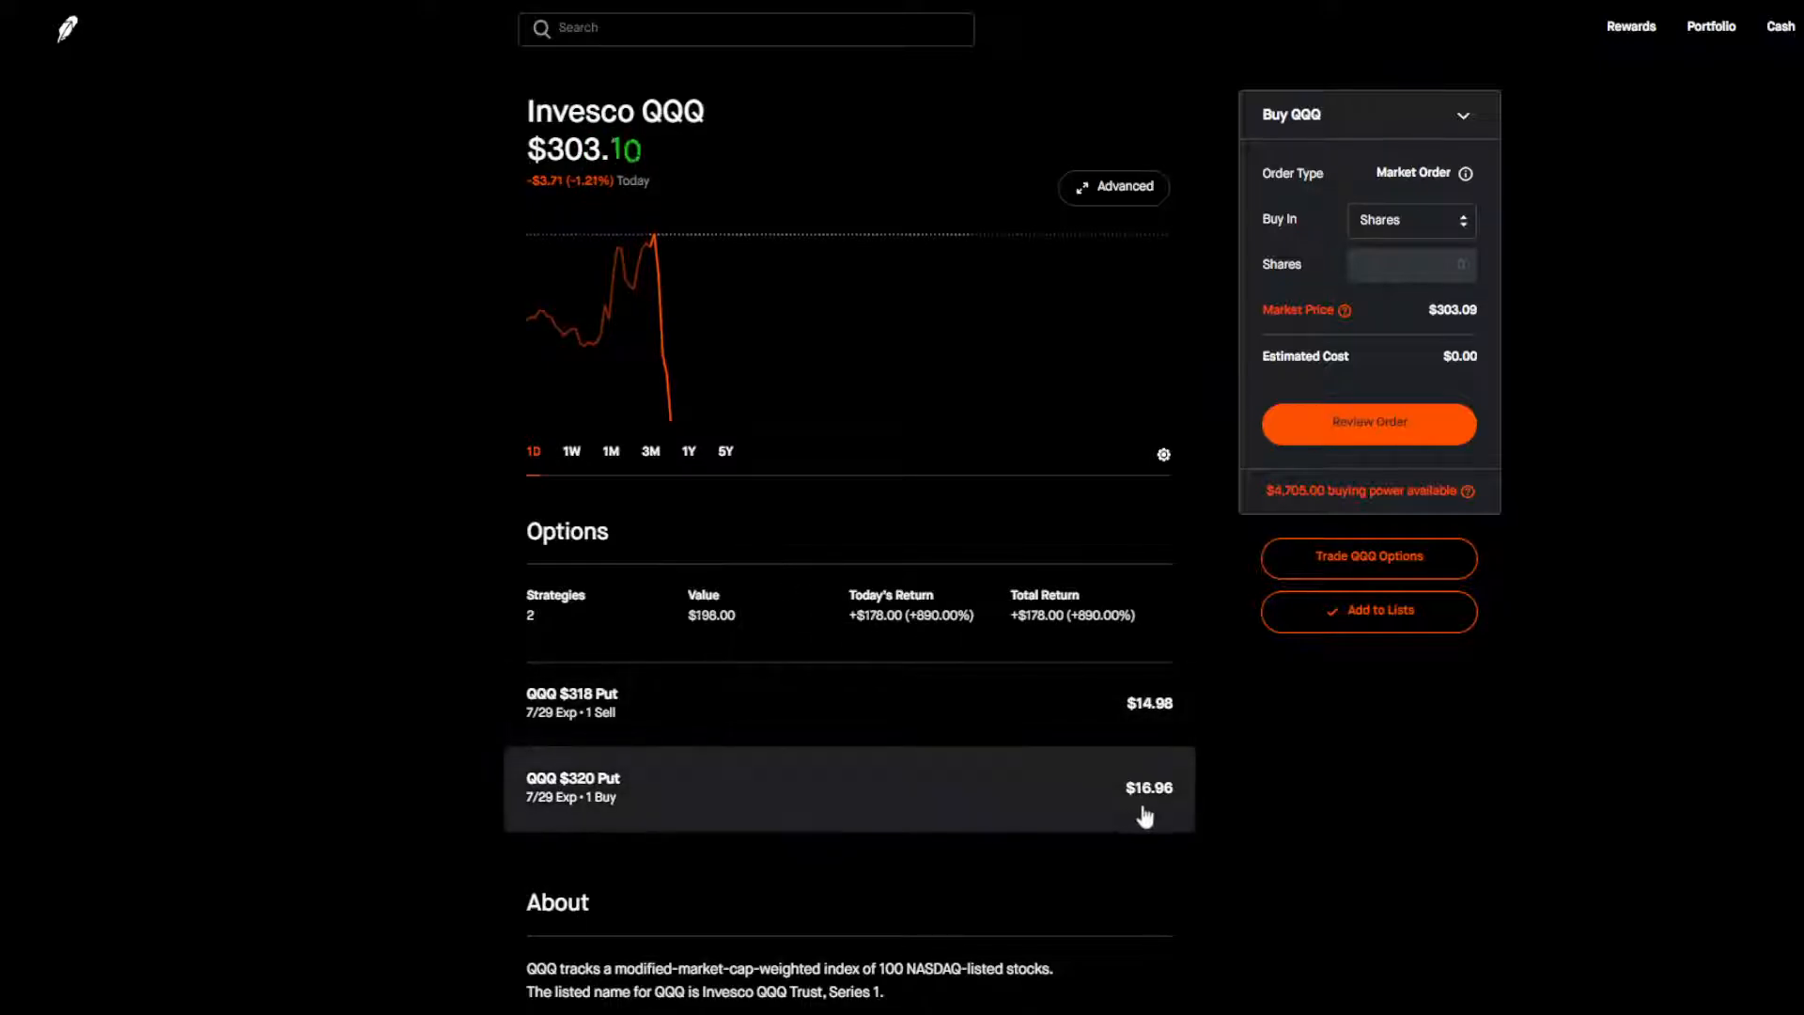
mouse_move(1132, 759)
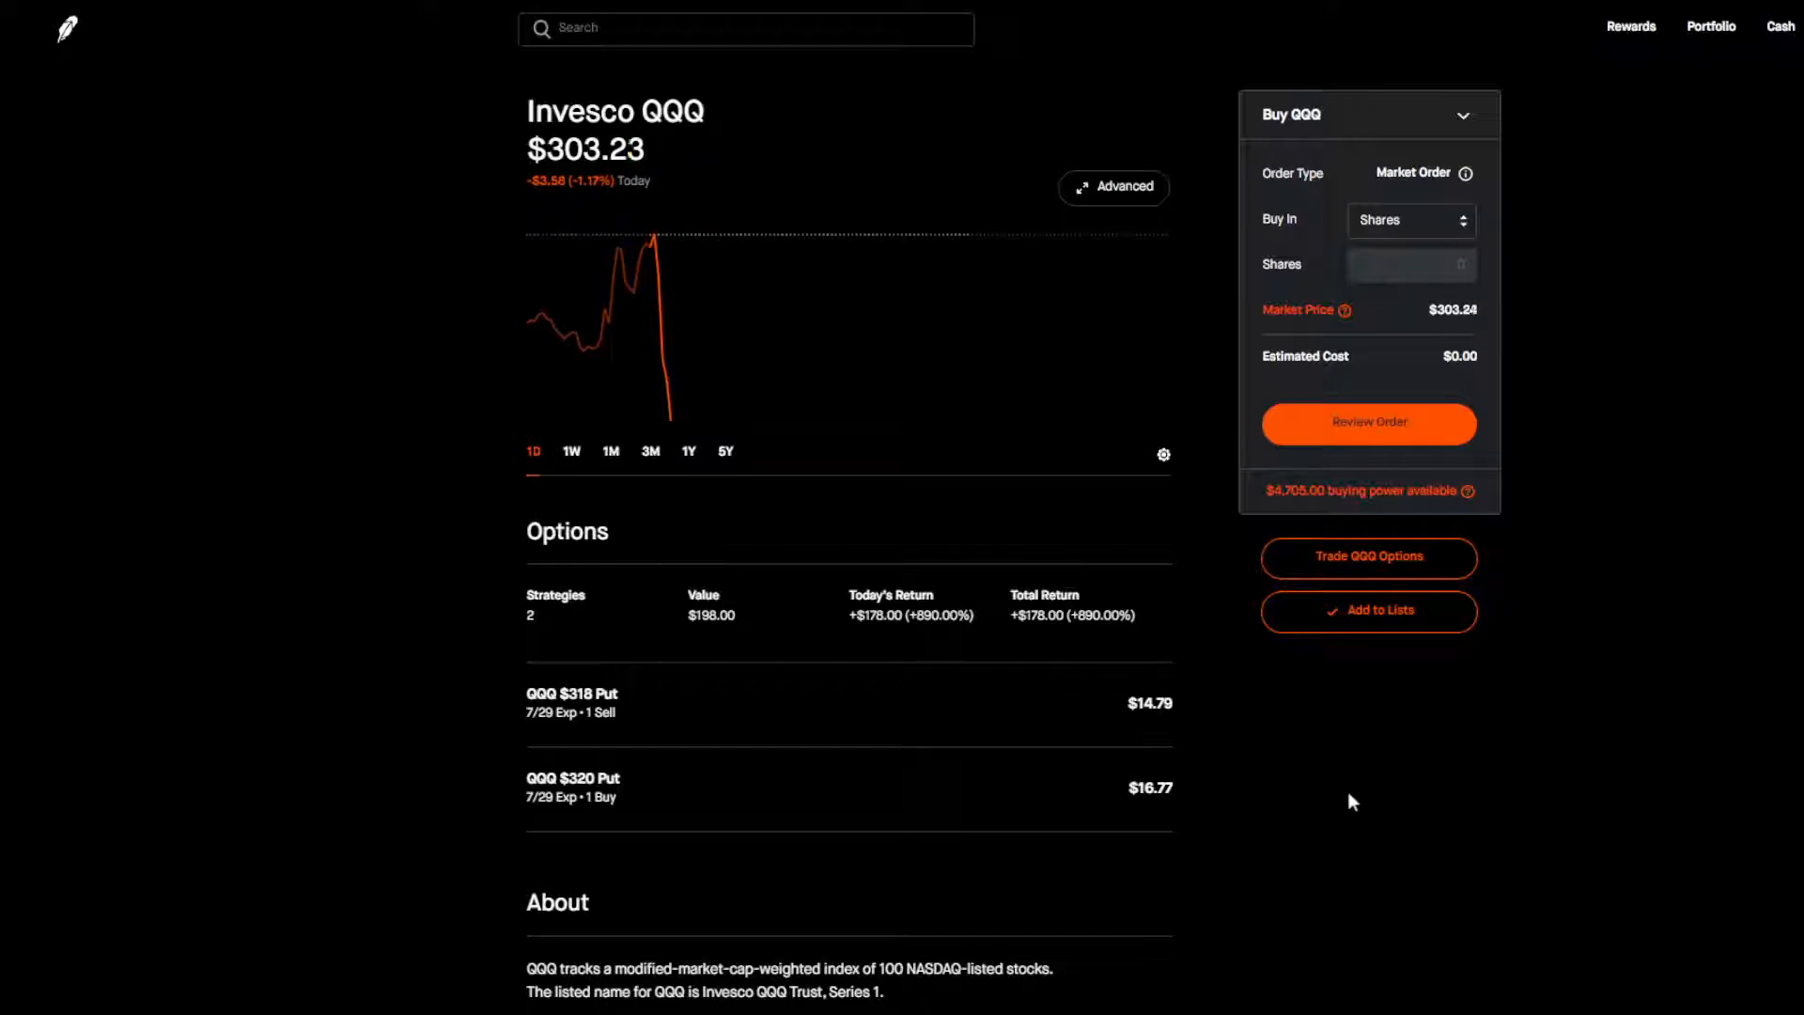
mouse_move(1317, 765)
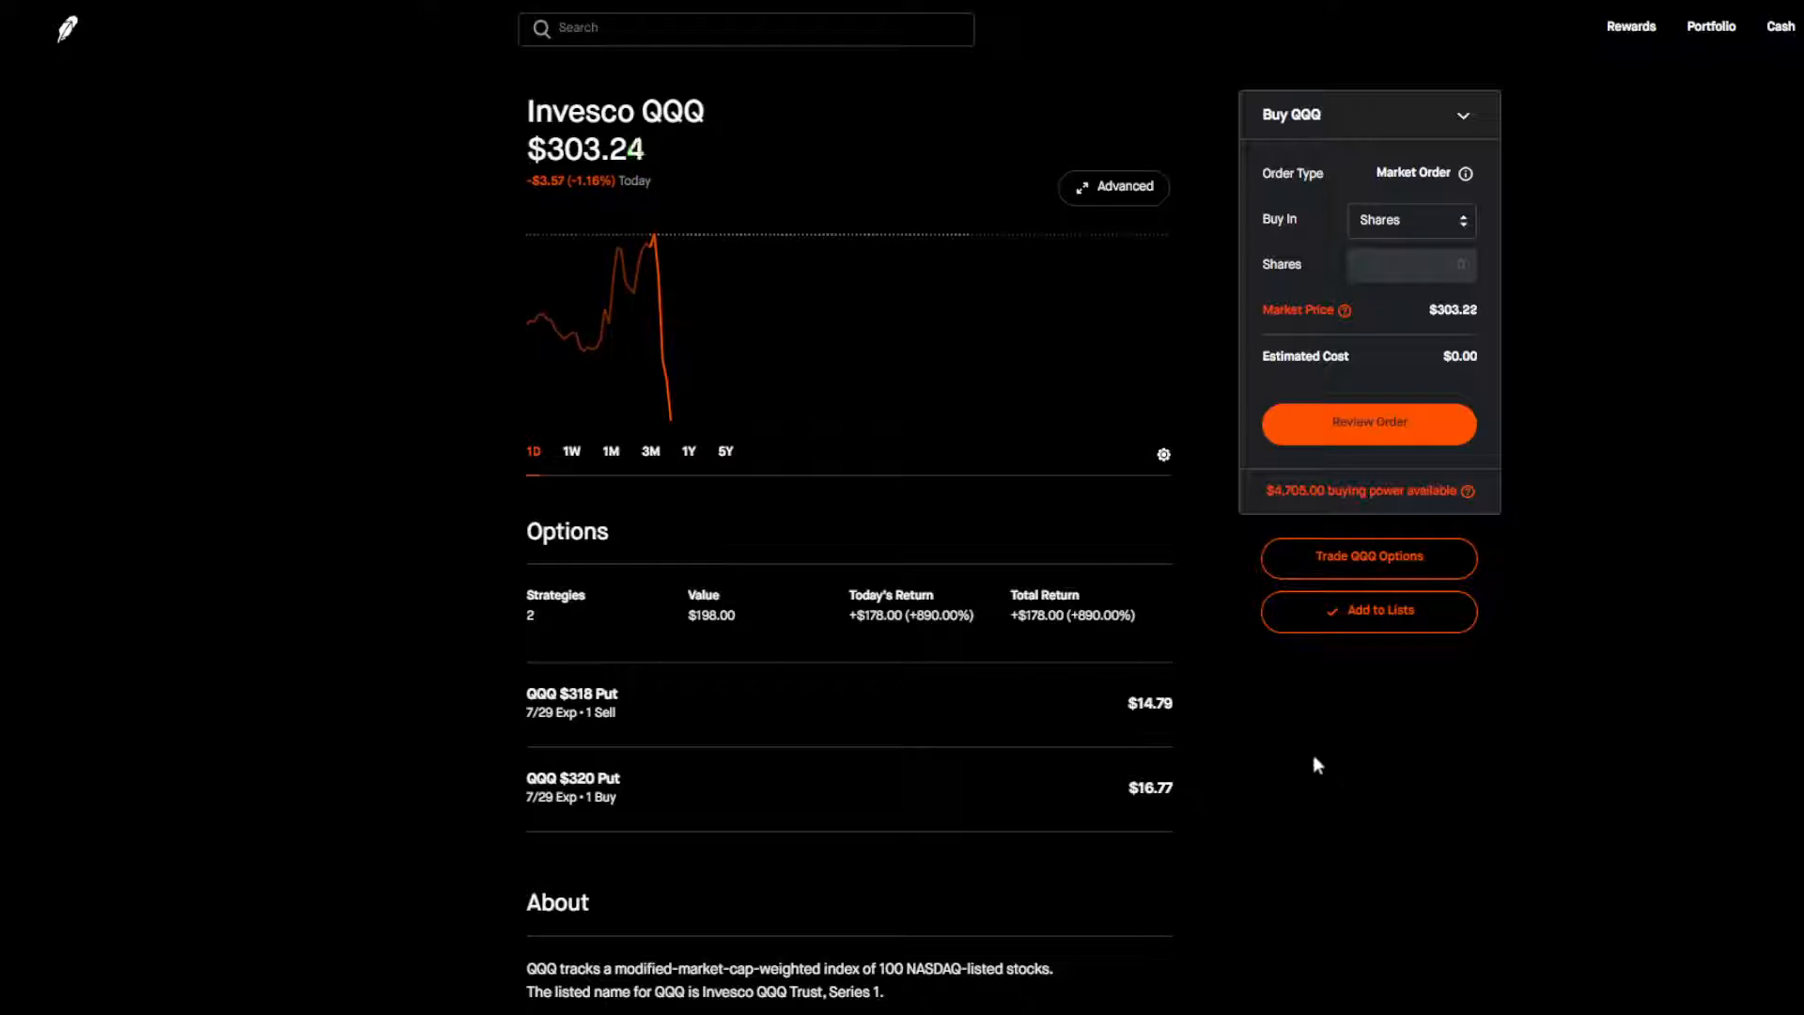